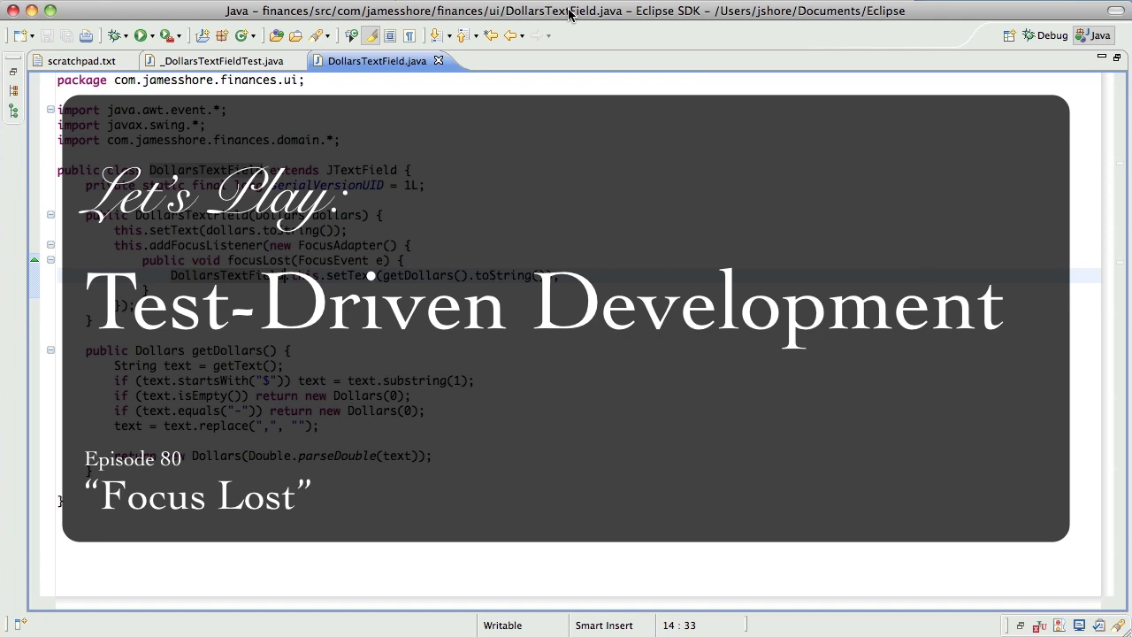
mouse_move(481, 64)
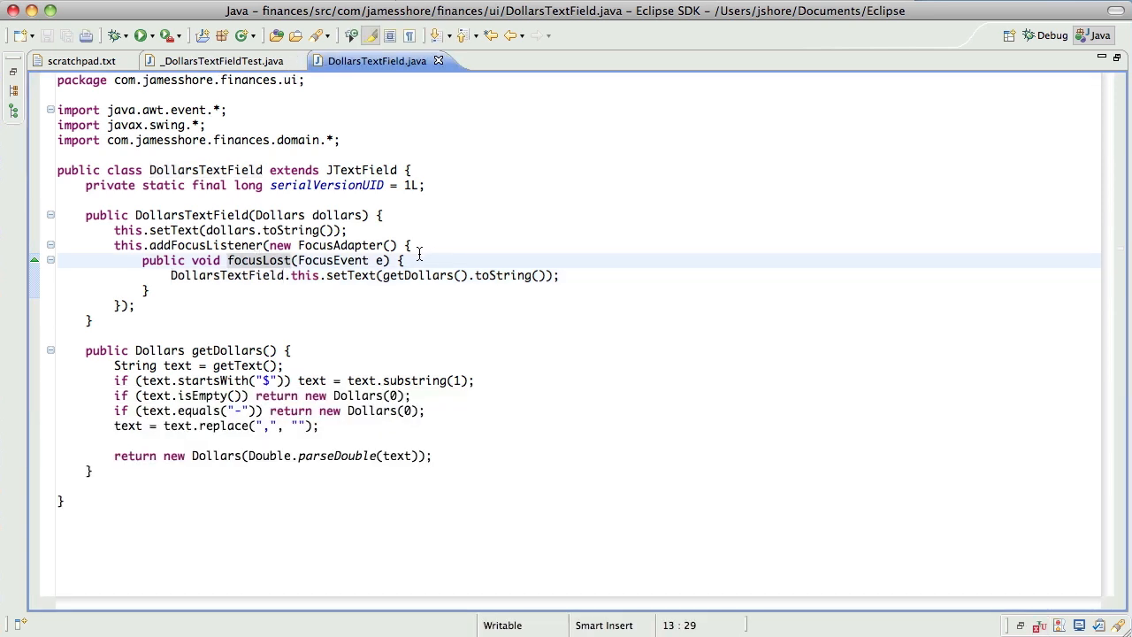
Check the failing test results and return to DollarsTextField after the FocusAdapter line
left_click(336, 244)
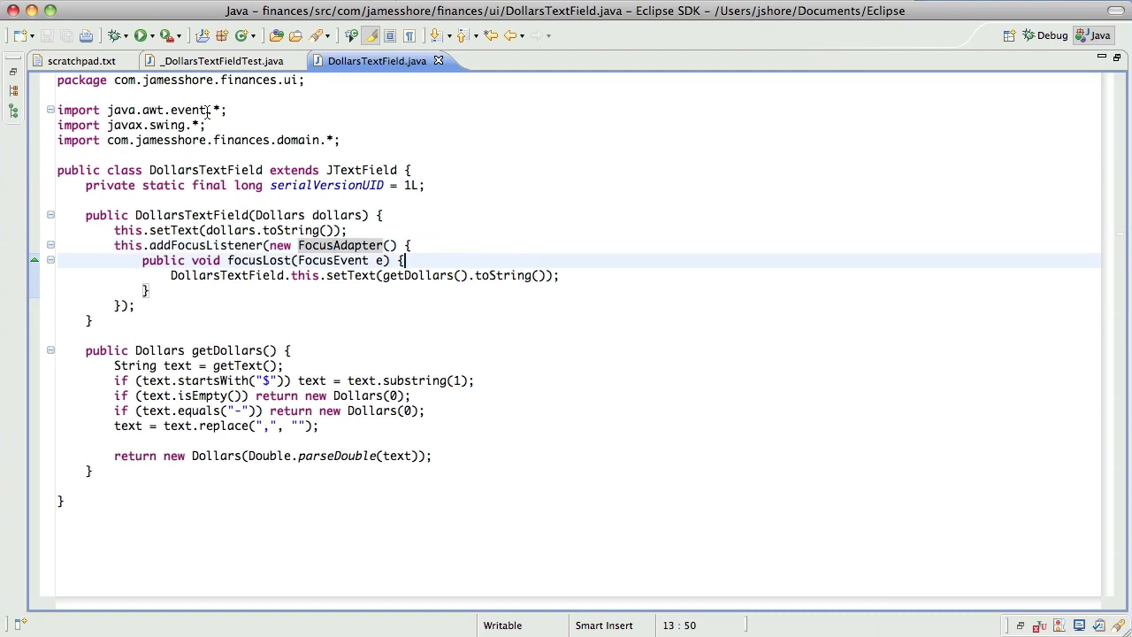
left_click(221, 60)
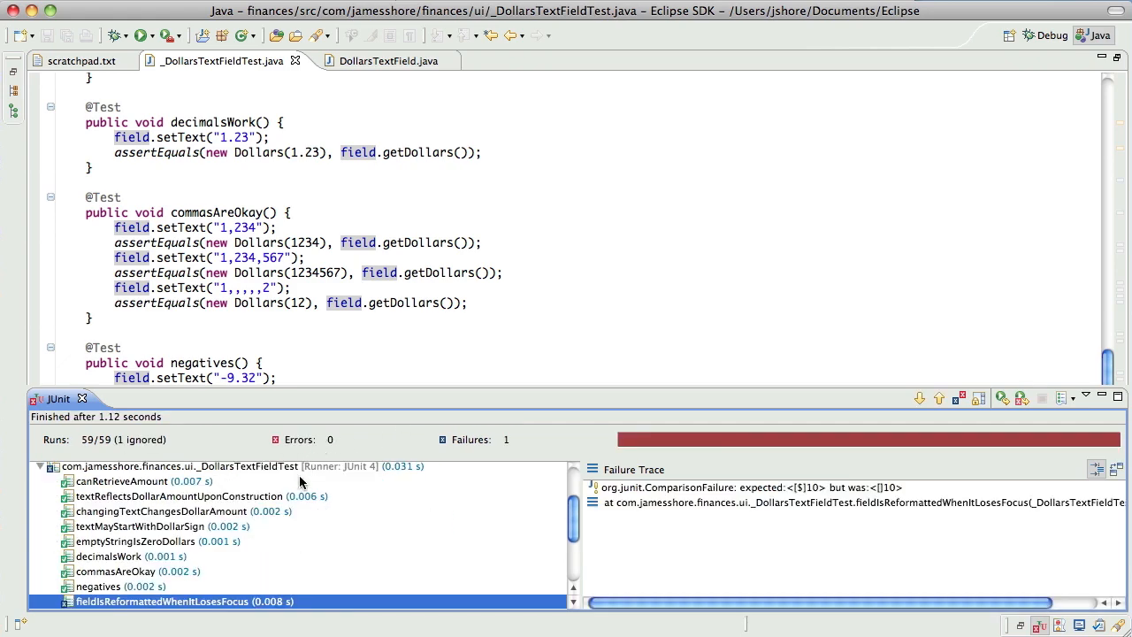
left_click(377, 60)
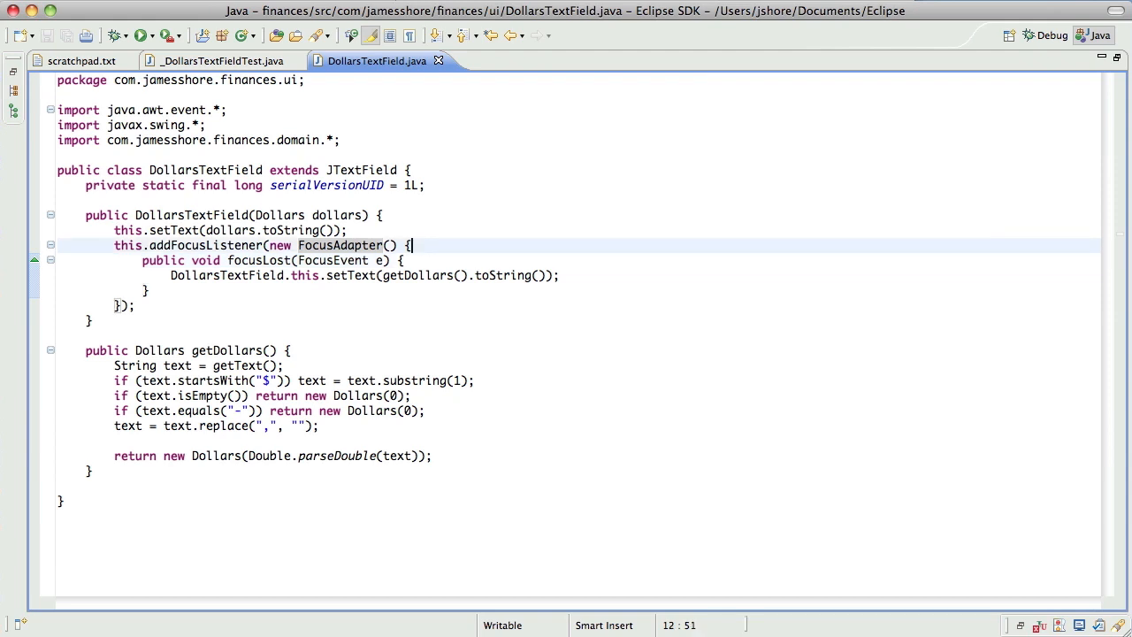
Add focusGained printing "G" and make focusLost print "L" via System.out.print
type("public void fo")
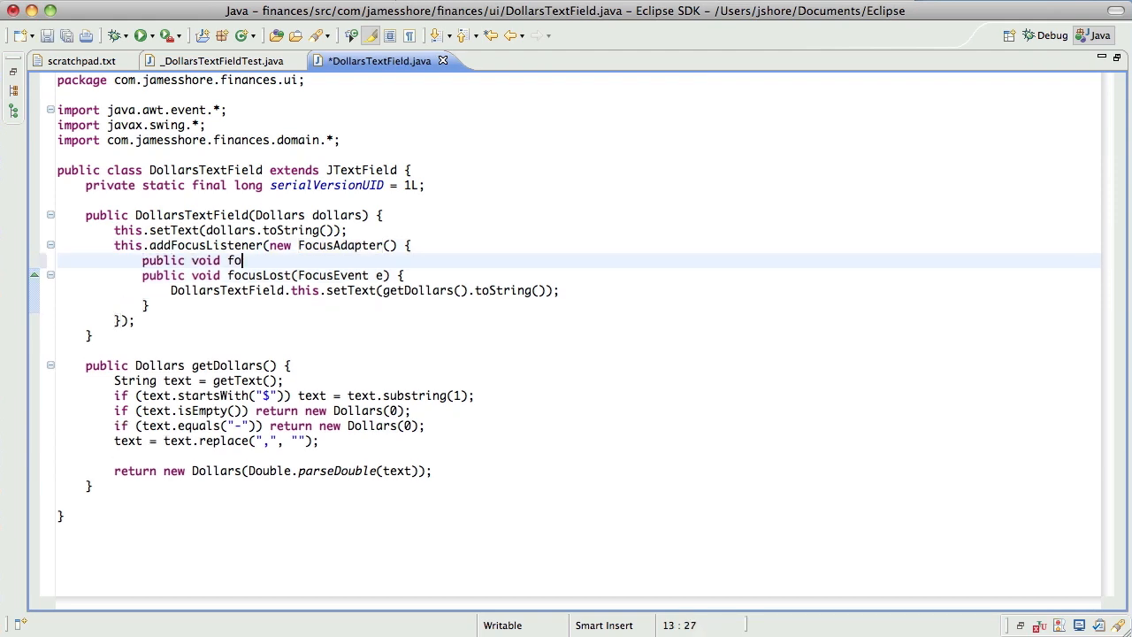
type("cusGained(F")
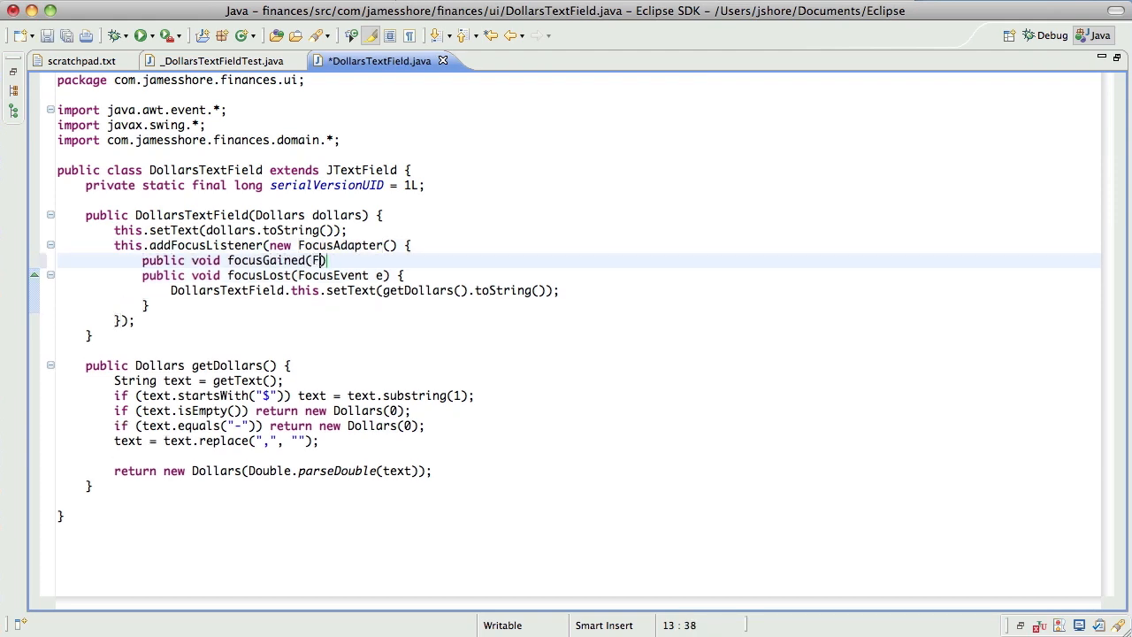
type("ocusEvent e) {")
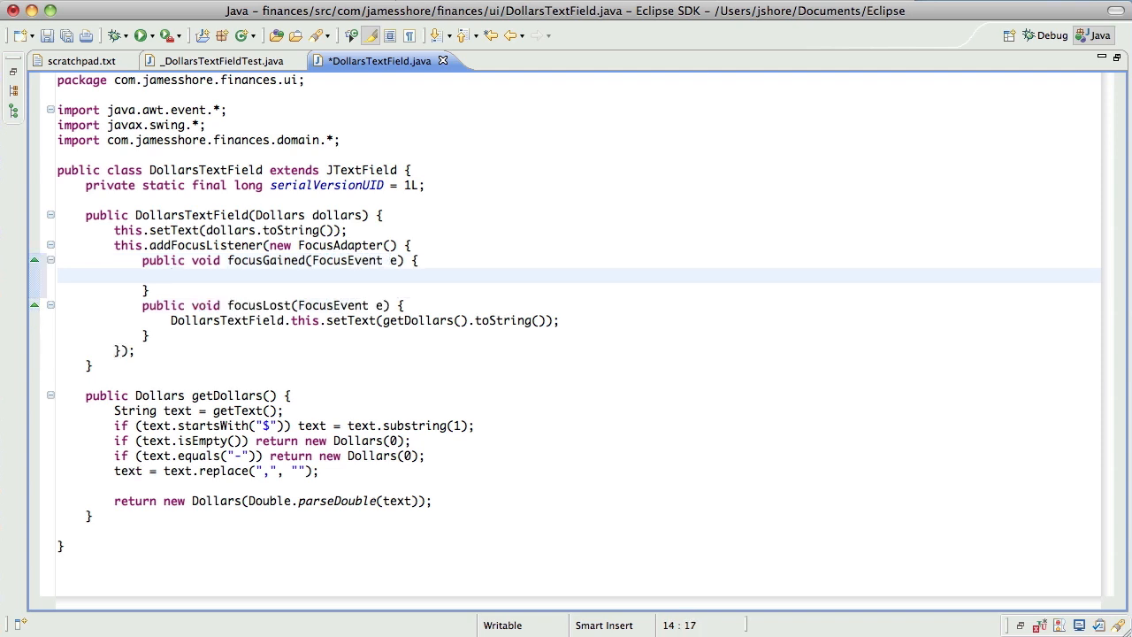
type("System.")
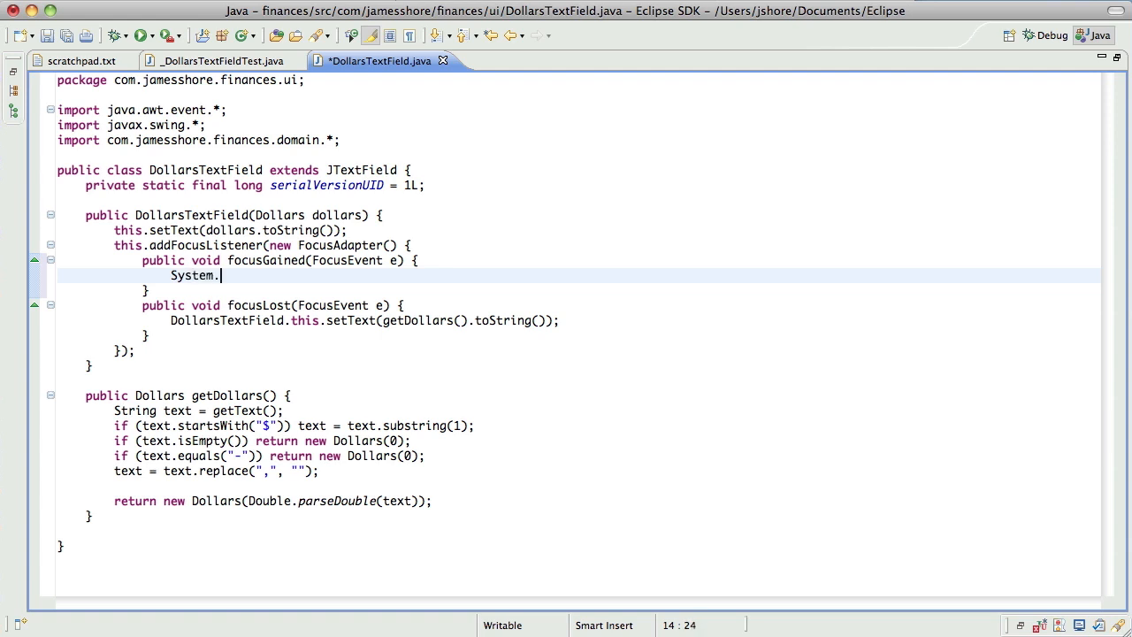
type("out.print(\"G\");")
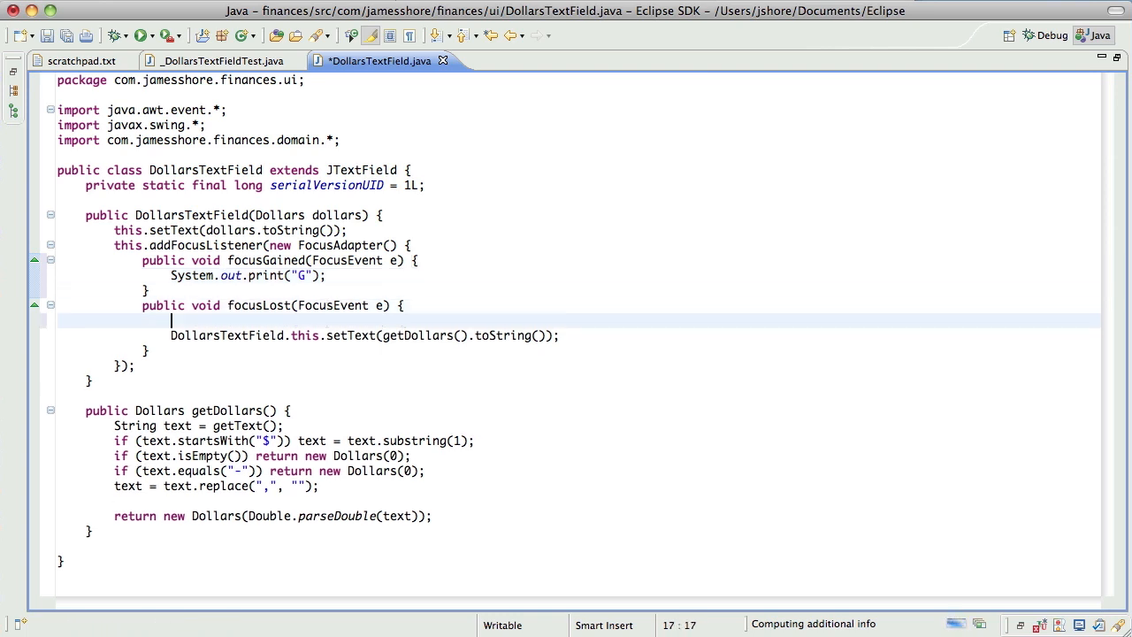
type("System.out.prin")
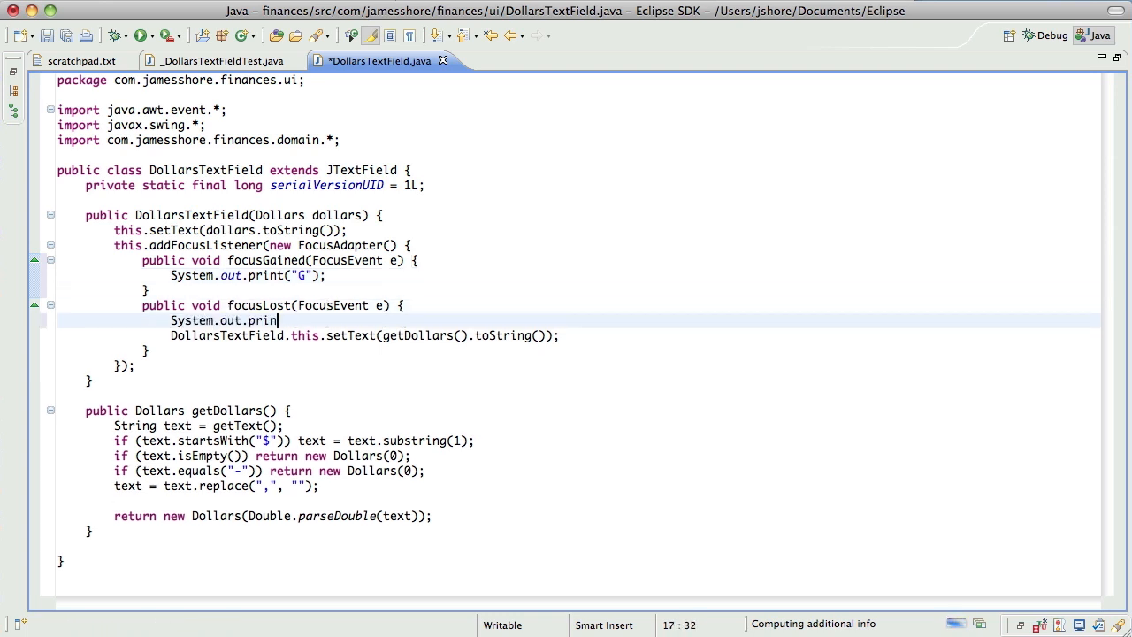
type("t(\"L\");")
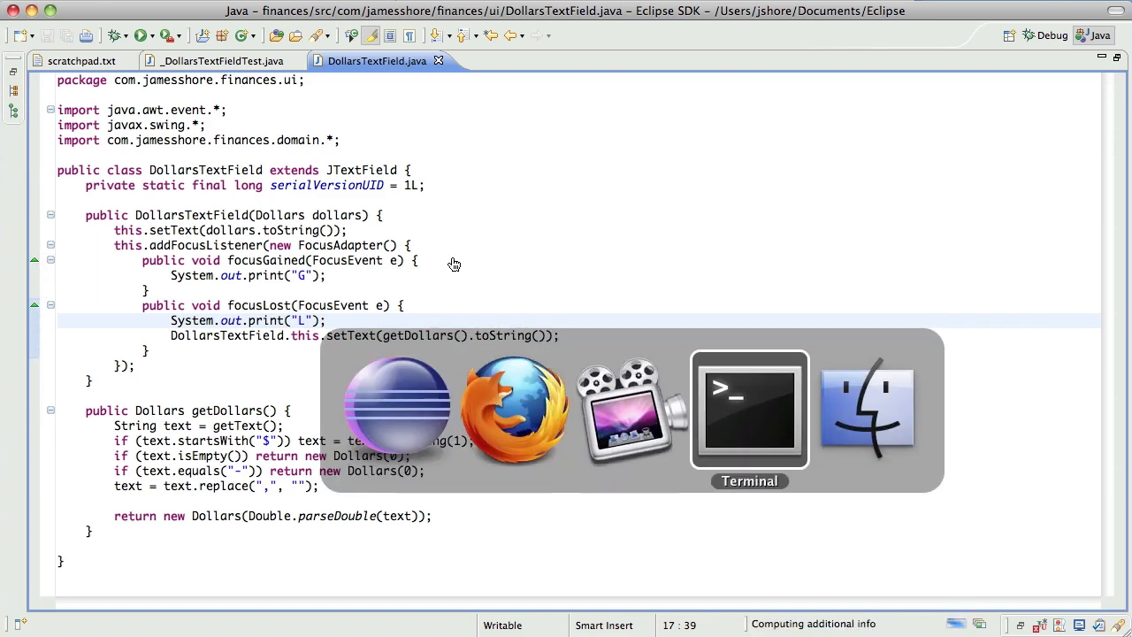
Launch the projector from Terminal and enter starting balances 42, 89 and further values to re-project
left_click(748, 407)
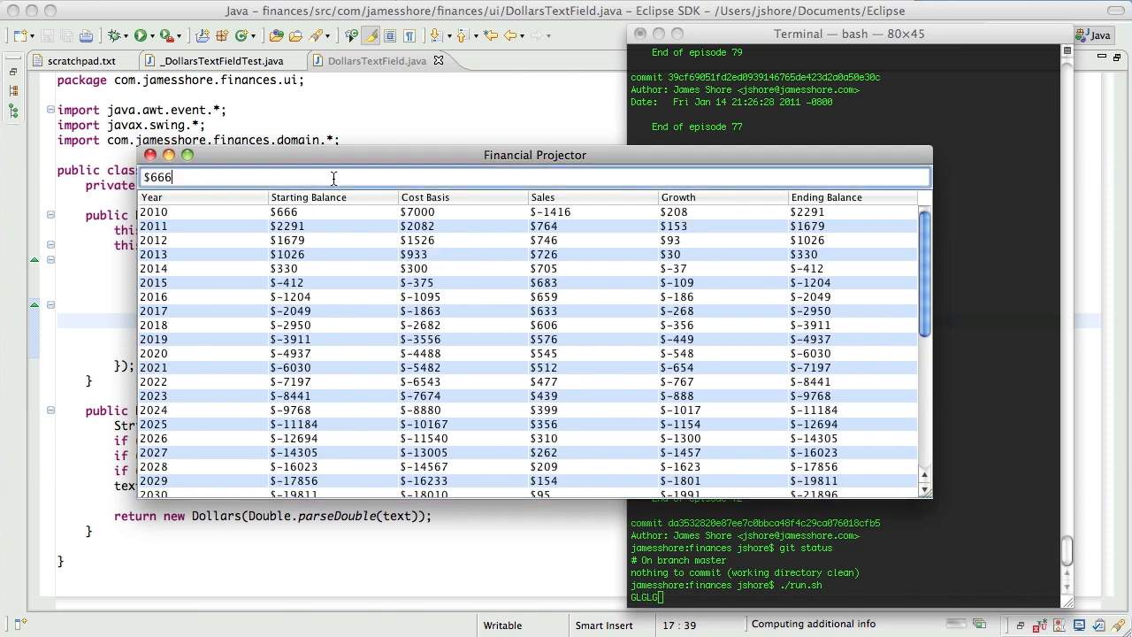
type("42")
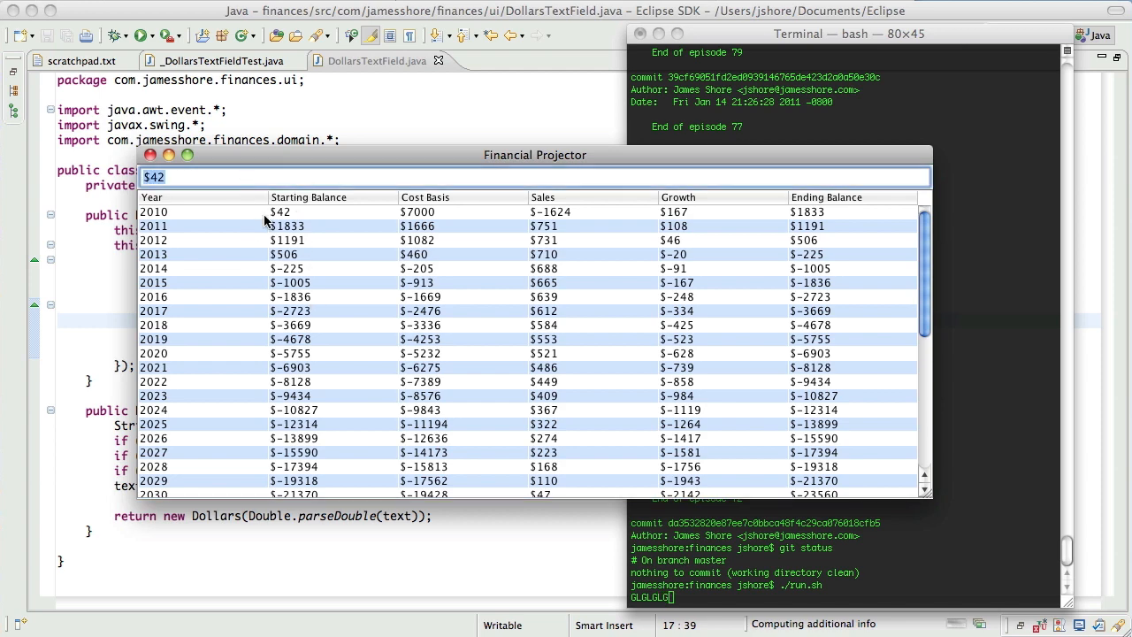
type("89")
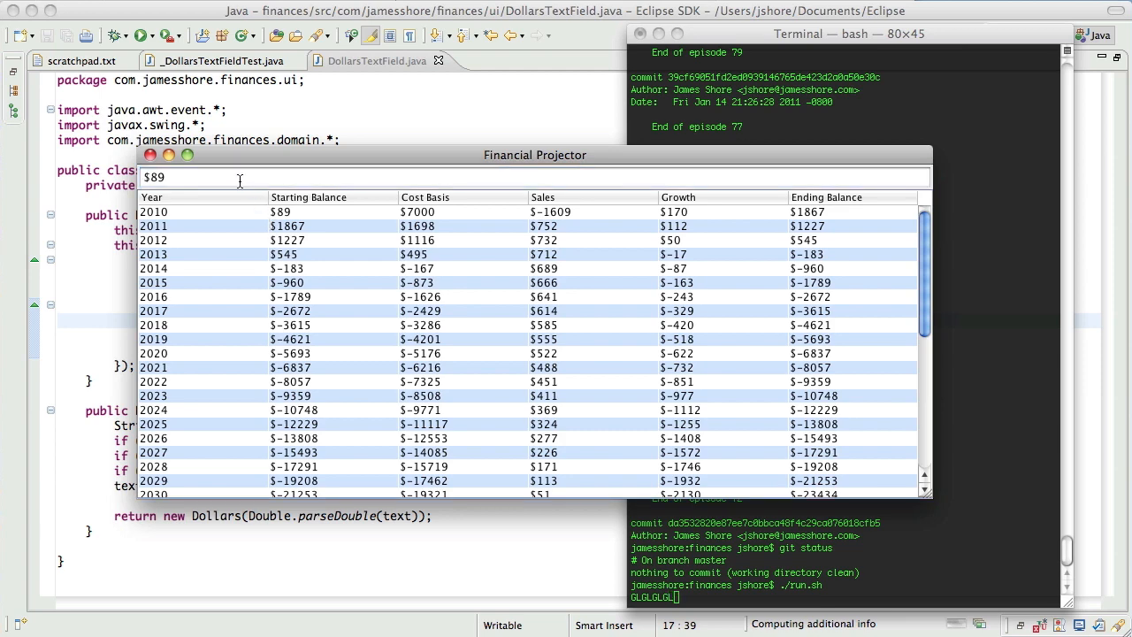
type("100")
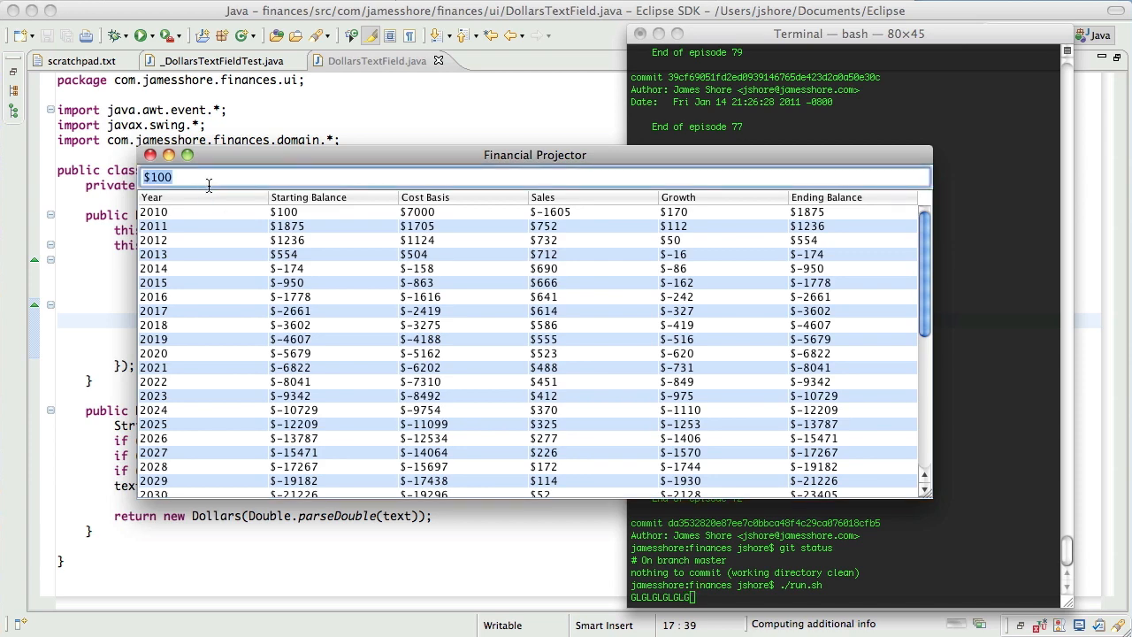
type("5646")
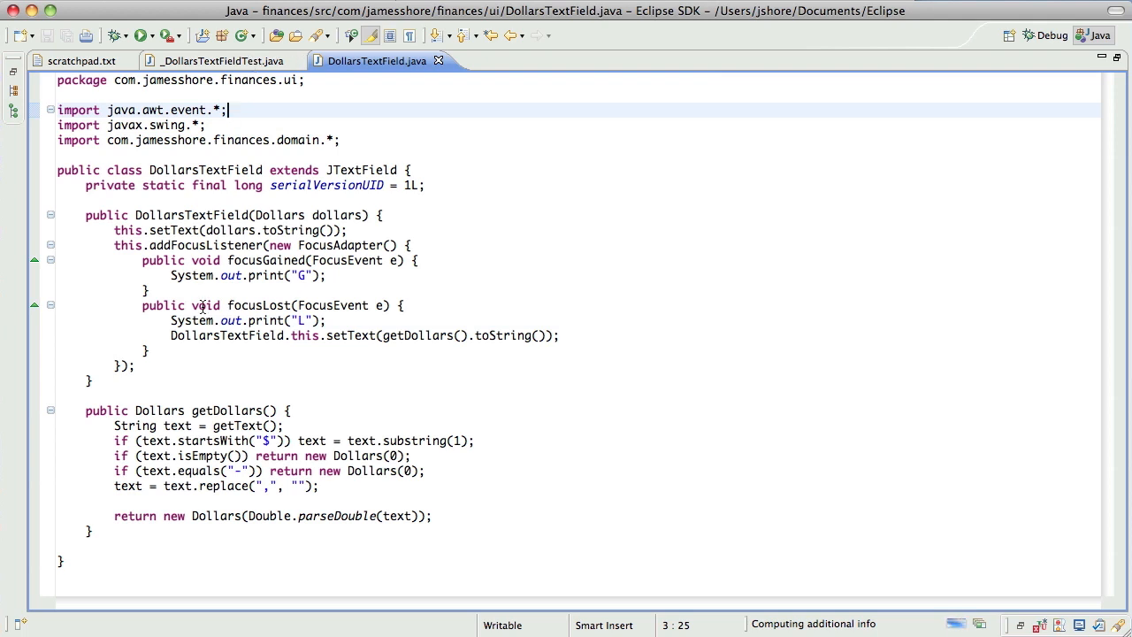
Add 'while (field.hasFocus()) Thread.sleep(10);' after dispatchEvent and declare the test throws Exception
left_click(221, 60)
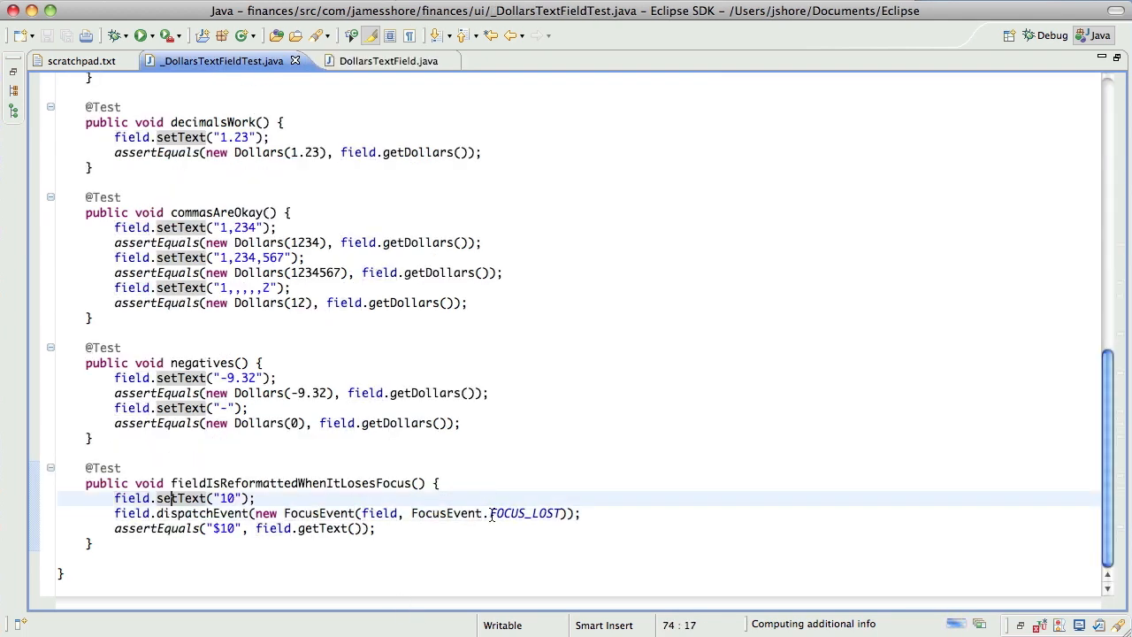
left_click(453, 513)
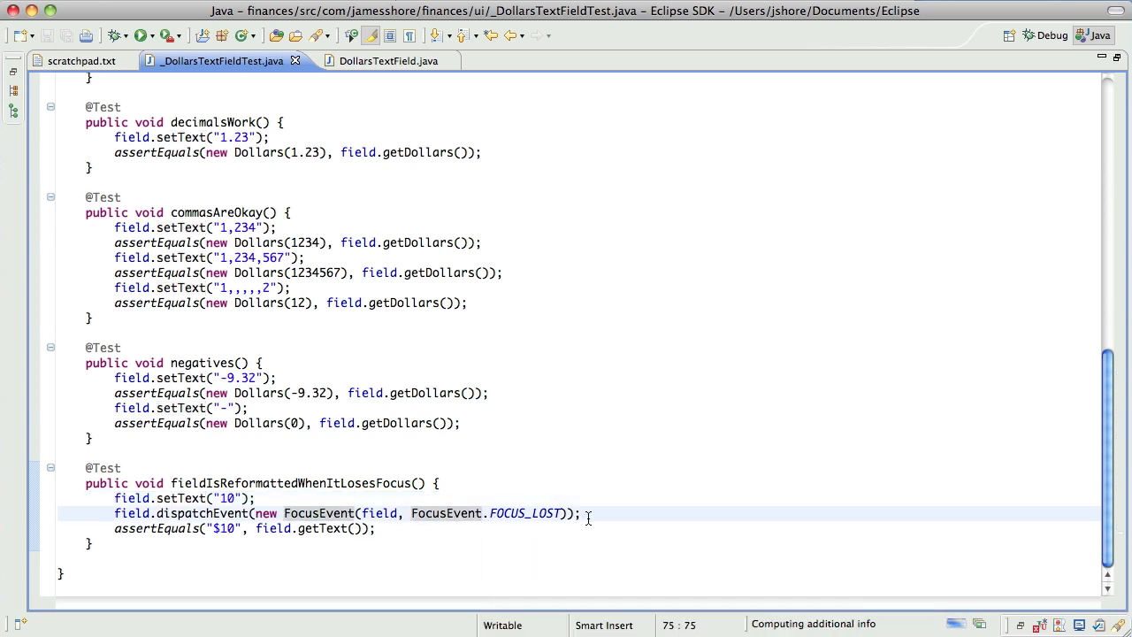
type("f")
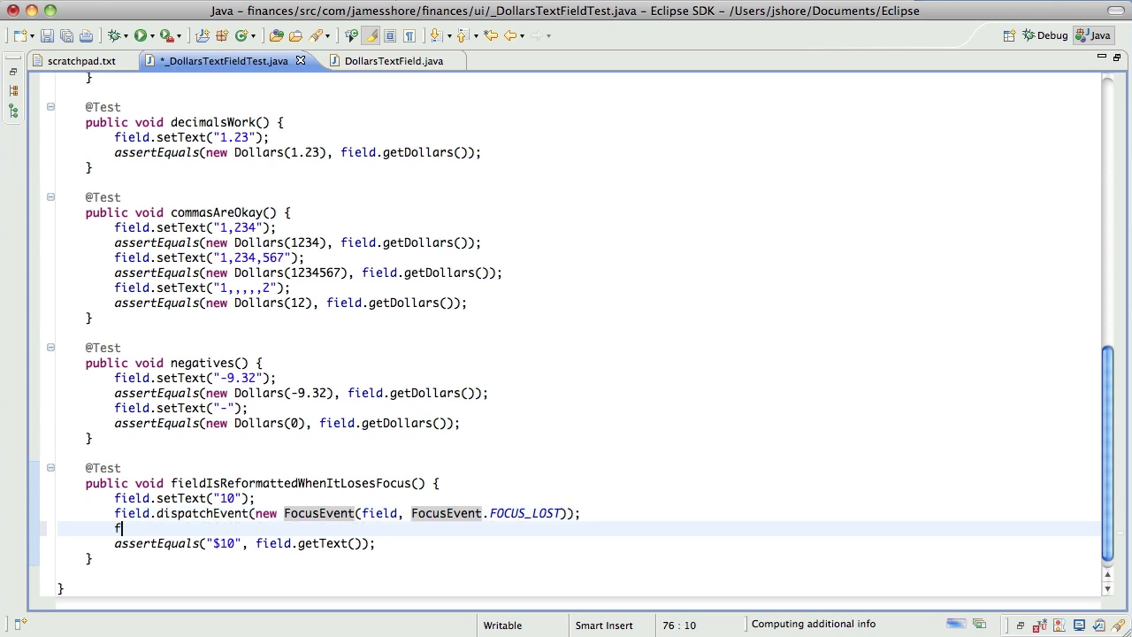
type("ield.hasFocus();")
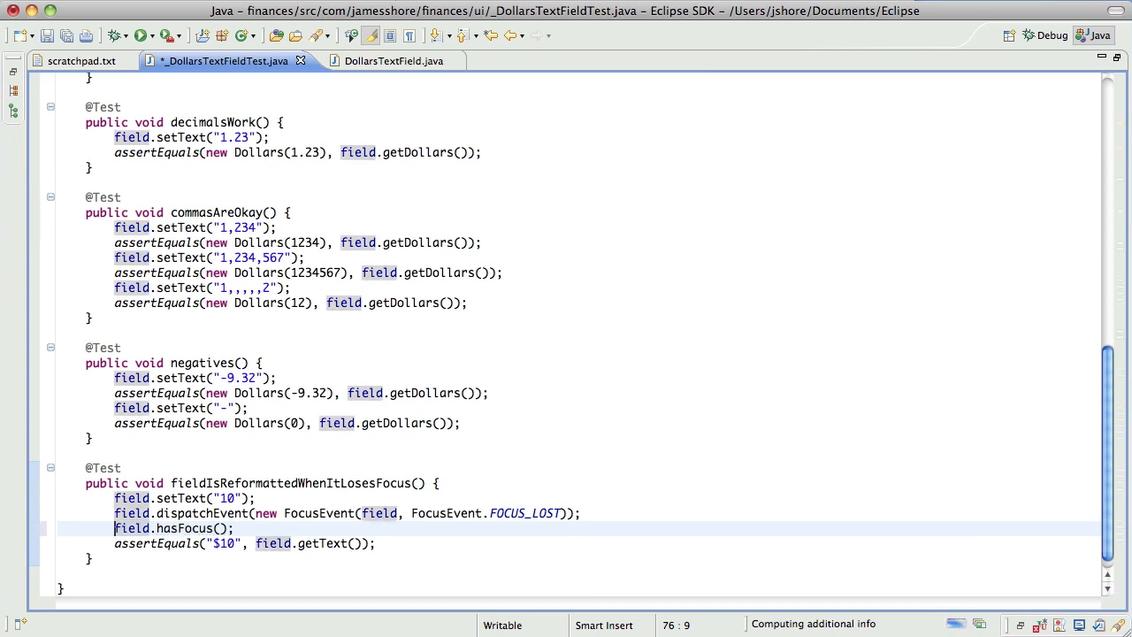
type("while (")
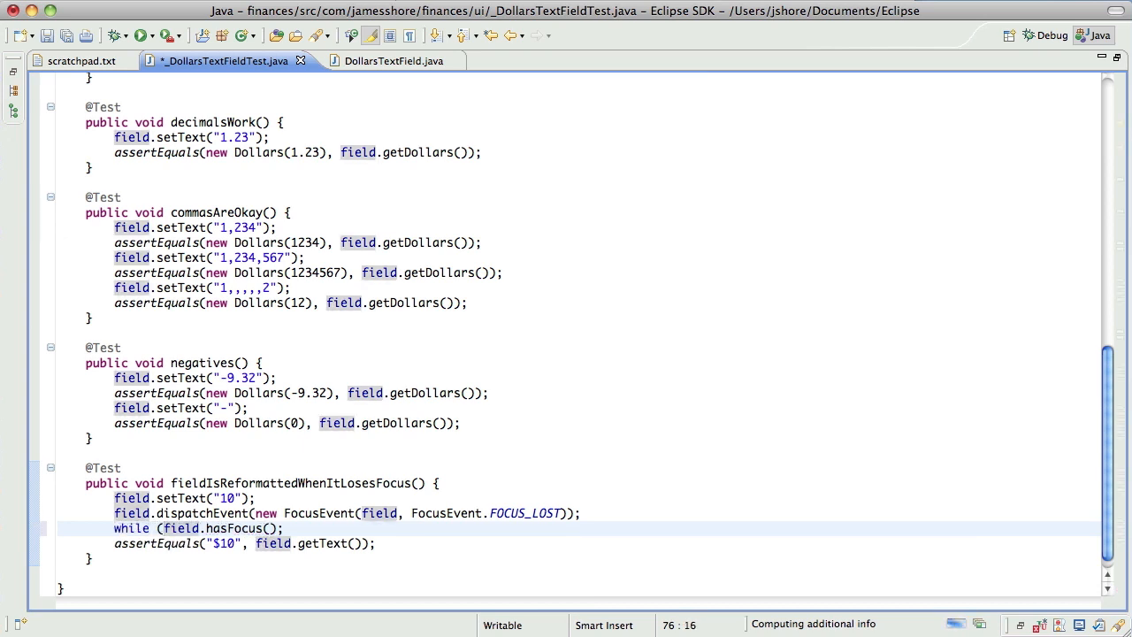
type("T")
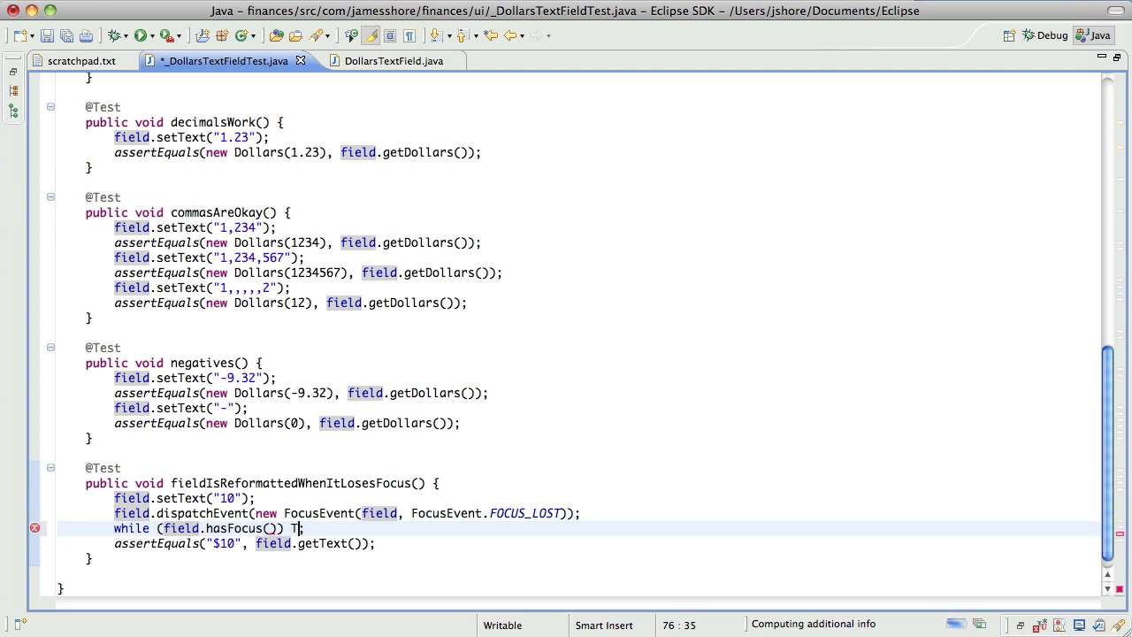
type("hread.sleep(10);")
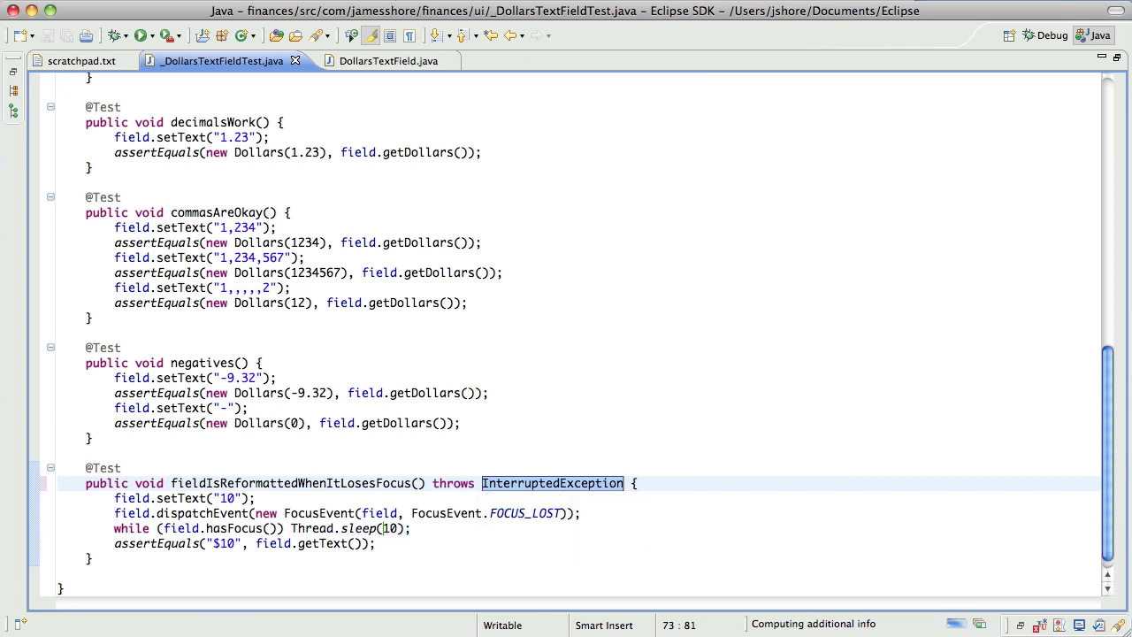
type("Exception")
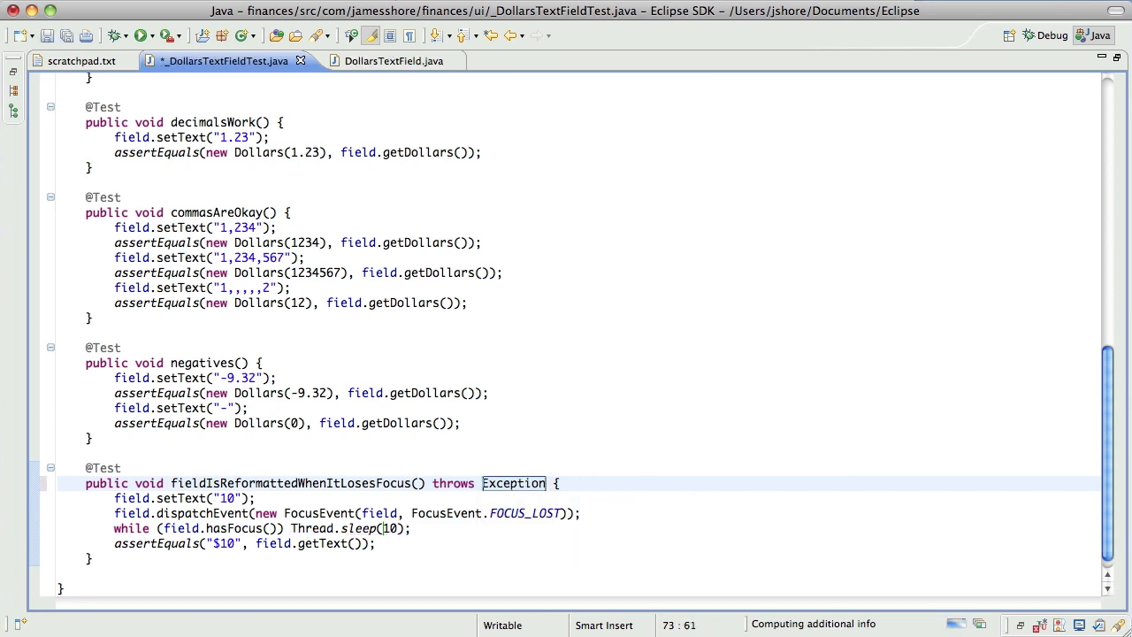
Run the JUnit test suite
left_click(141, 35)
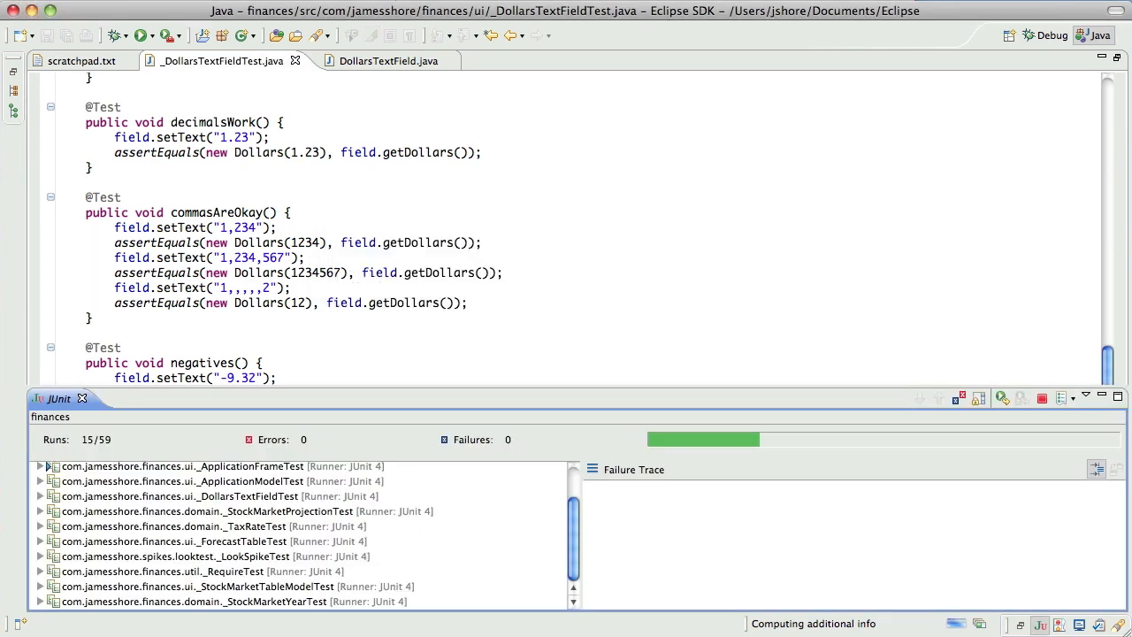
Inspect the lose-focus test's failure trace showing "$10" expected but "10" returned
left_click(141, 35)
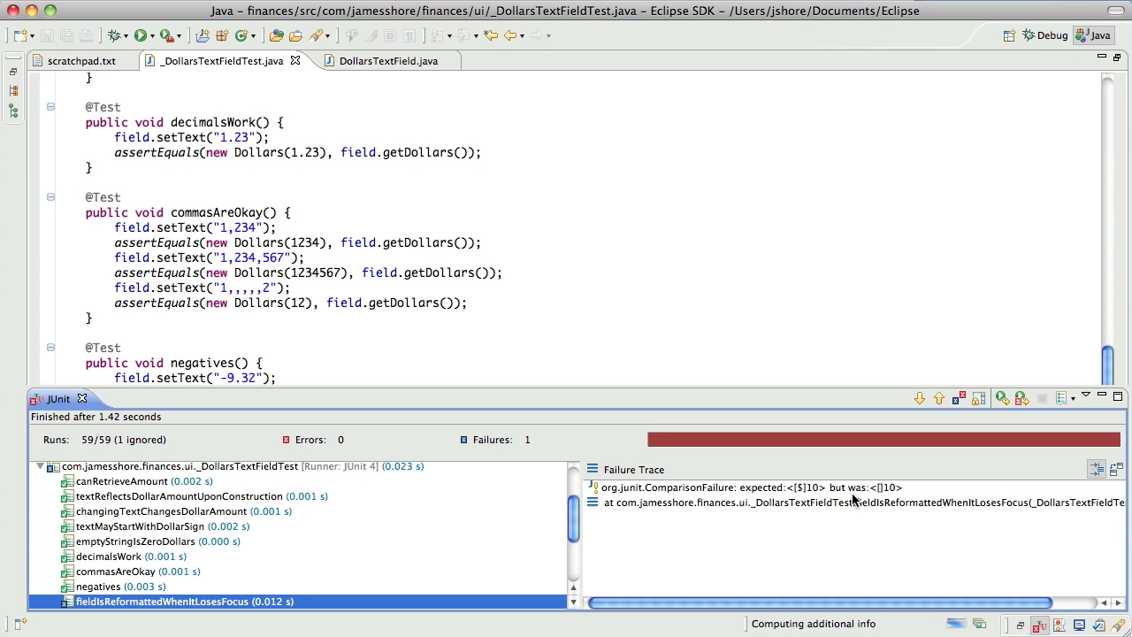
scroll("down", 3)
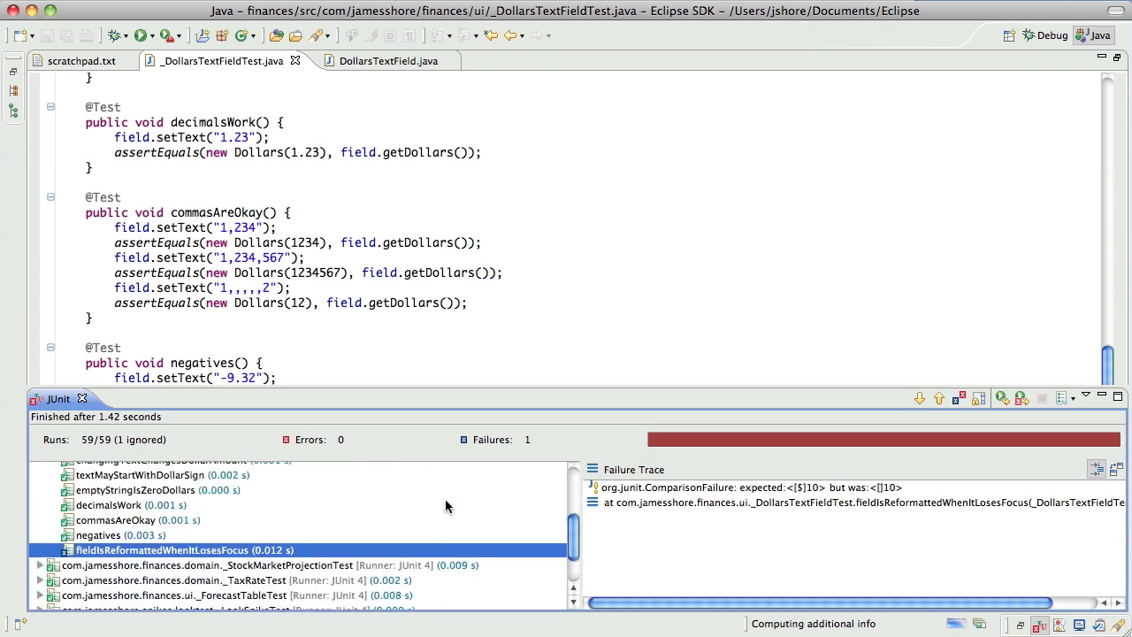
mouse_move(609, 399)
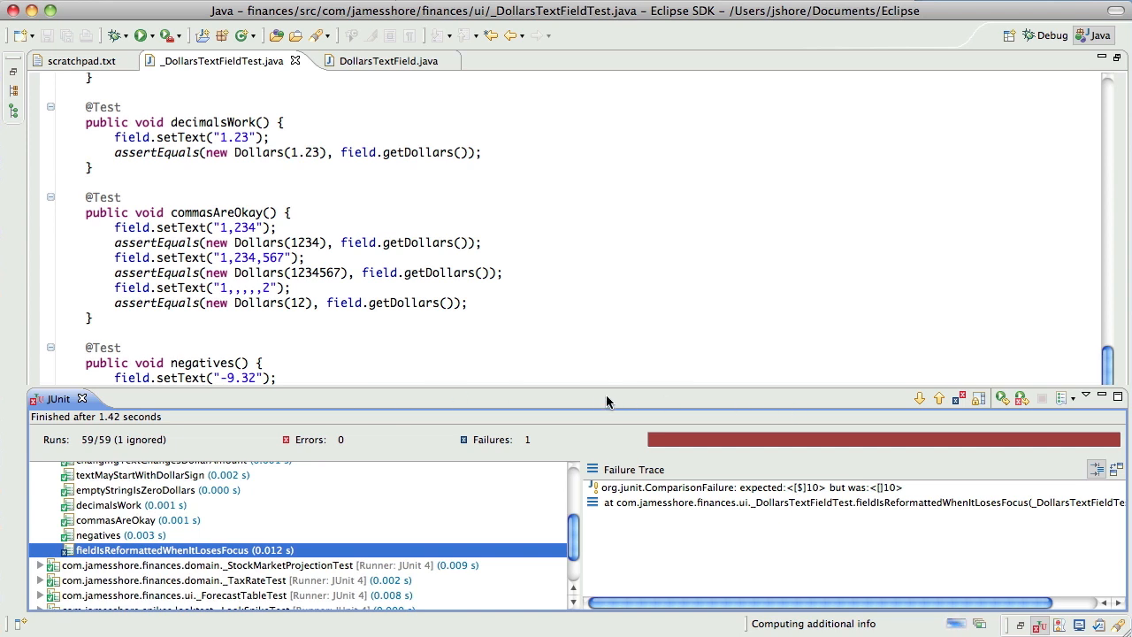
mouse_move(599, 402)
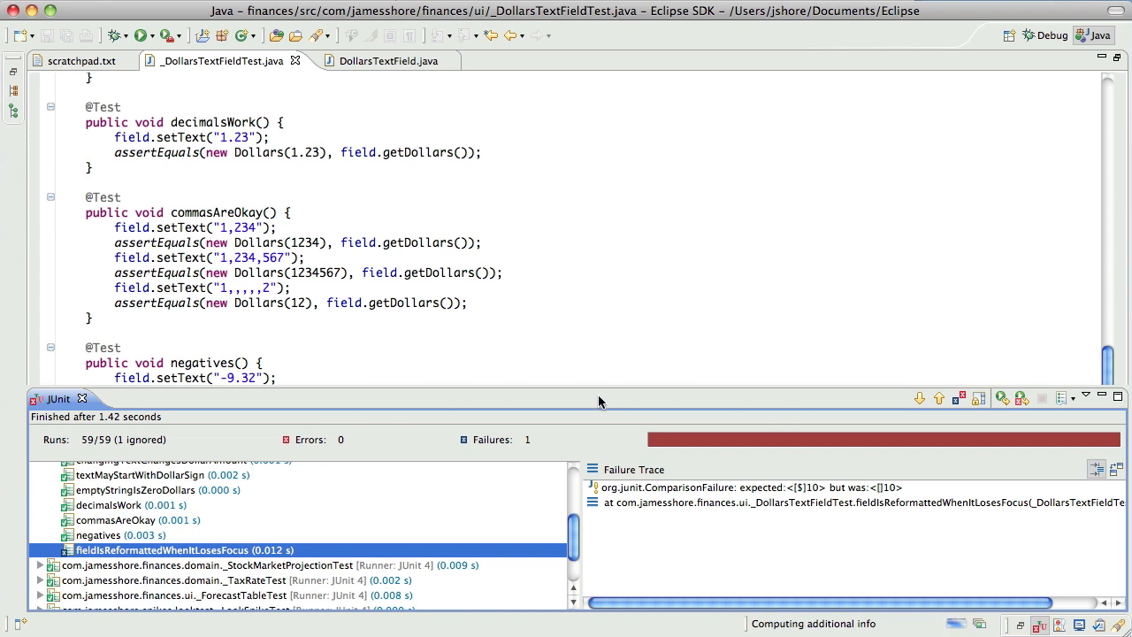
mouse_move(552, 393)
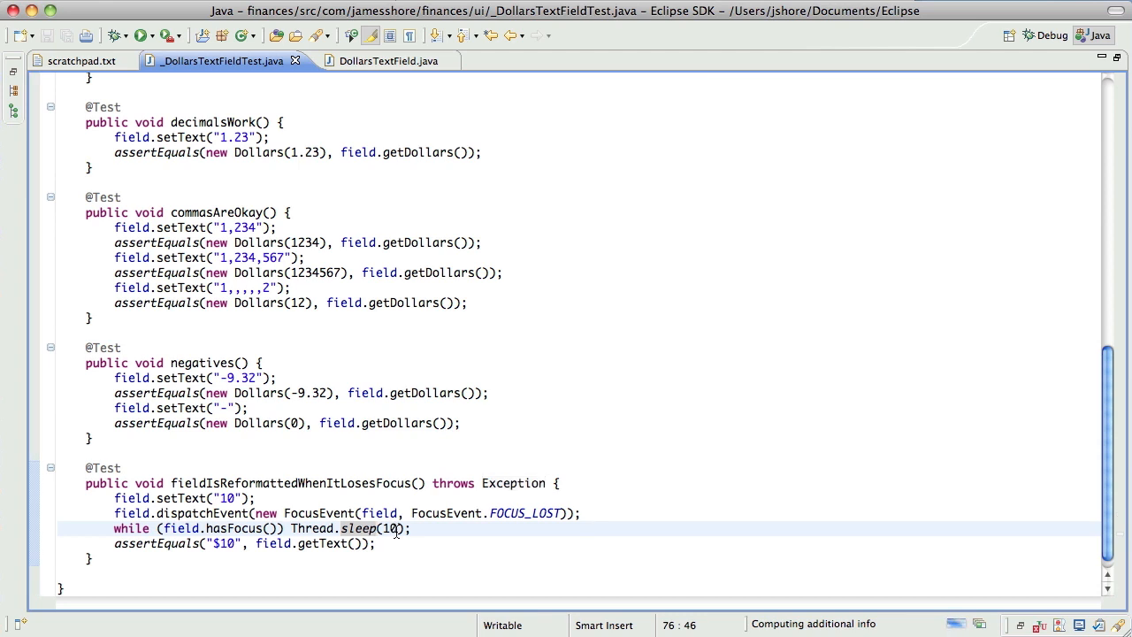
Comment out the wait loop, assert field.hasFocus() is false with message 'the field should...', and run the tests
key("Cmd+/")
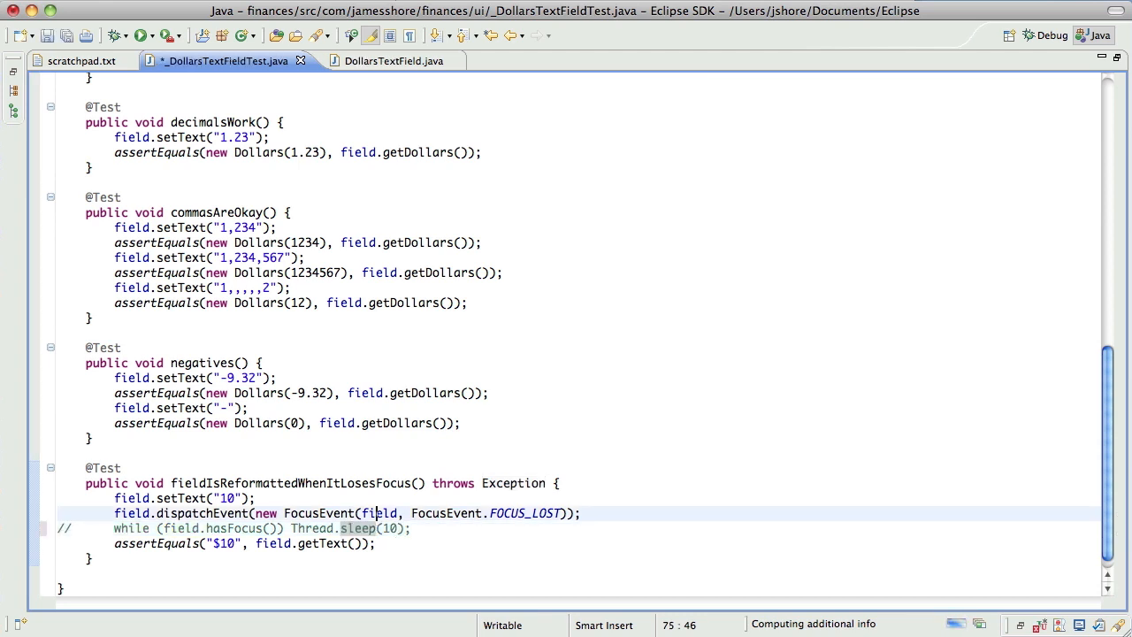
type("assertFalse(field.")
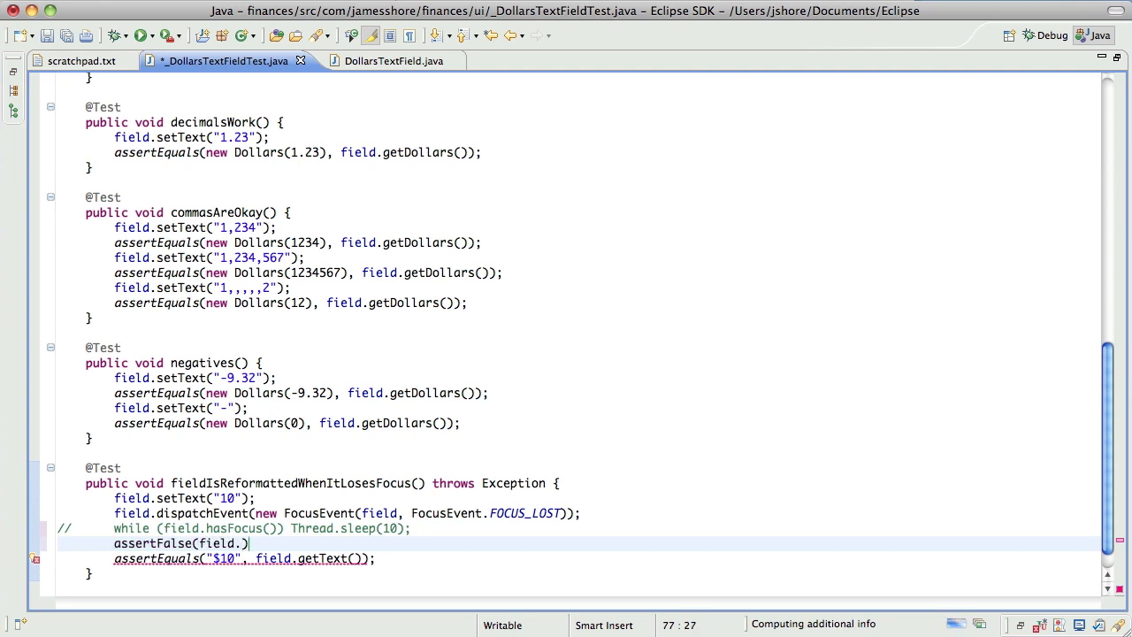
type("hasFocus());")
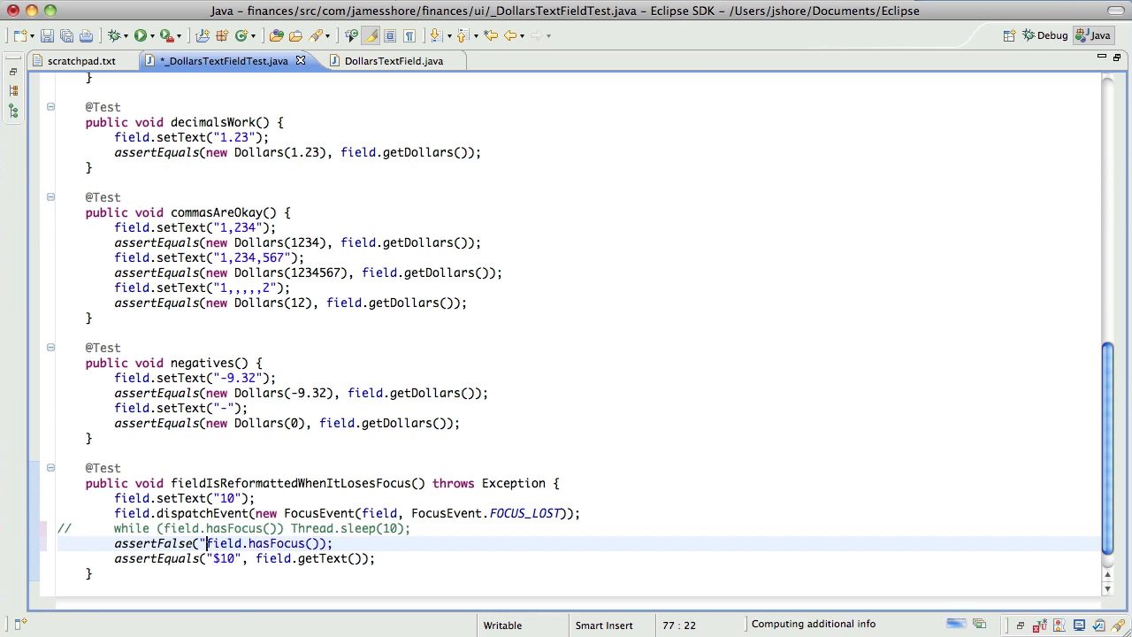
type("he test worked,")
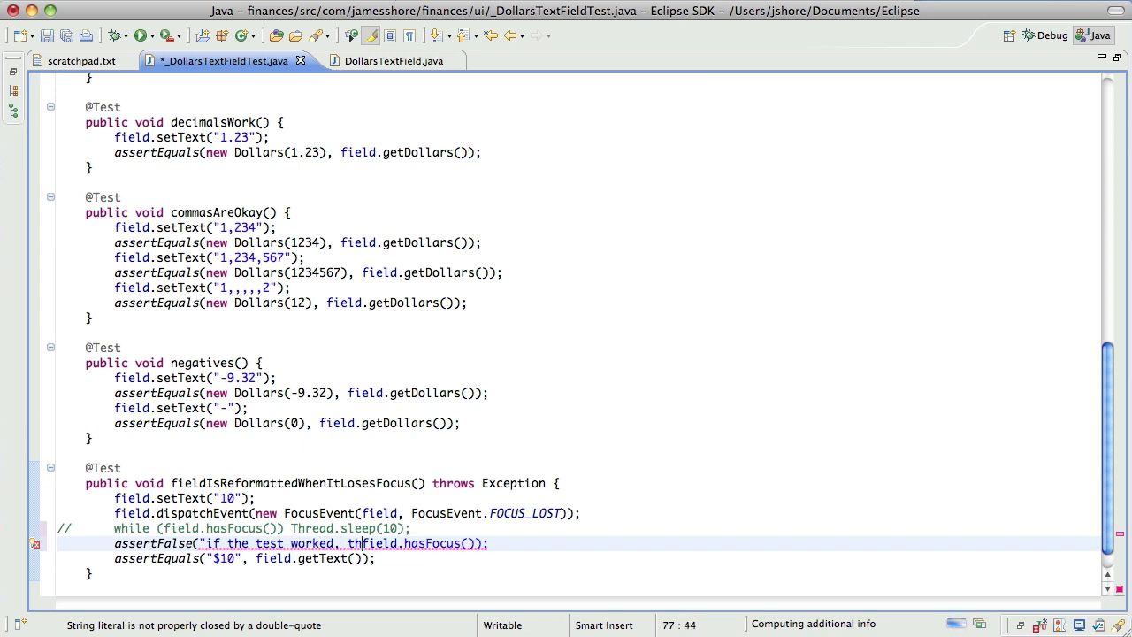
type("the field should no longer have focus\",")
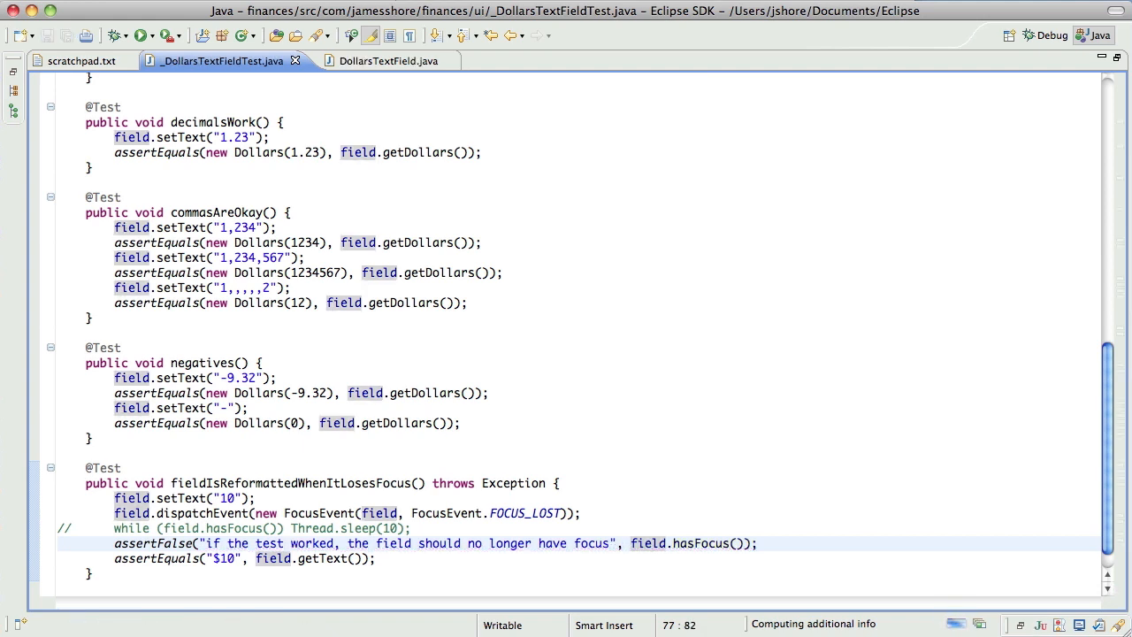
left_click(142, 36)
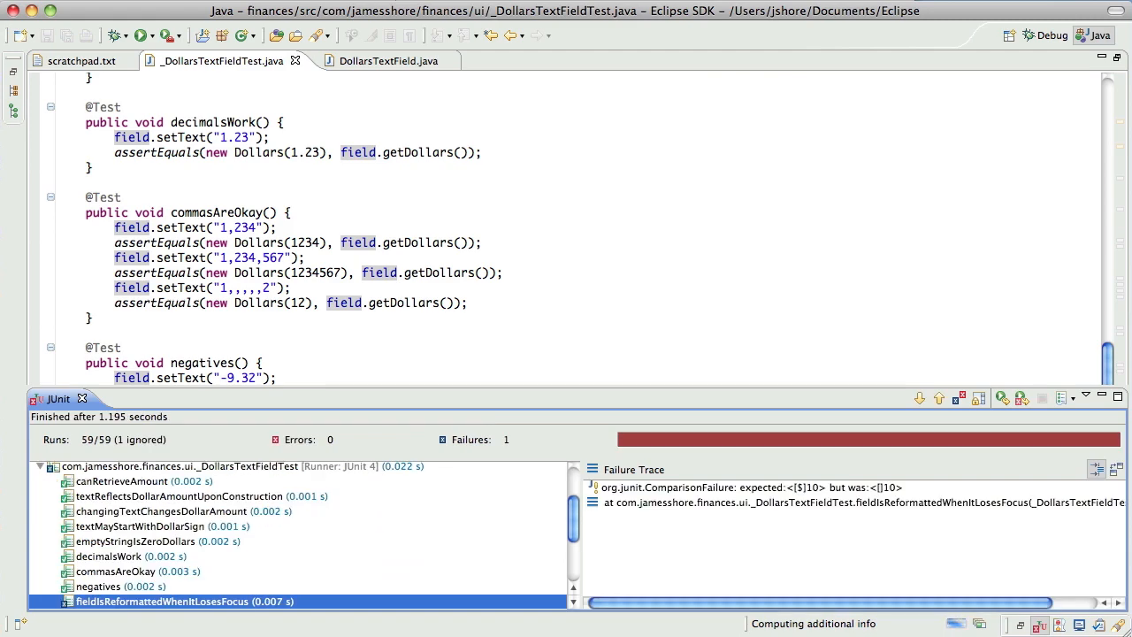
mouse_move(281, 467)
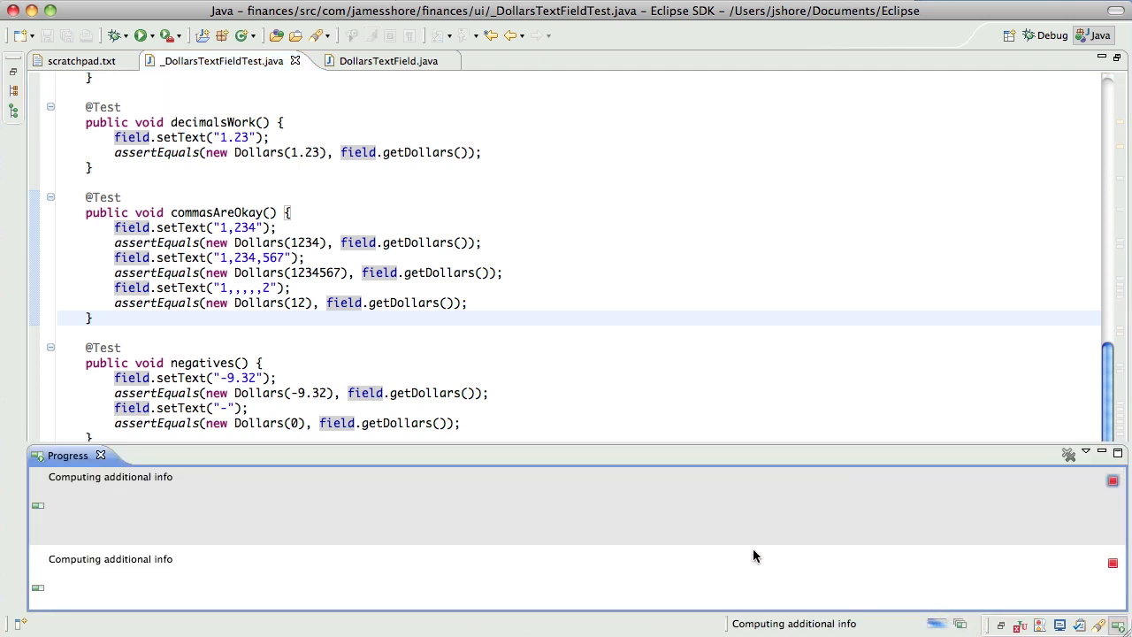
Cancel the stuck background computation in the Progress view
left_click(1113, 481)
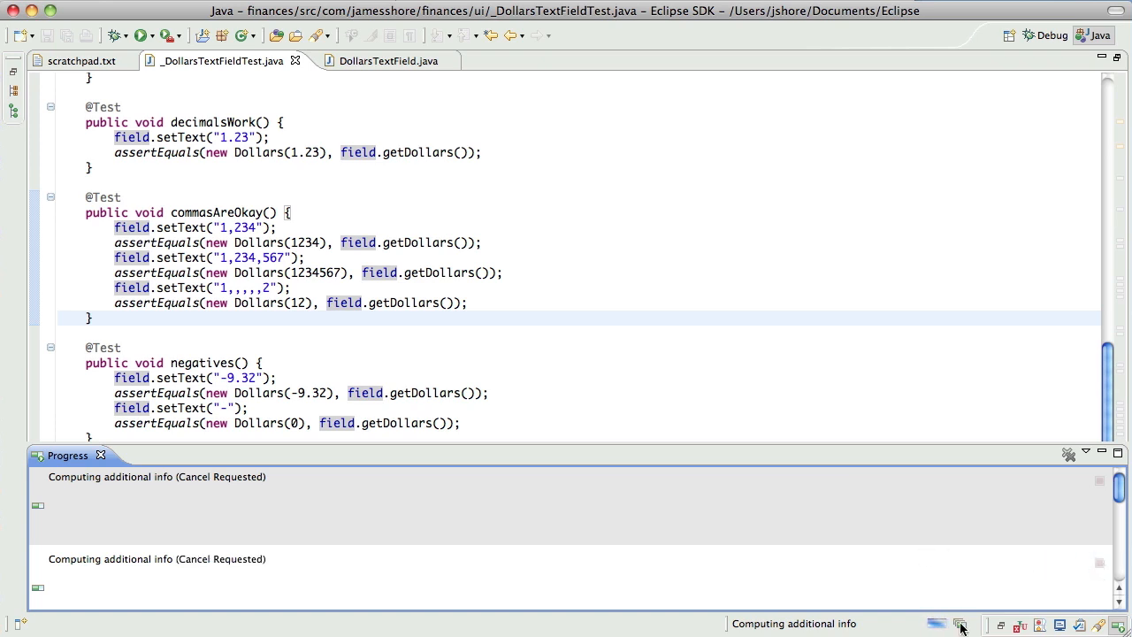
mouse_move(1003, 556)
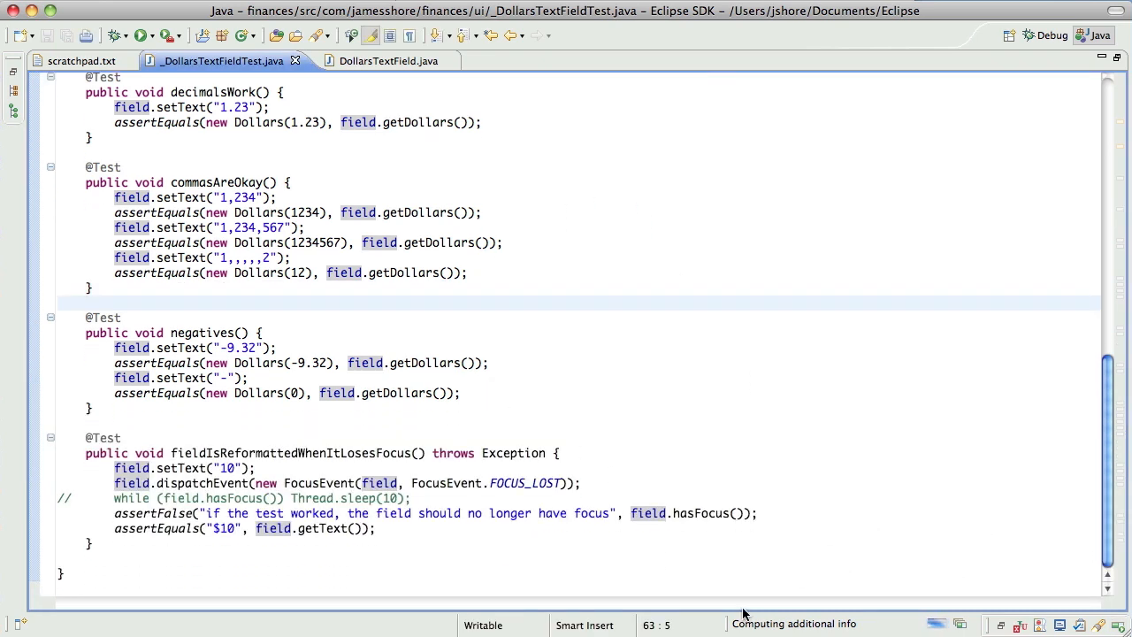
mouse_move(326, 527)
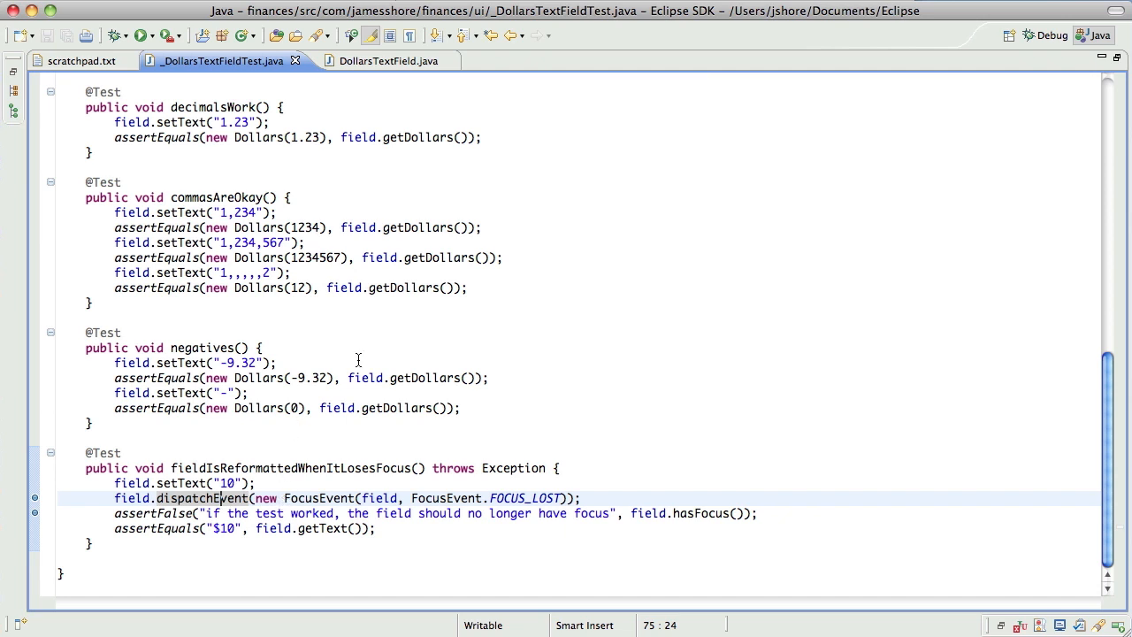
mouse_move(562, 191)
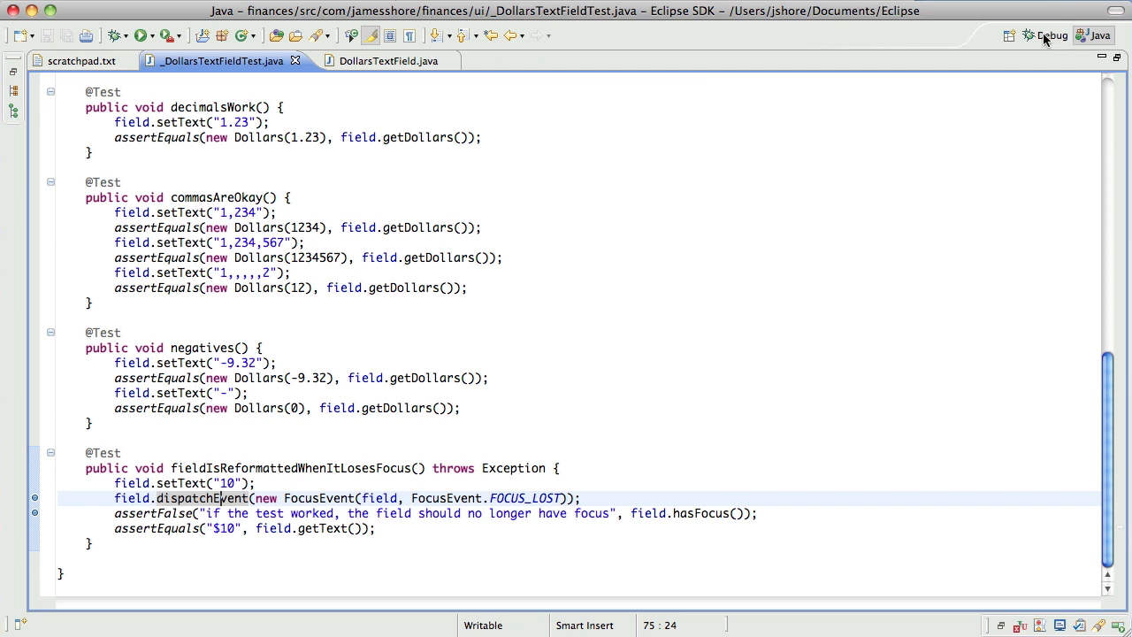
mouse_move(505, 50)
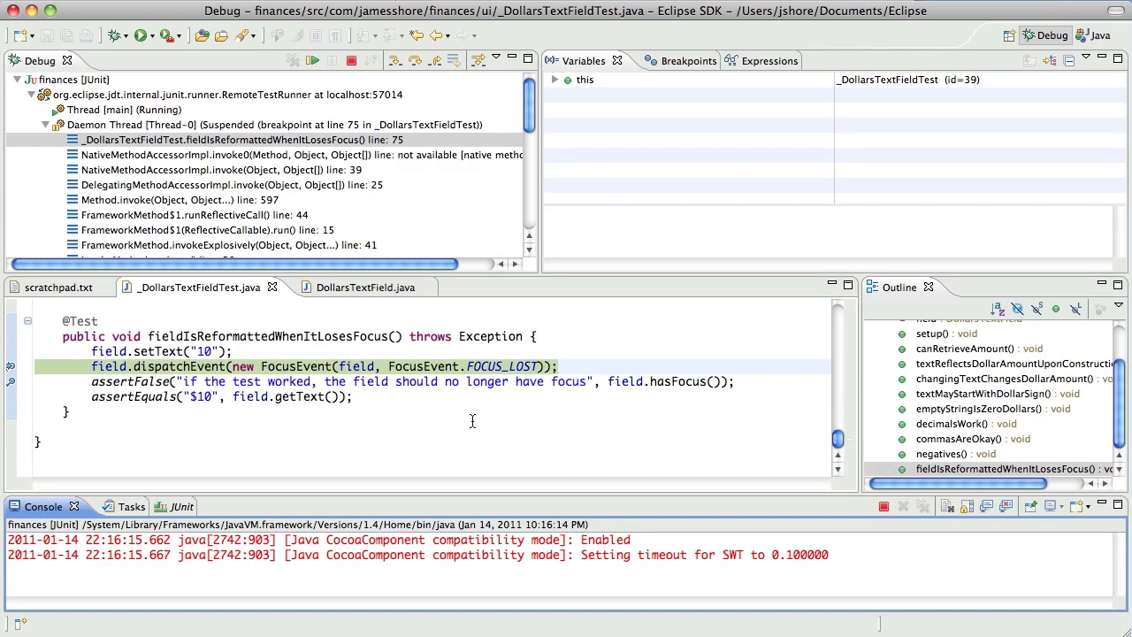
Review the breakpoints on lines 75 and 76, then inspect the paused test's variables
left_click(658, 61)
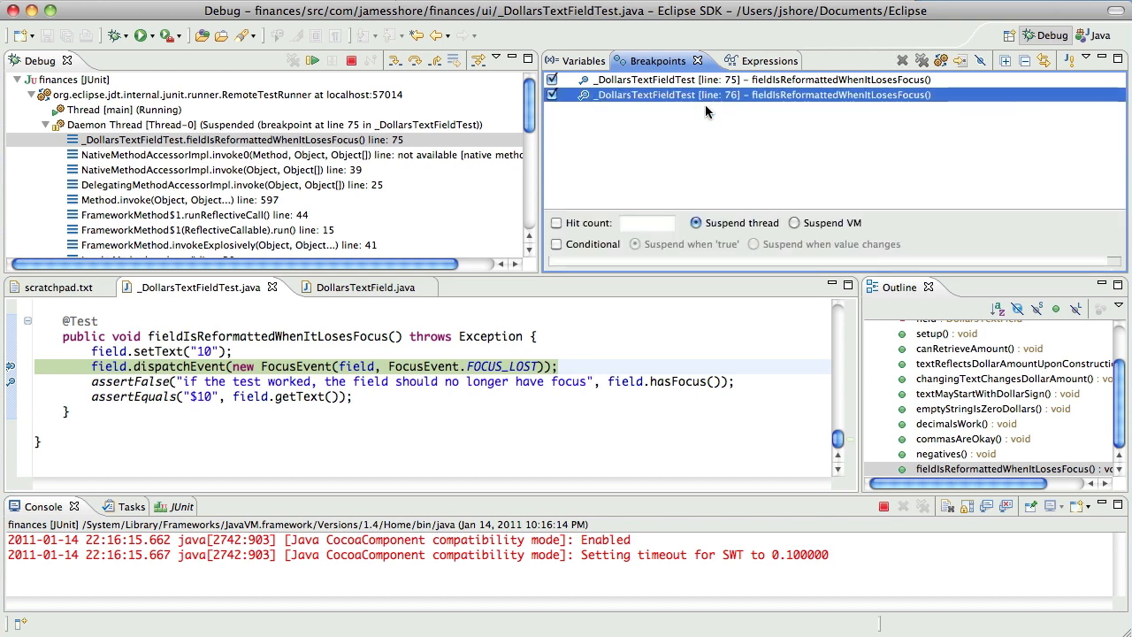
left_click(577, 60)
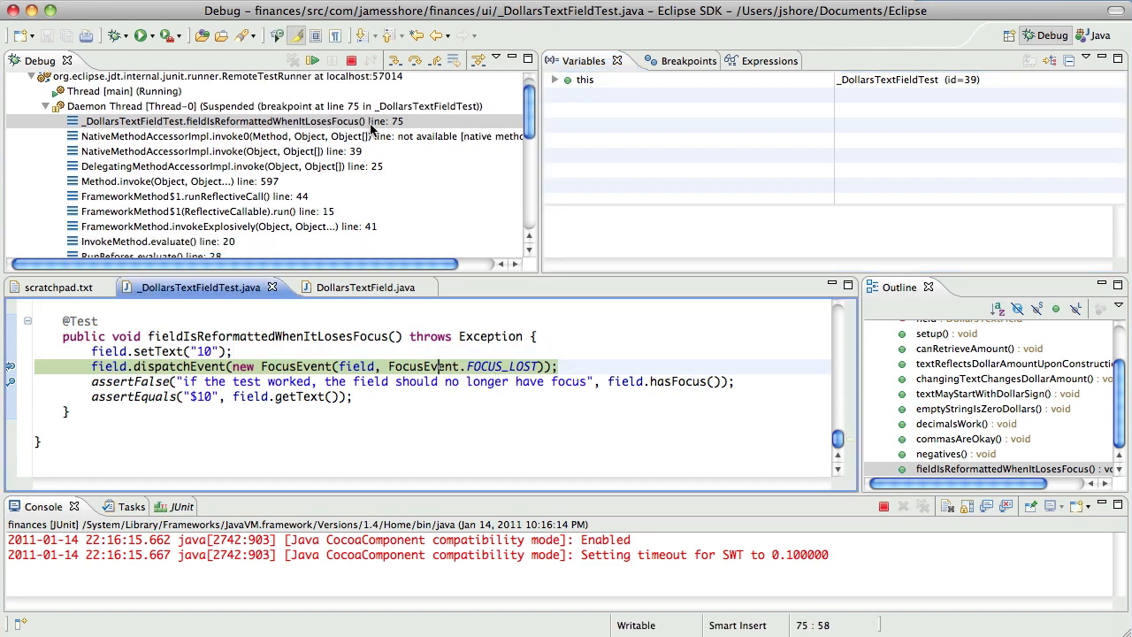
scroll("down", 3)
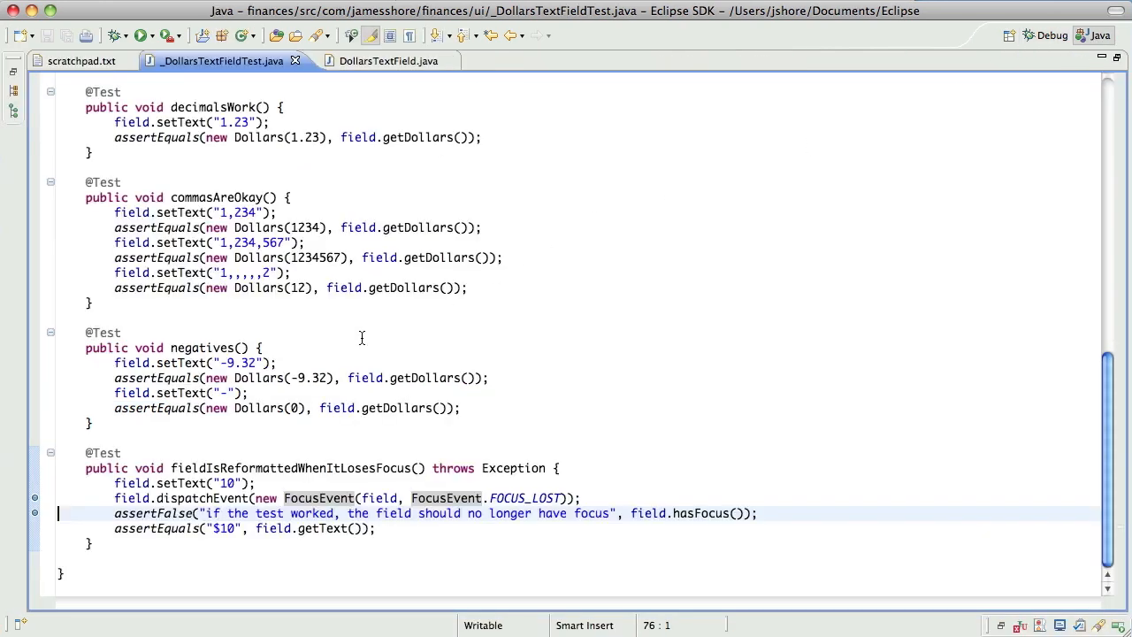
Glance at DollarsTextField source, return to the test and resume the paused debug run
left_click(376, 60)
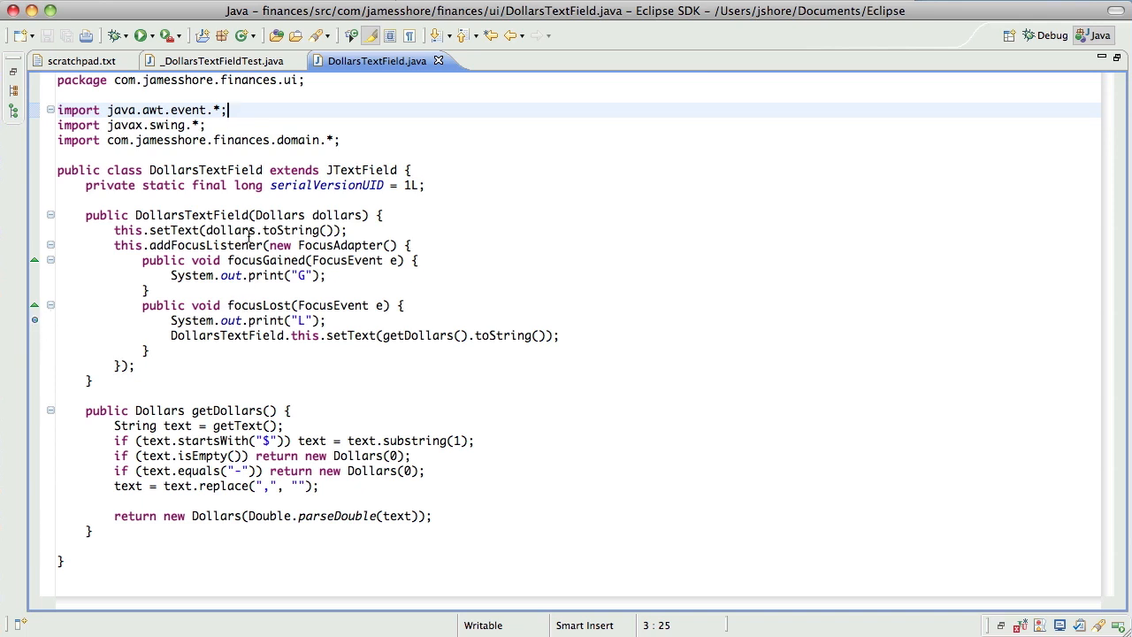
left_click(215, 60)
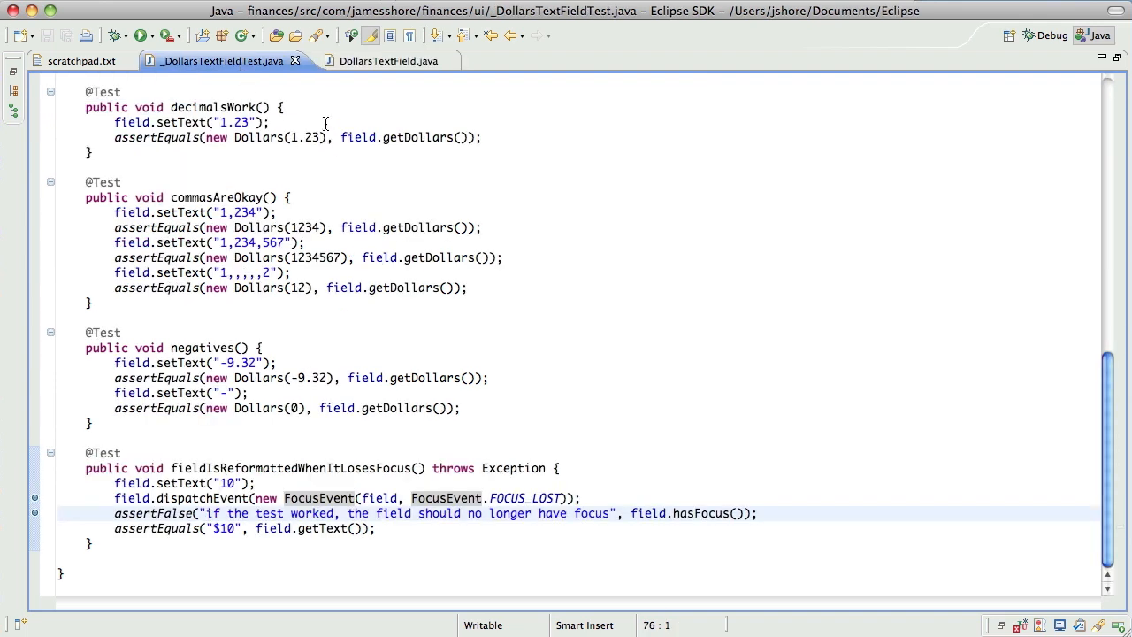
mouse_move(25, 515)
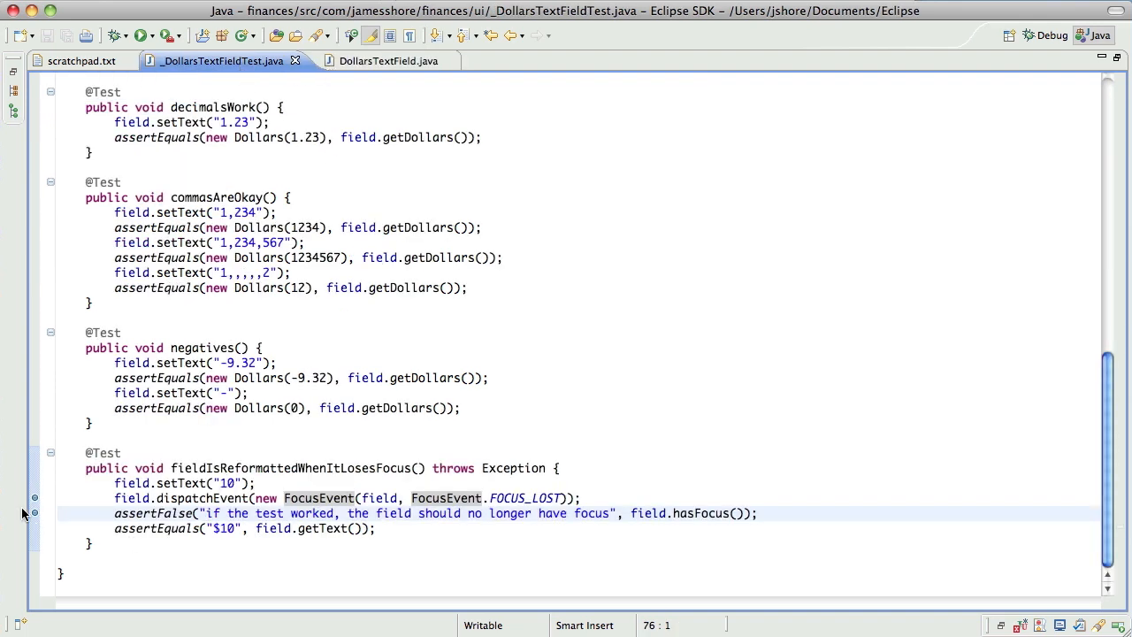
mouse_move(357, 170)
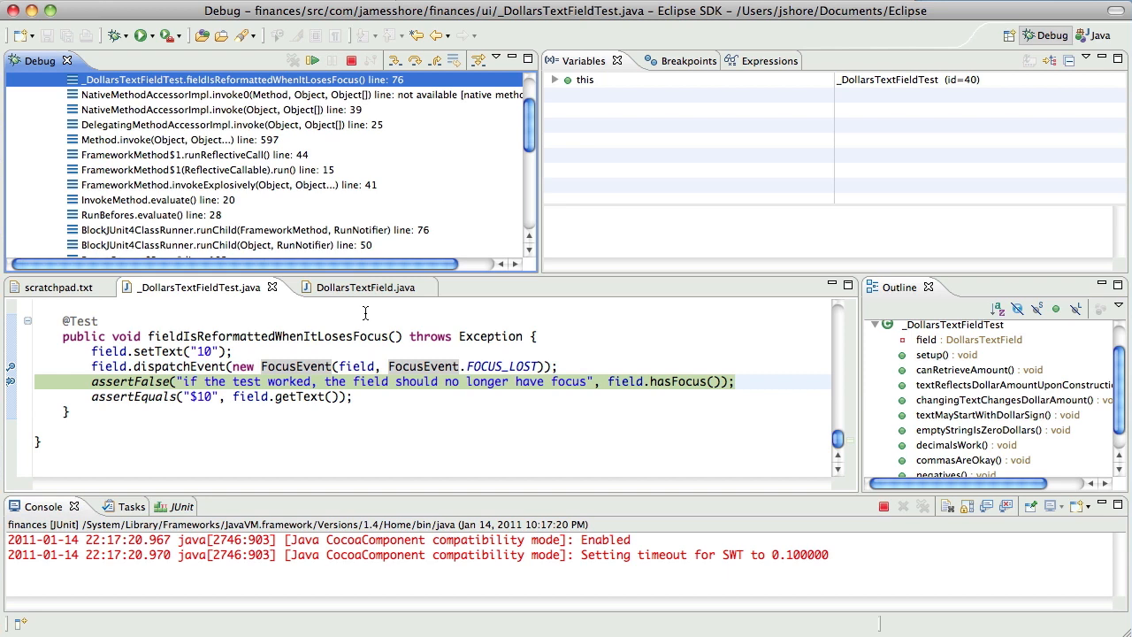
mouse_move(485, 410)
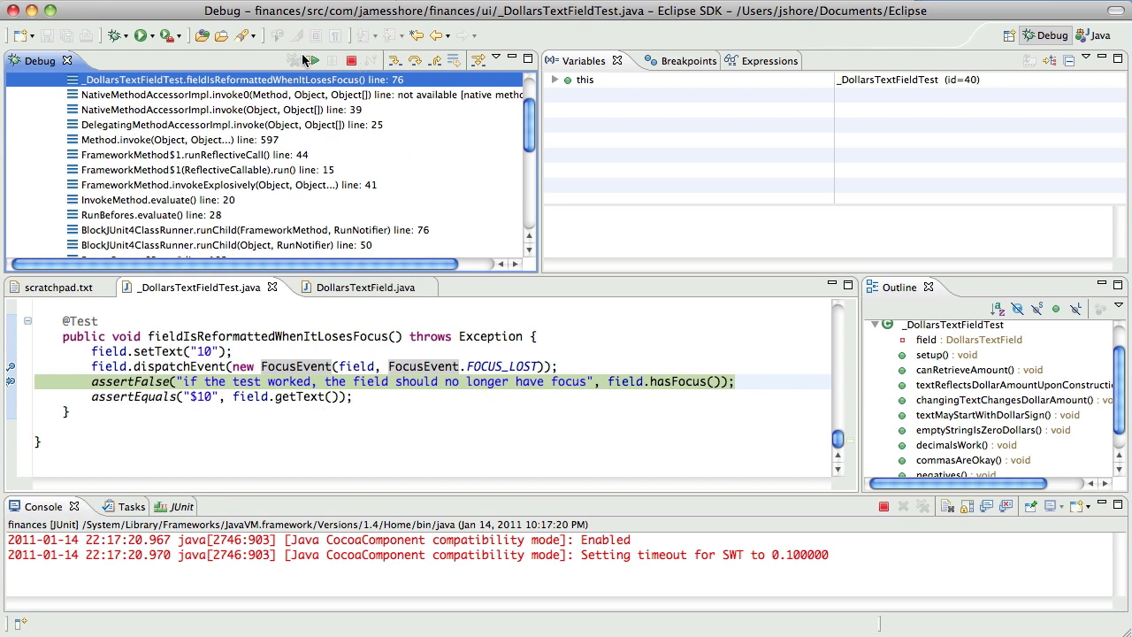
mouse_move(314, 60)
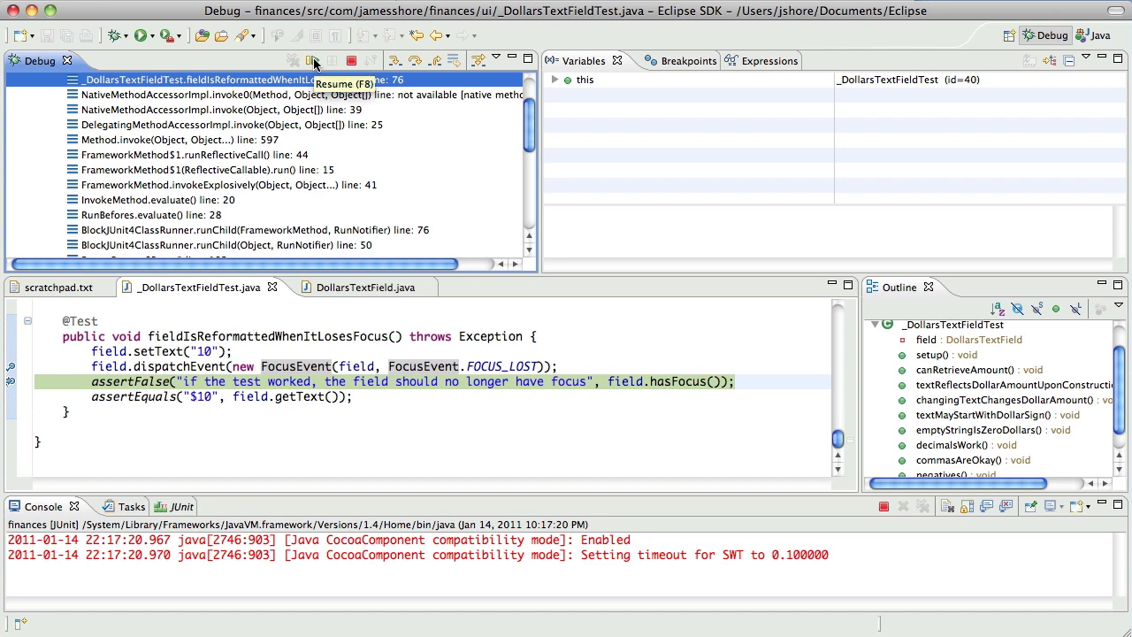
left_click(315, 60)
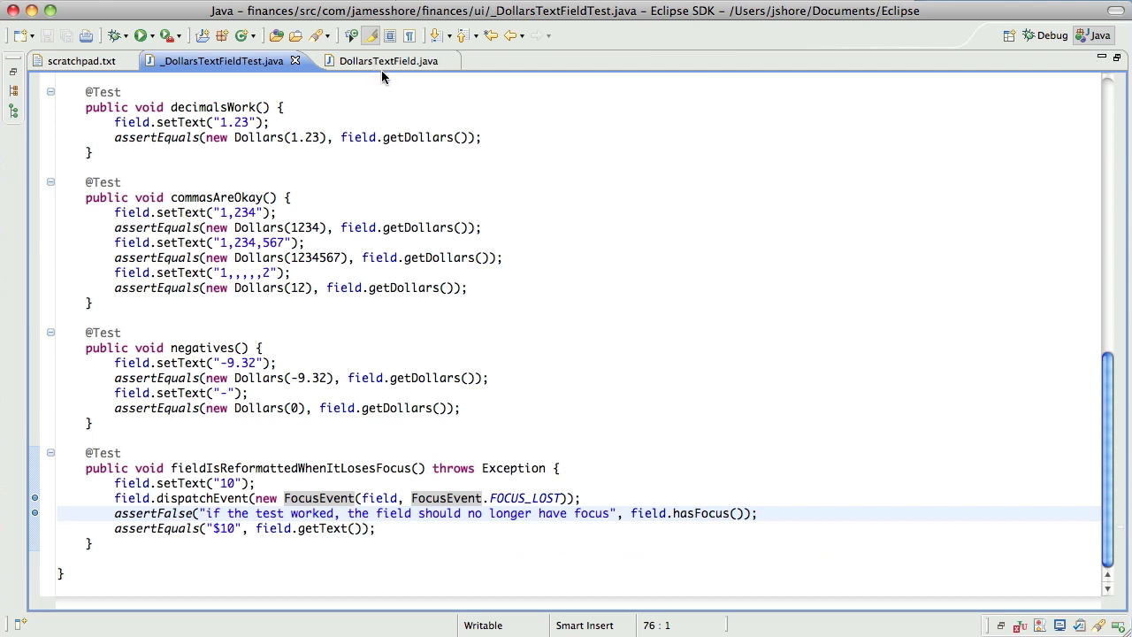
Browse the Component Javadoc in Firefox down to the focus listener and processFocusEvent entries
left_click(389, 61)
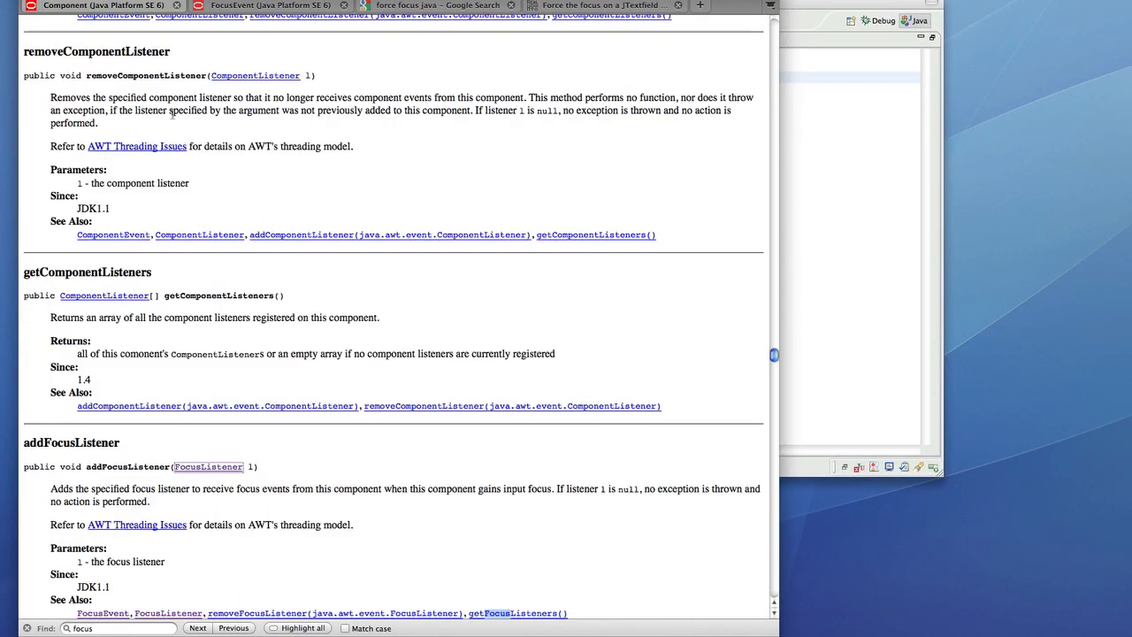
scroll("down", 3)
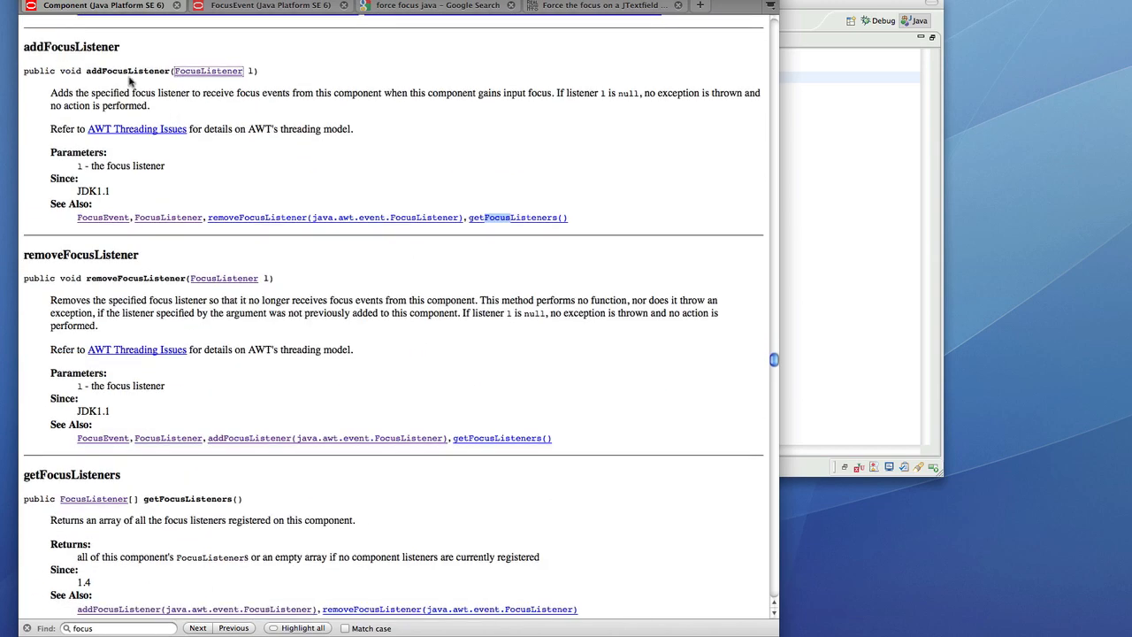
scroll("down", 3)
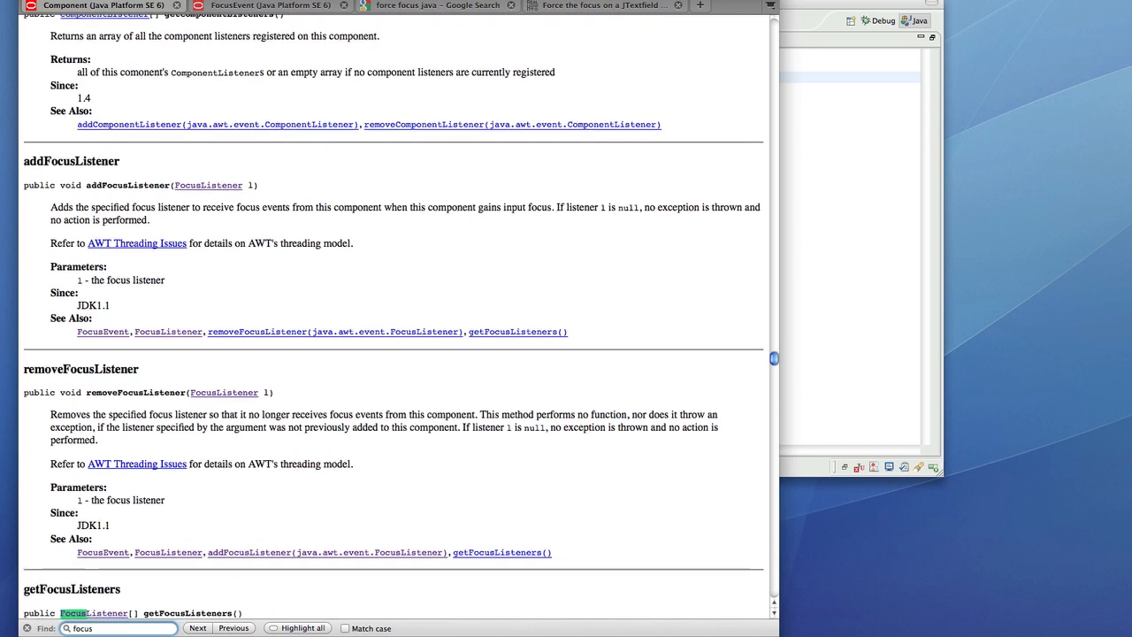
scroll("down", 3)
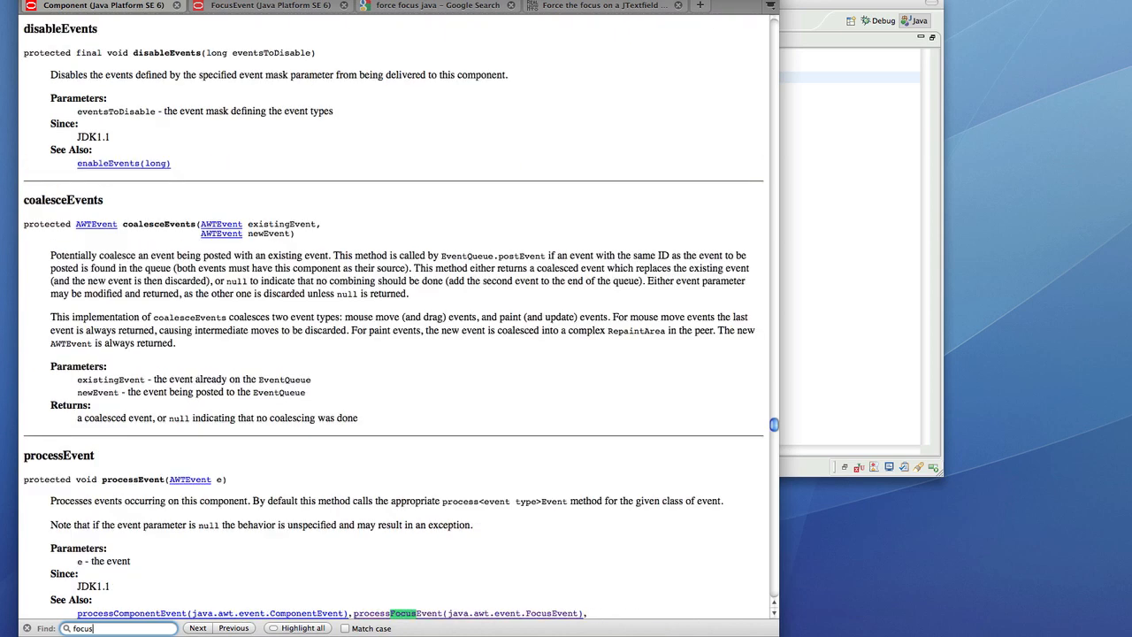
left_click(198, 628)
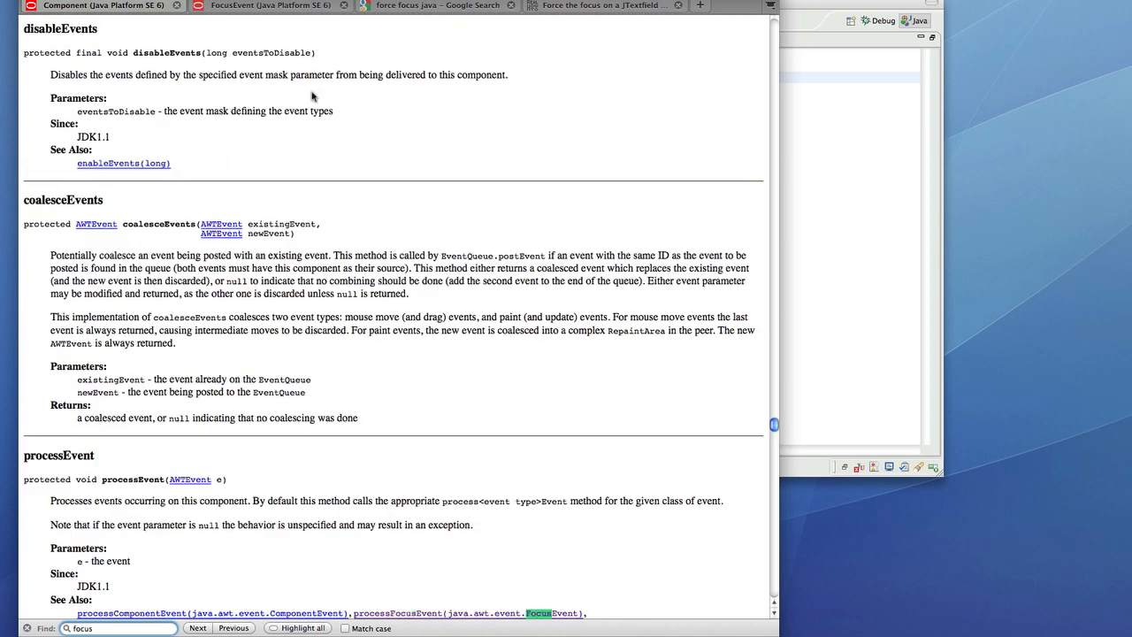
scroll("down", 3)
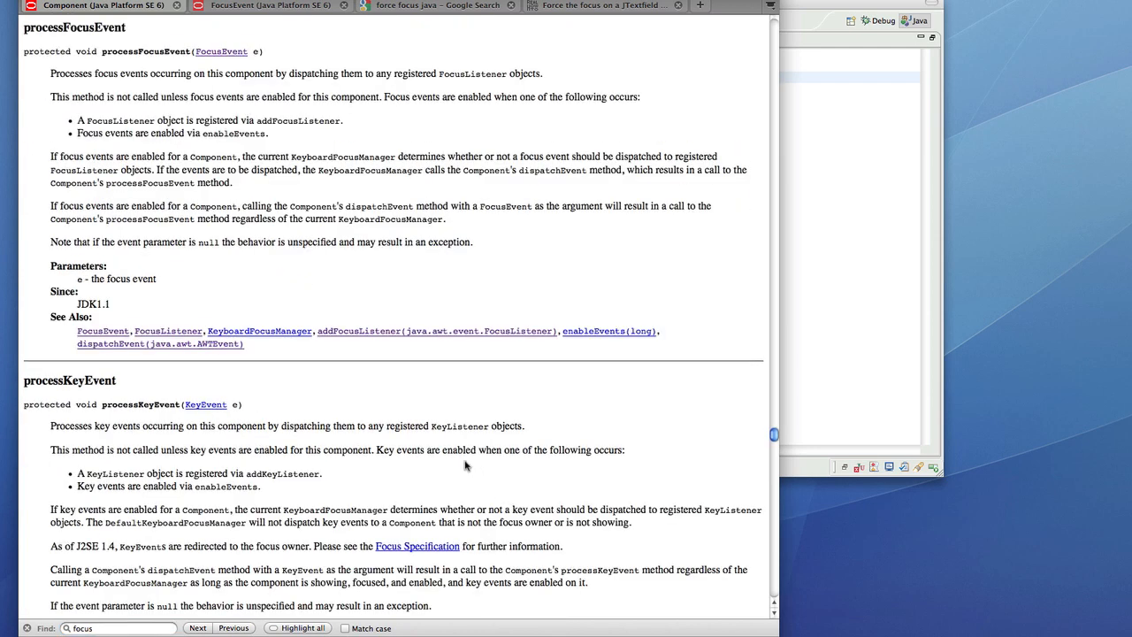
mouse_move(211, 92)
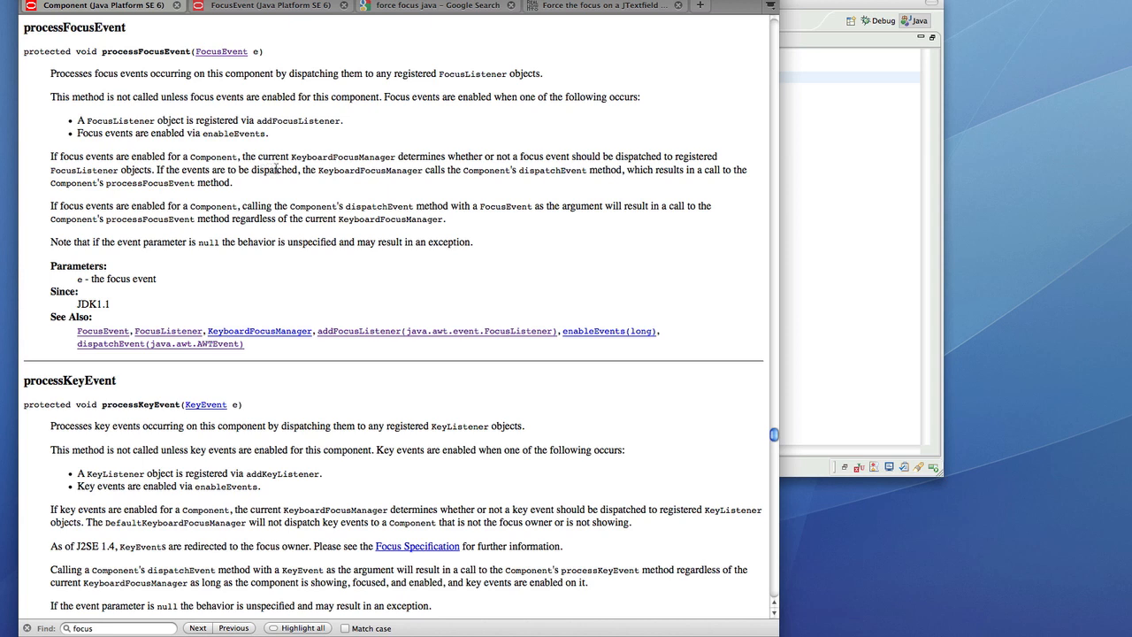
mouse_move(212, 195)
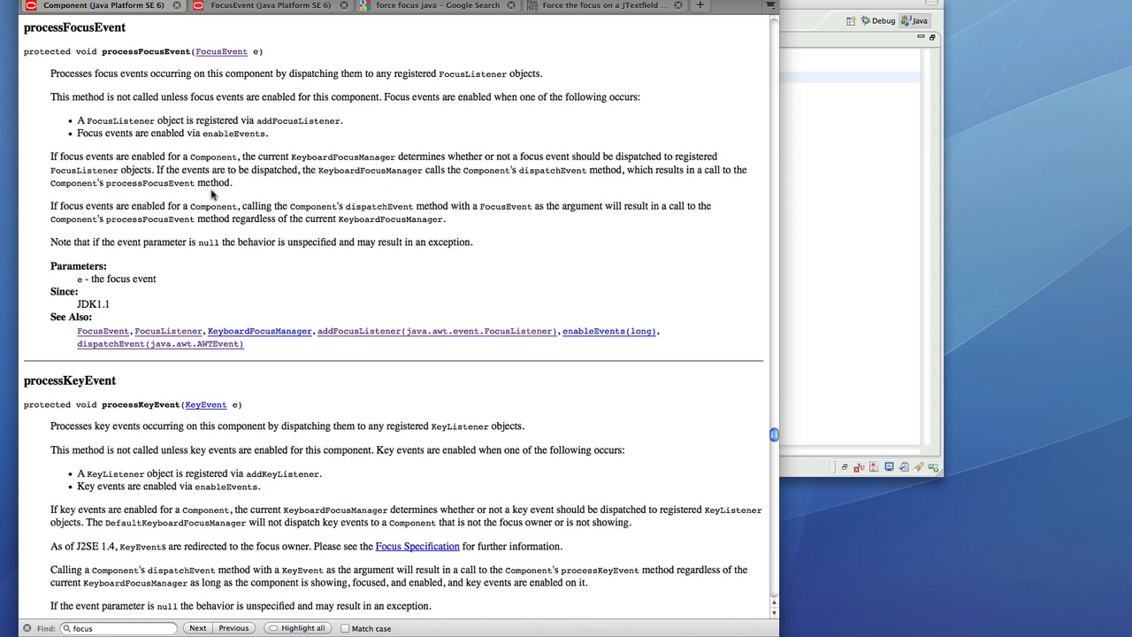
mouse_move(274, 220)
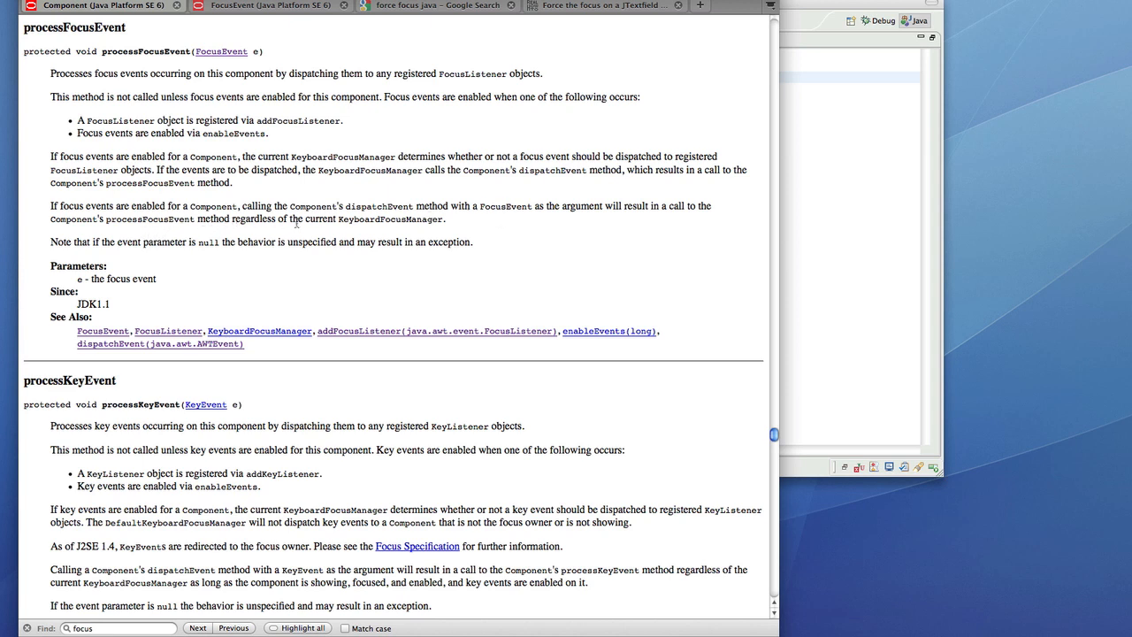
mouse_move(366, 220)
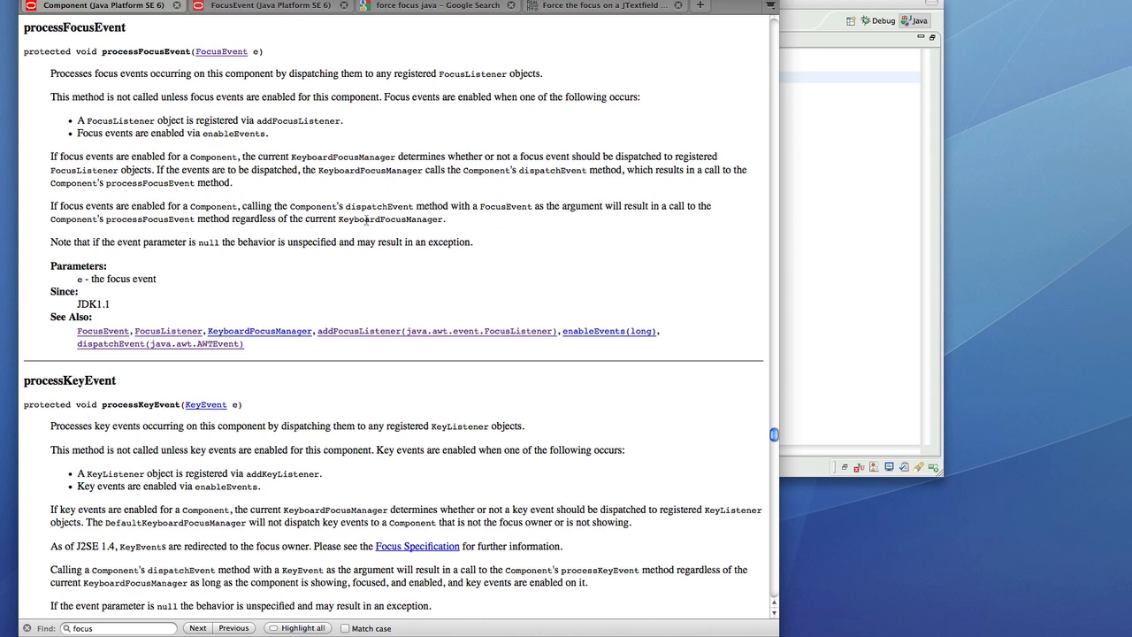
mouse_move(244, 187)
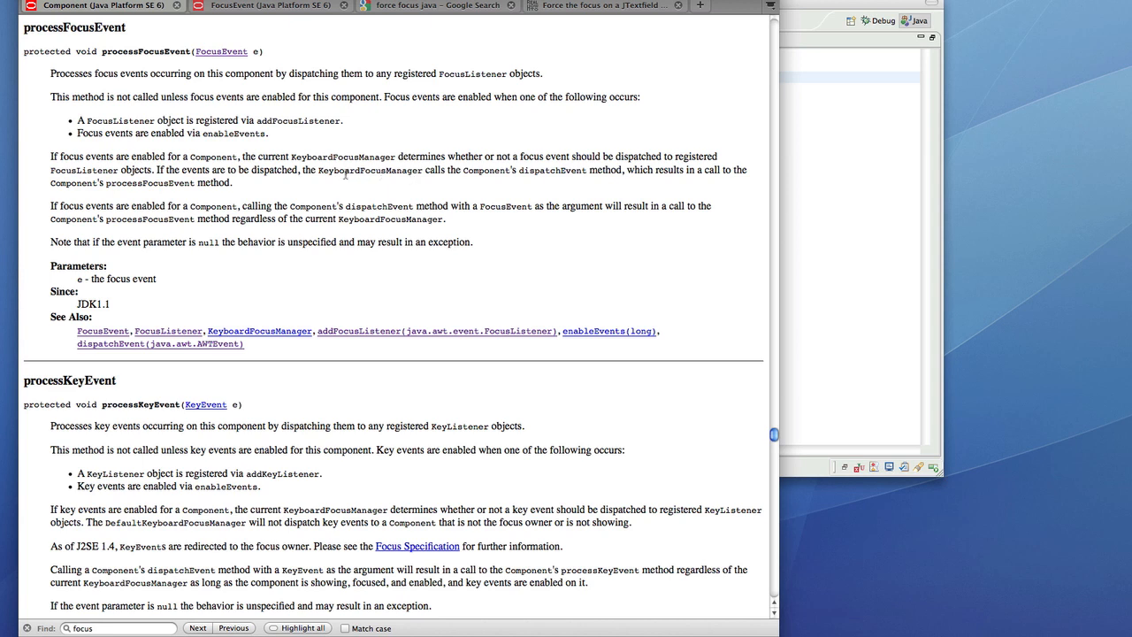
mouse_move(255, 253)
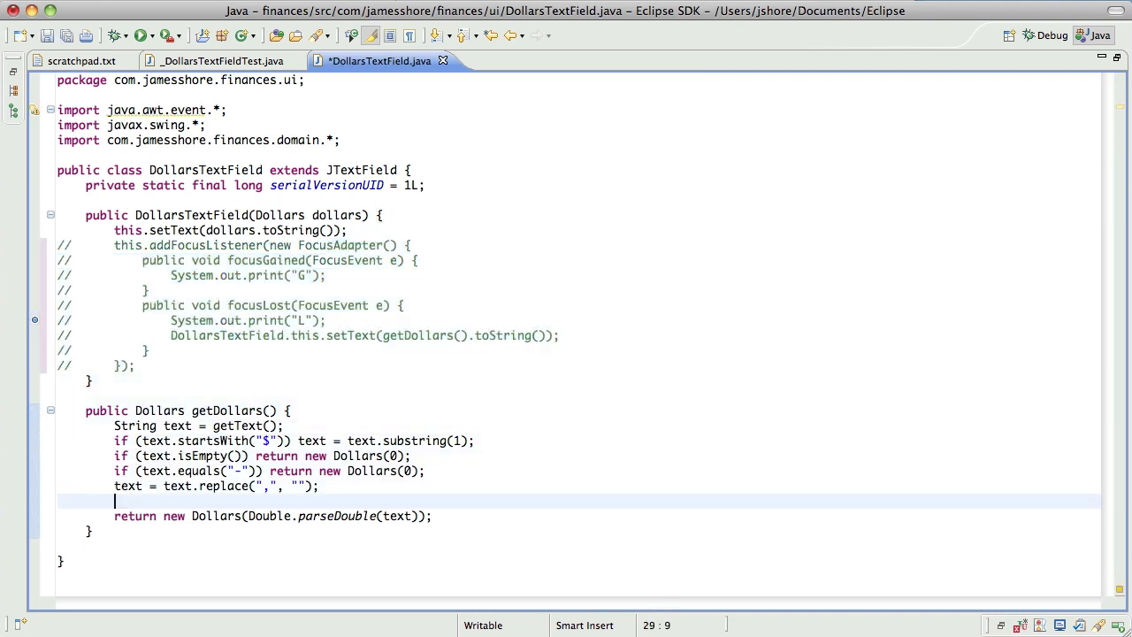
type("processFoc")
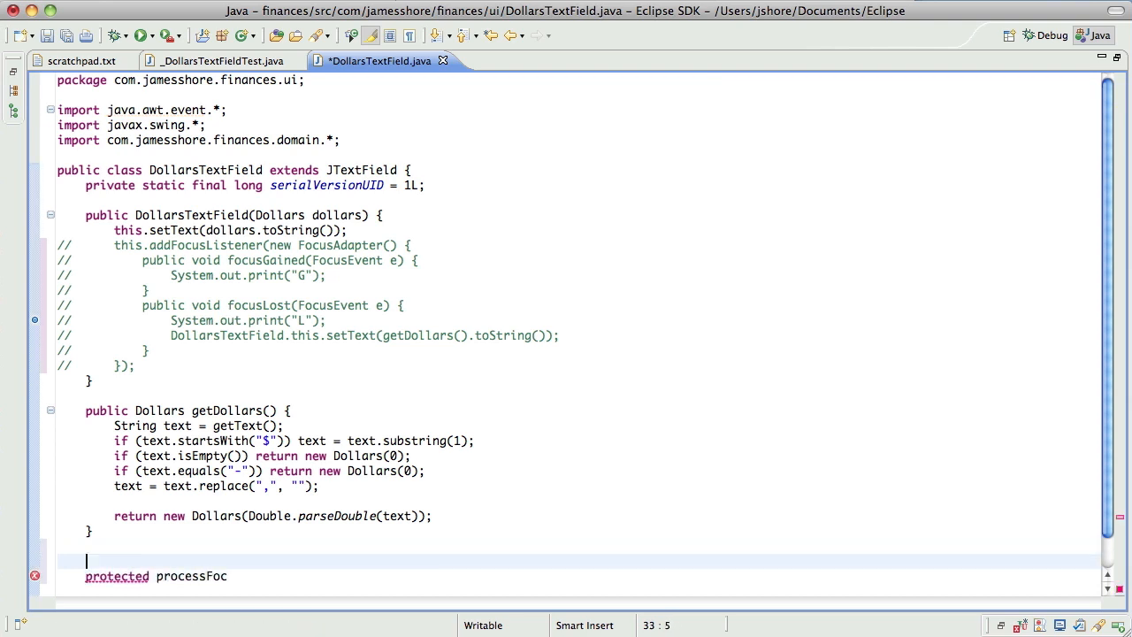
type("@Override")
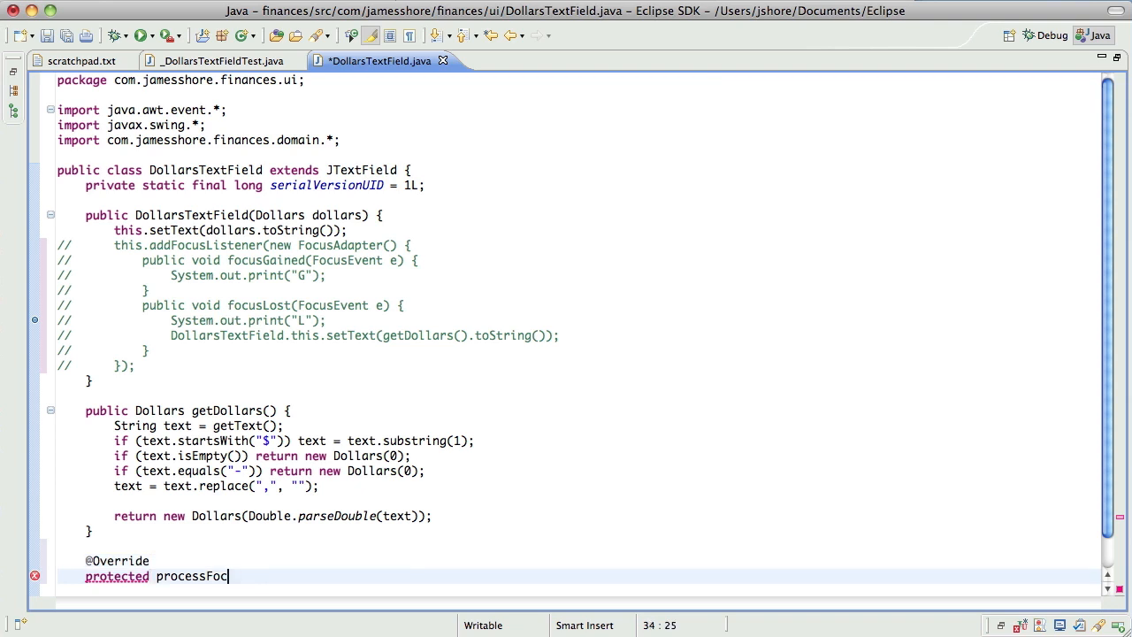
type("usEvent()")
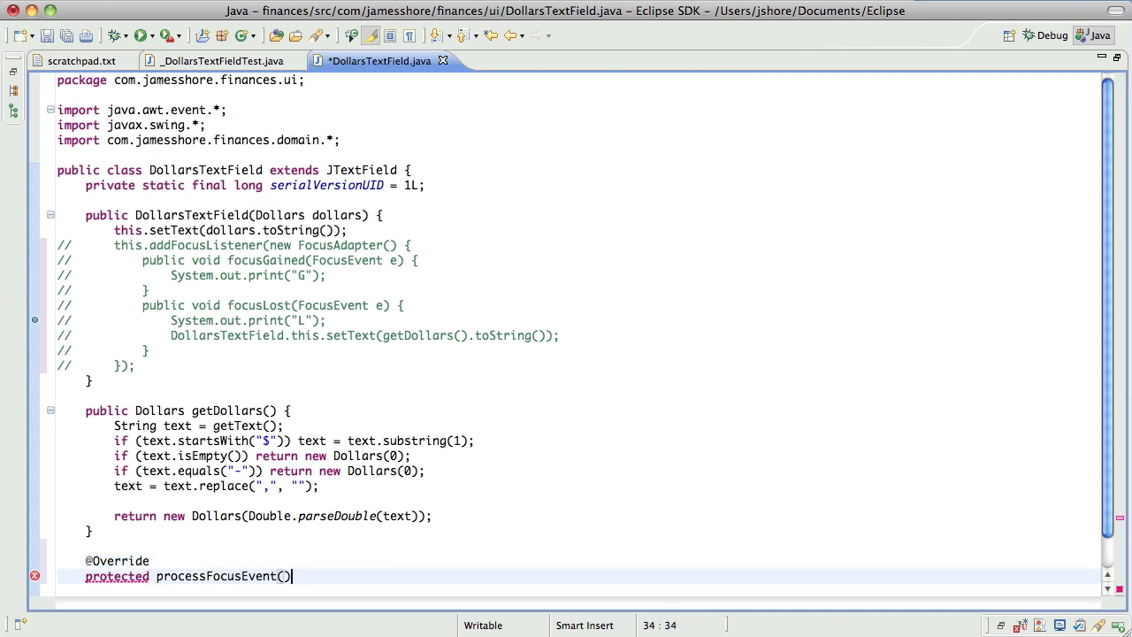
type("FocusEvent")
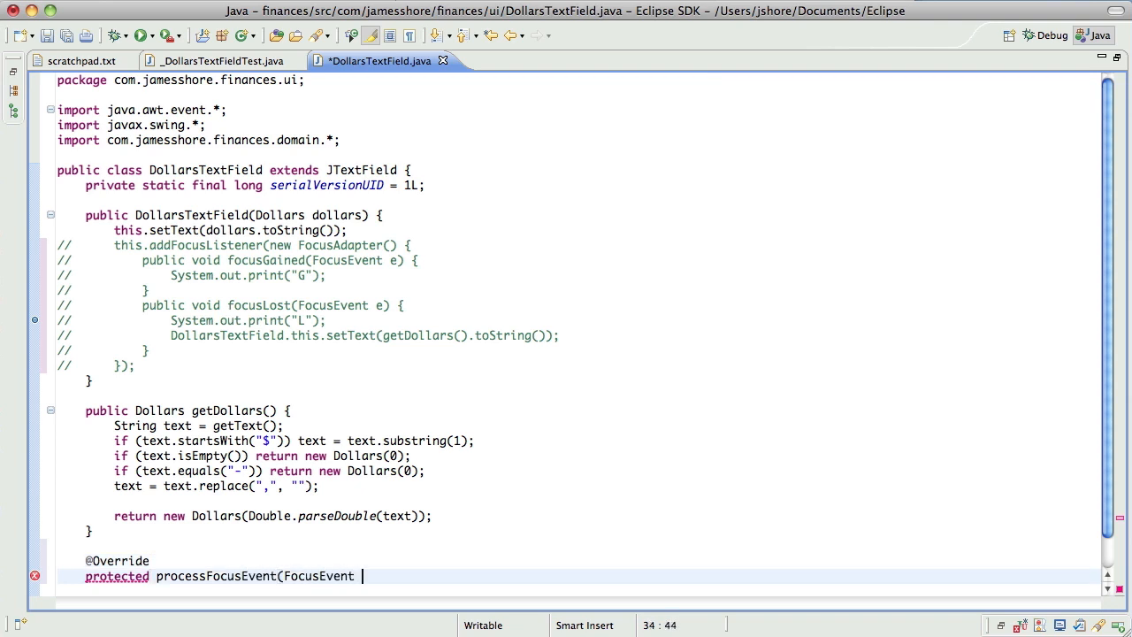
type("e) {")
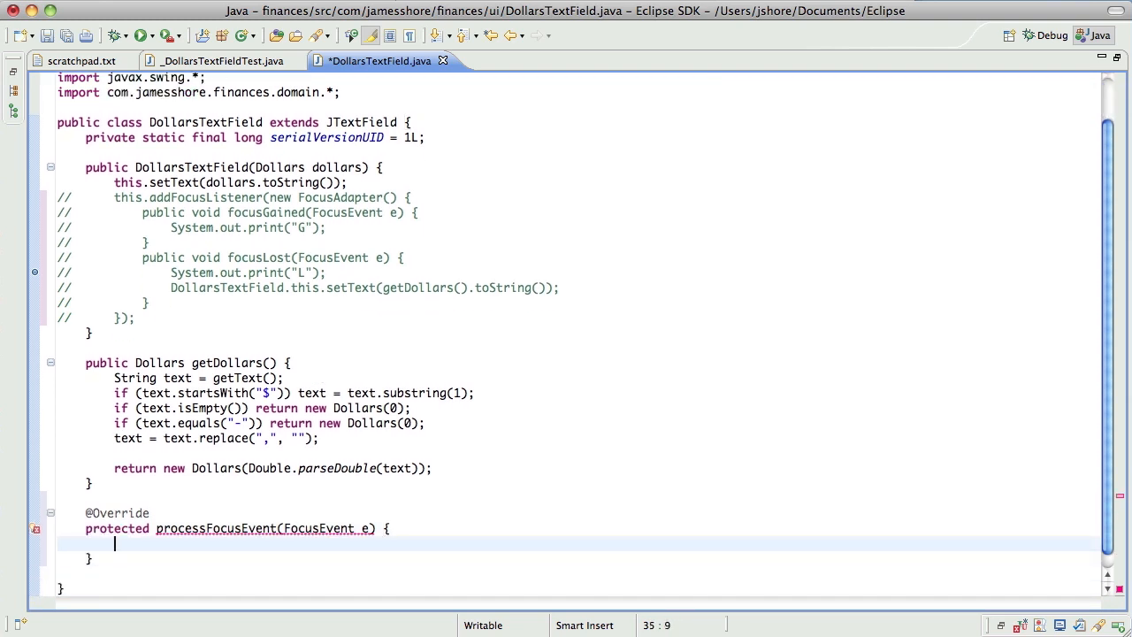
type("DollarsTest")
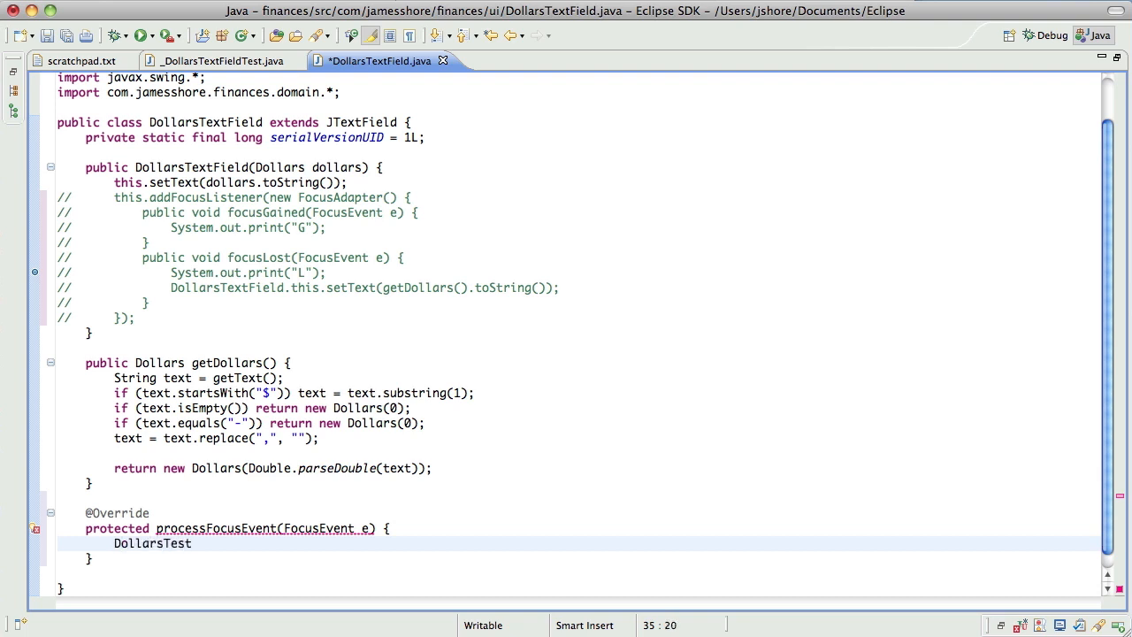
left_click(327, 272)
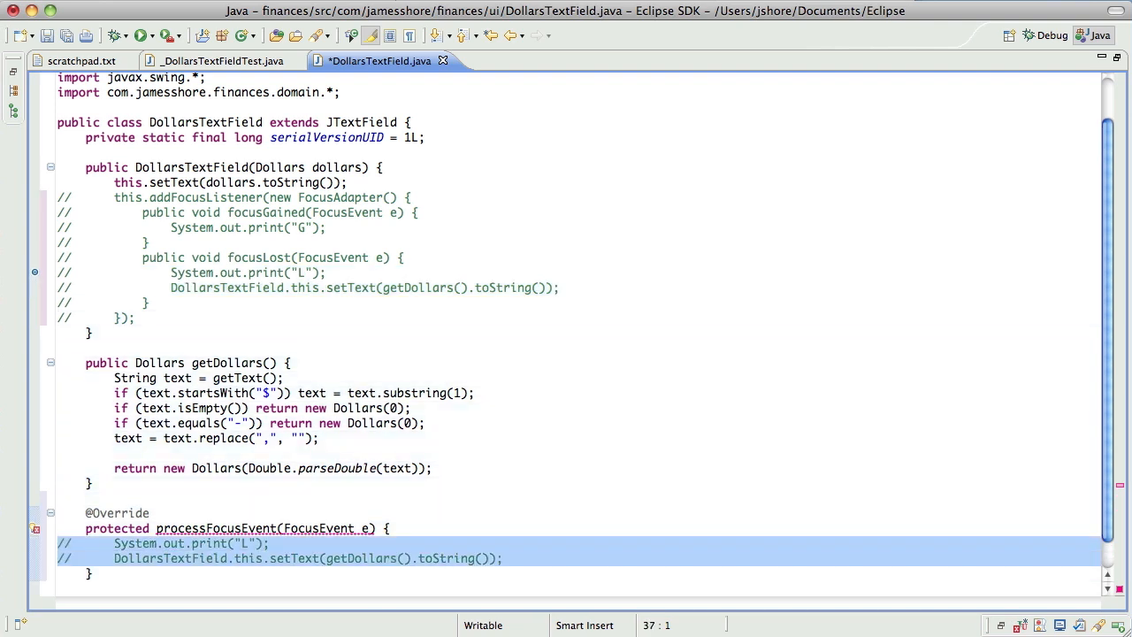
Handle e.getID() == FocusEvent.FOCUS_LOST, call super.processFocusEvent, and save the file
type("if (e.")
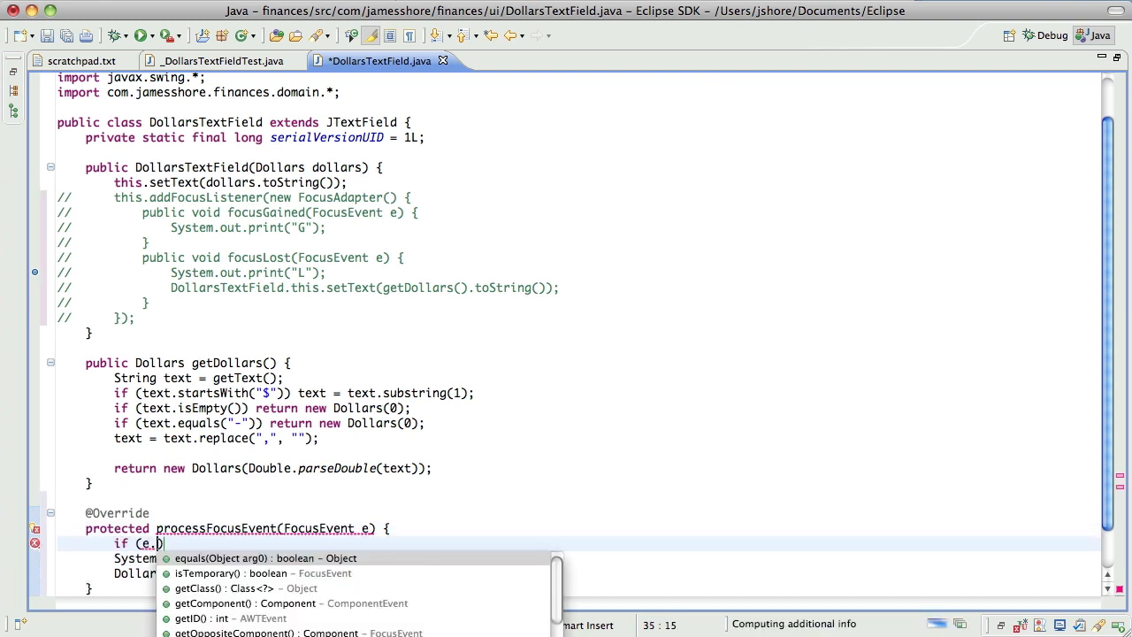
type("etID(")
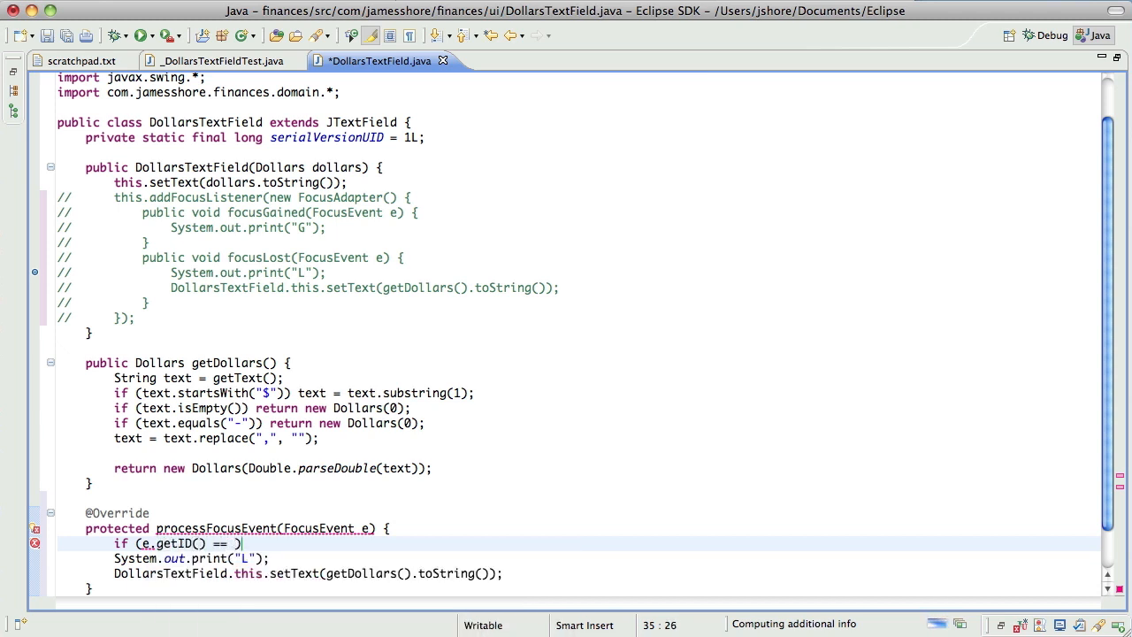
type("FocusEvent.FOCUS_LOST")
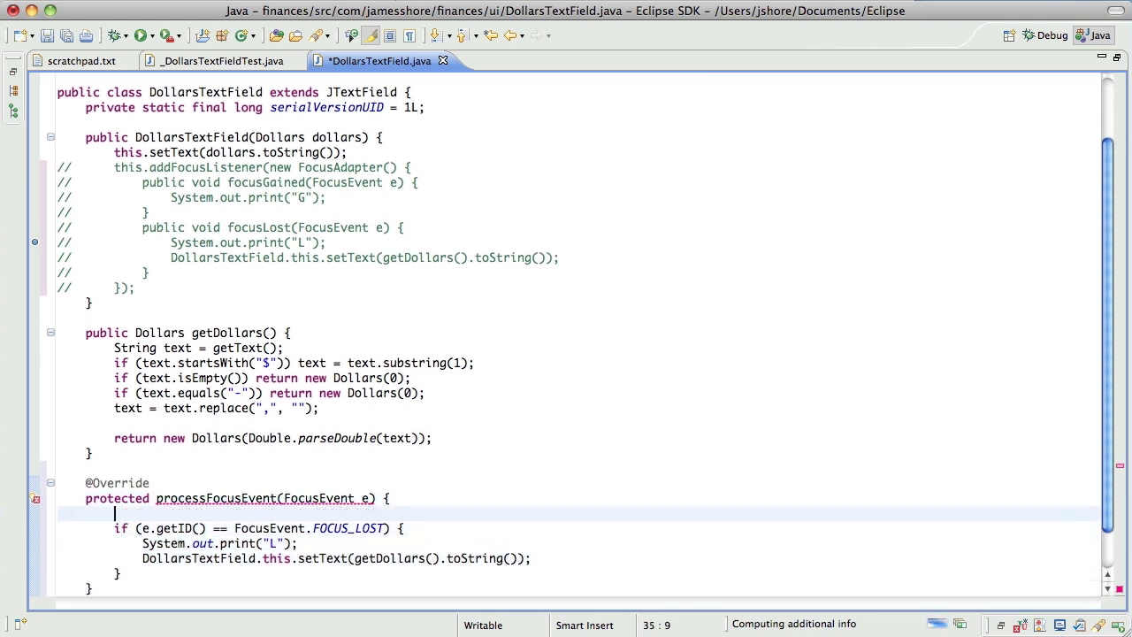
type("super.")
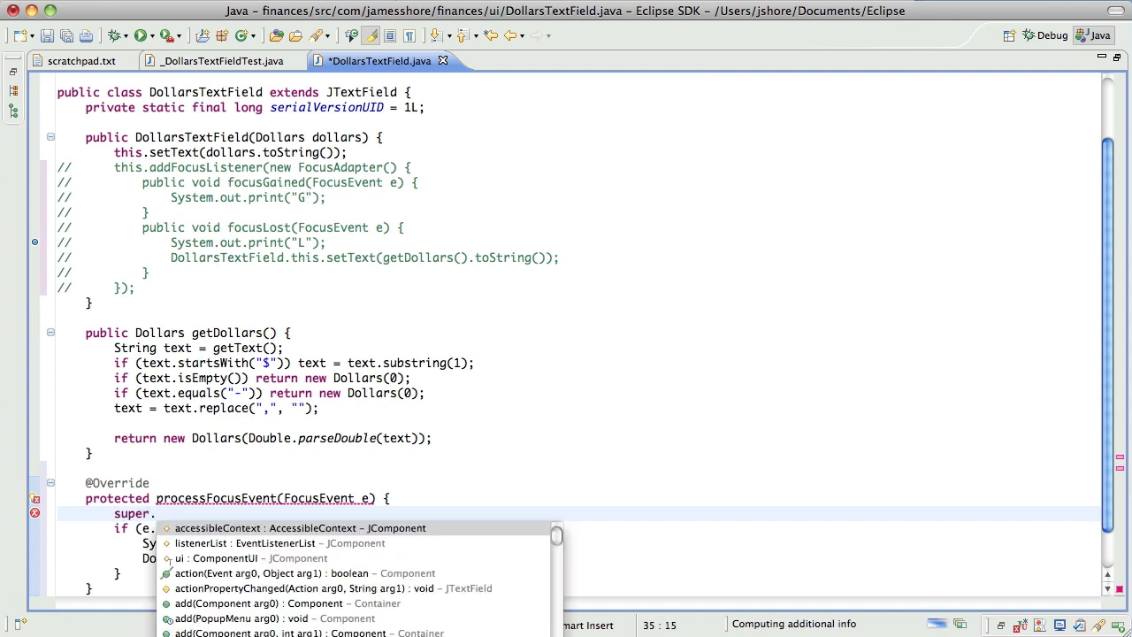
type("processFocusEvent(e);")
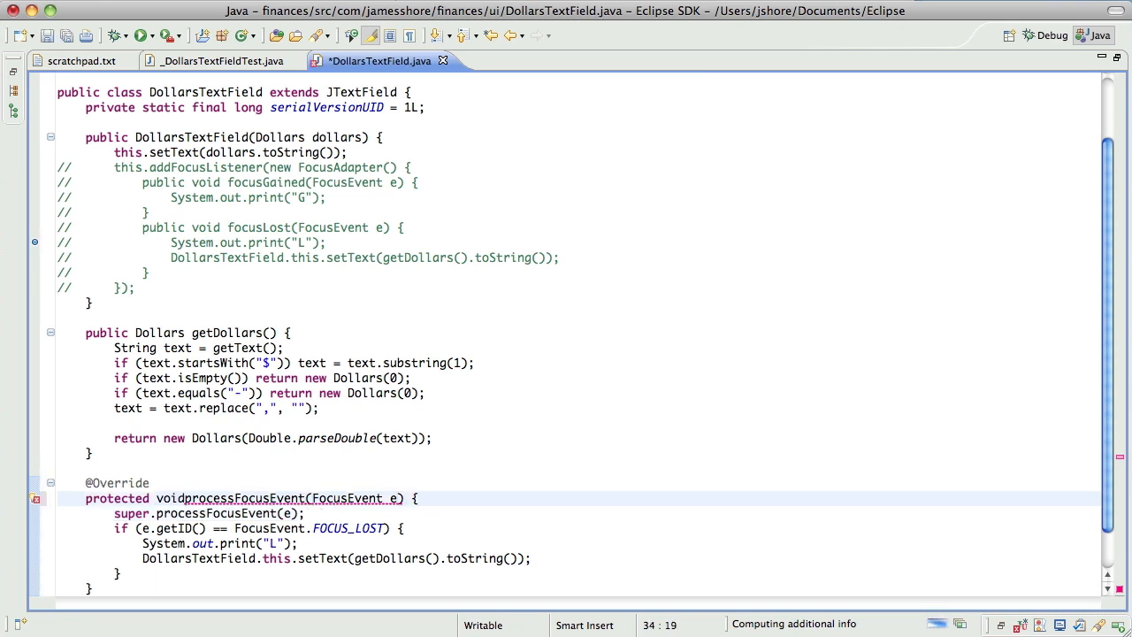
key("cmd+s")
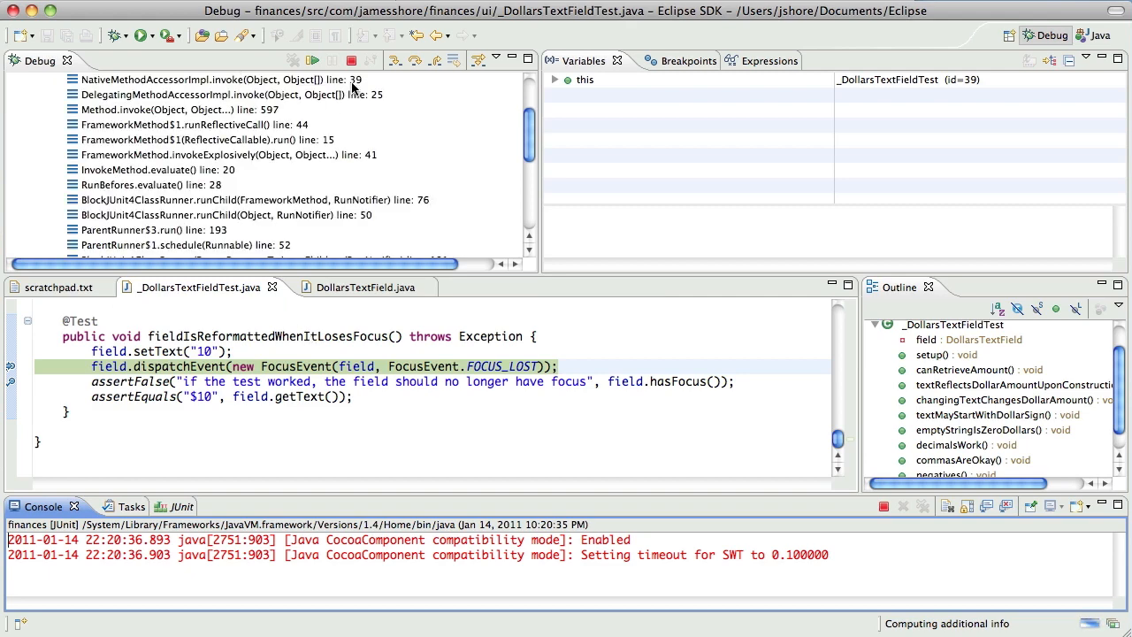
Continue execution past the paused focus-lost test in the debugger
left_click(313, 61)
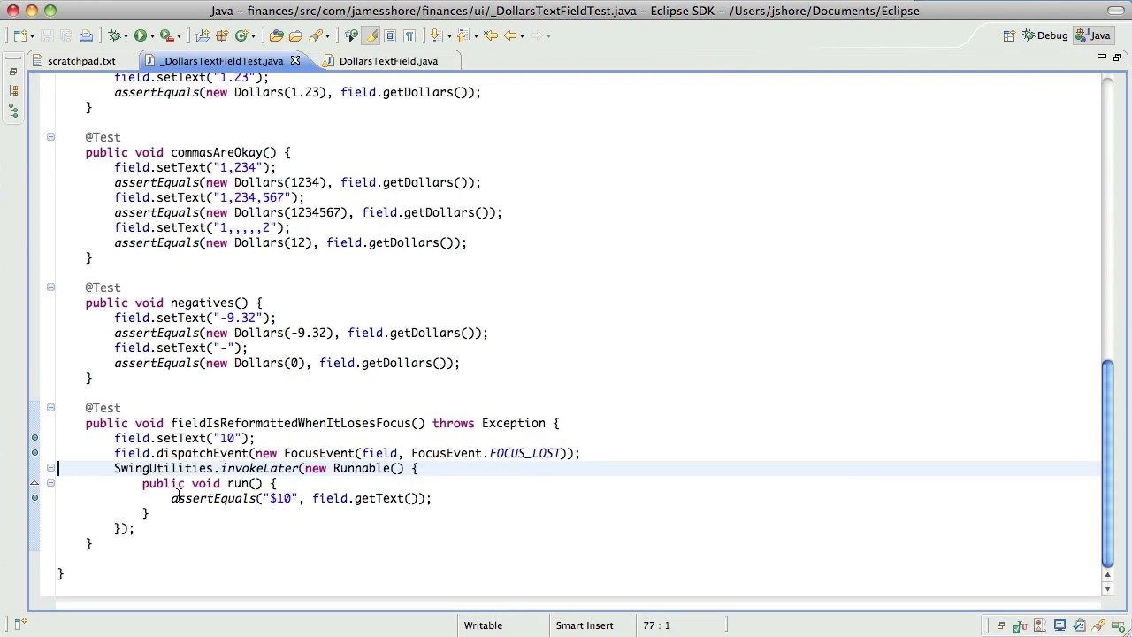
mouse_move(431, 538)
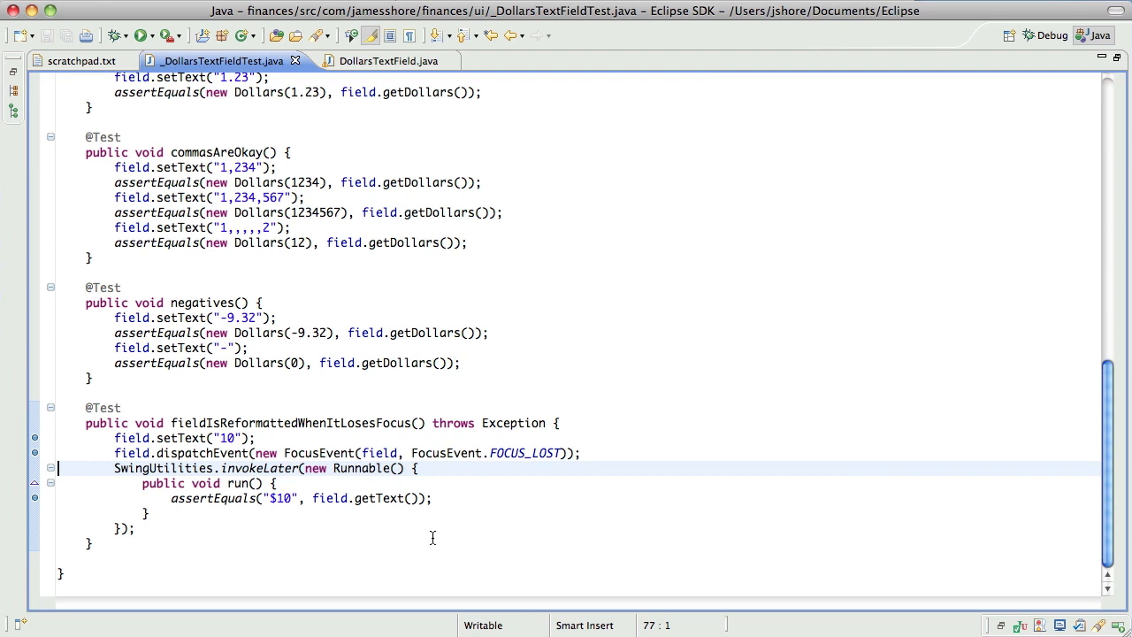
mouse_move(329, 498)
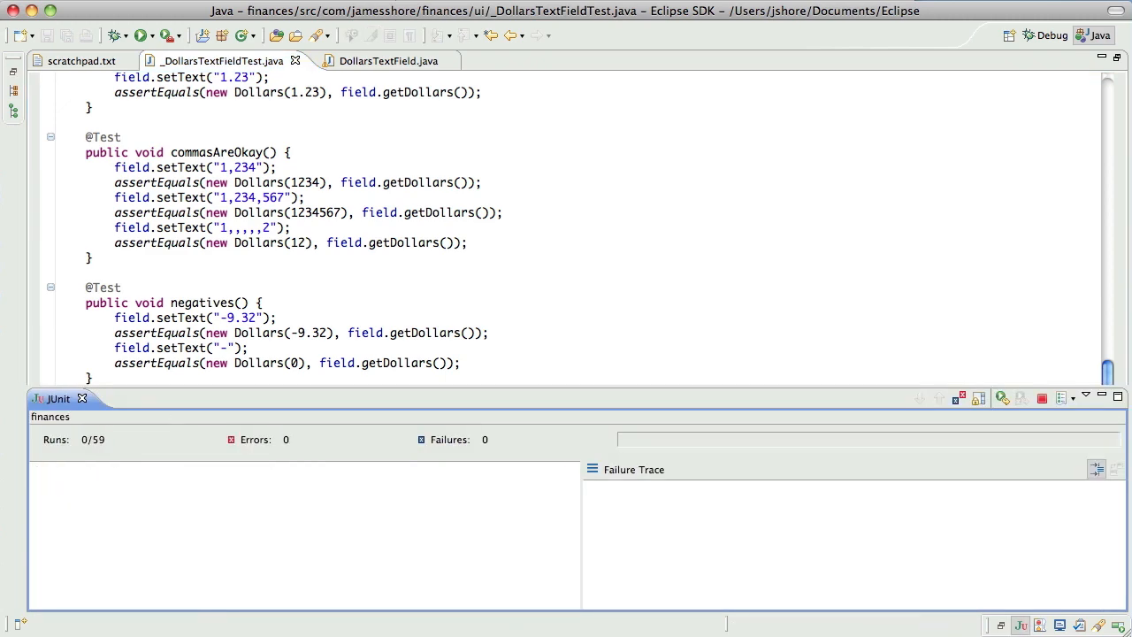
Dismiss the JUnit results and return to the lose-focus test code
left_click(142, 35)
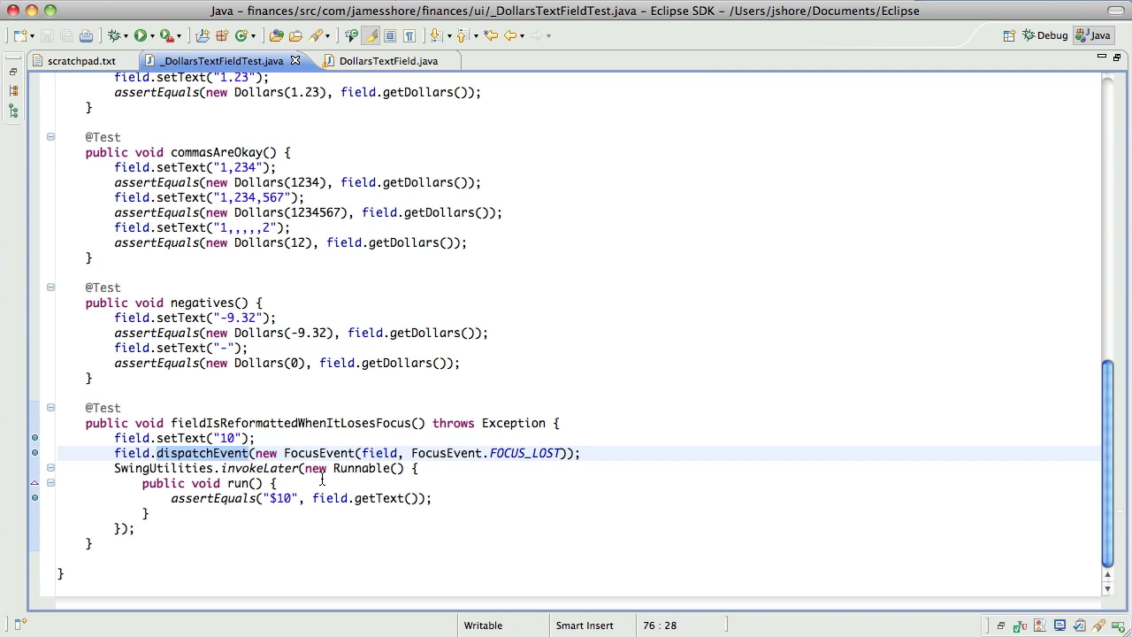
mouse_move(332, 453)
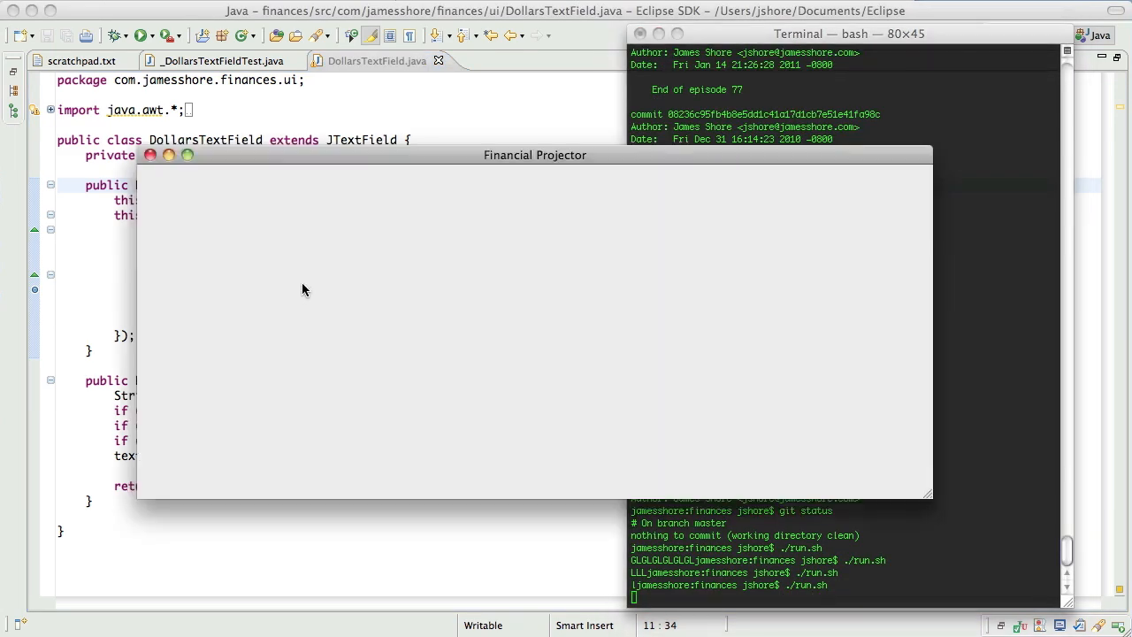
Enter a new starting balance (456…), apply it to the projection, and select the whole entry
type("456")
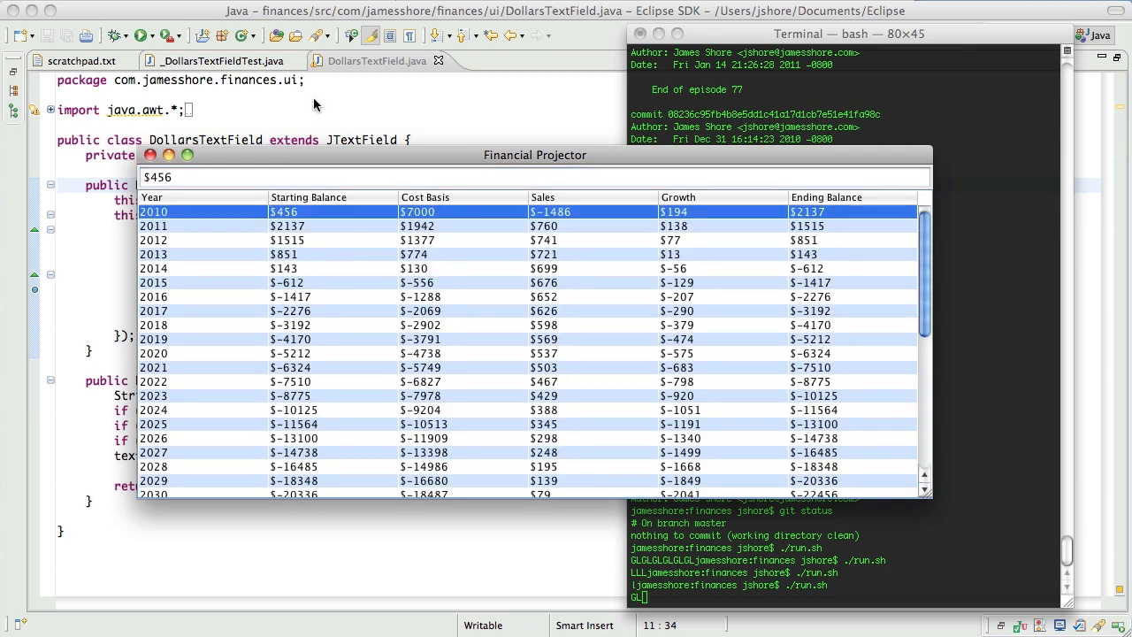
key("Backspace")
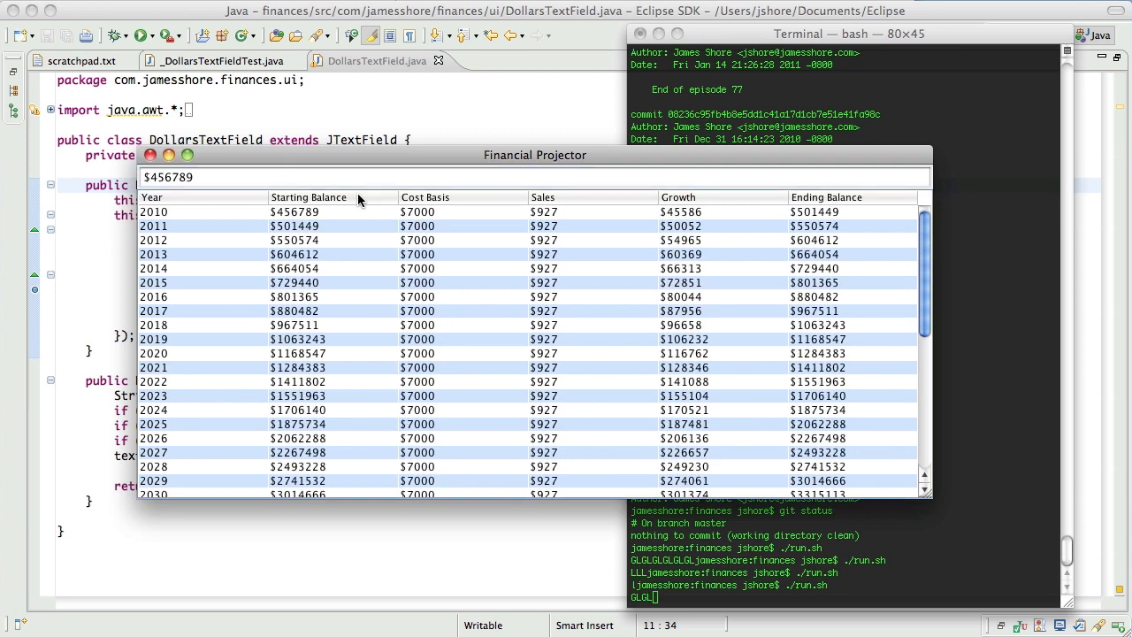
triple_click(168, 177)
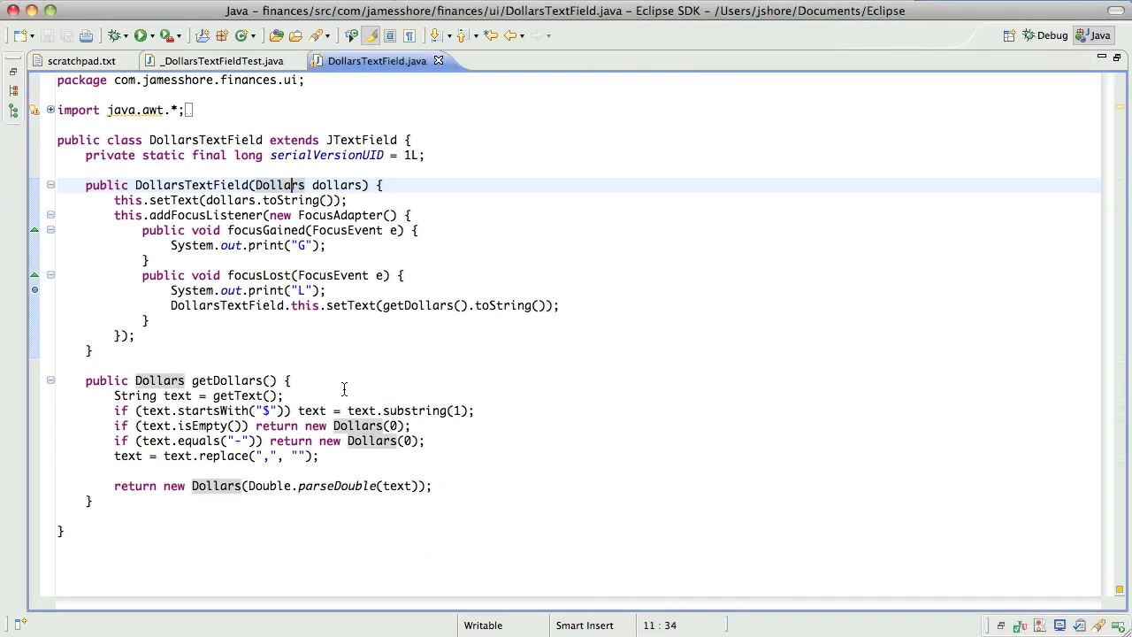
Switch back to _DollarsTextFieldTest.java and place the cursor in the lose-focus test
left_click(221, 60)
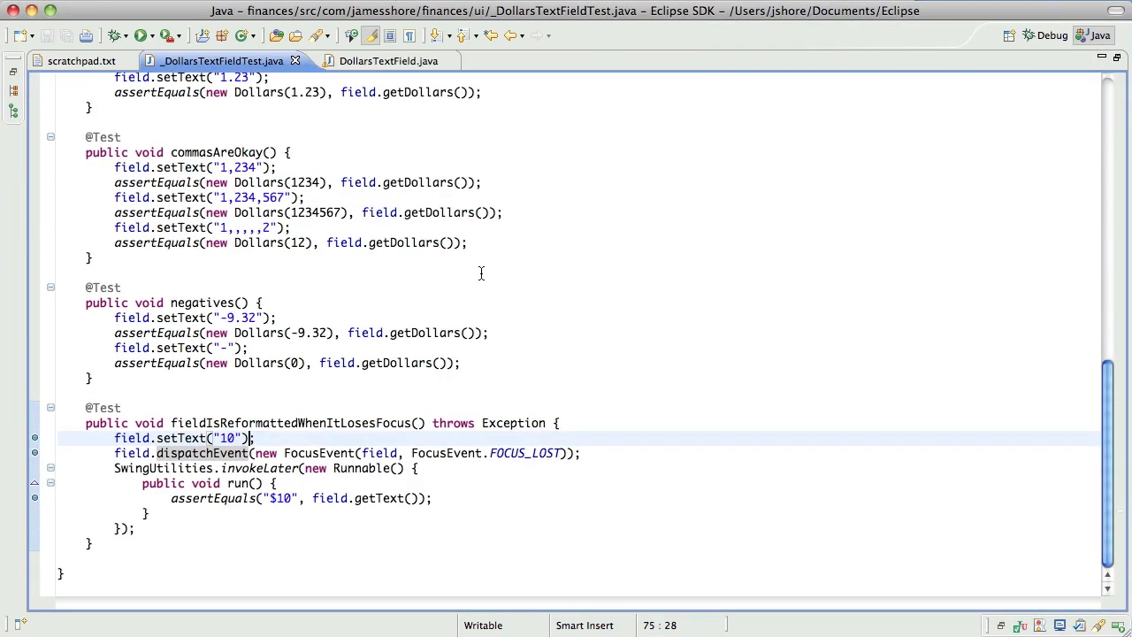
mouse_move(453, 261)
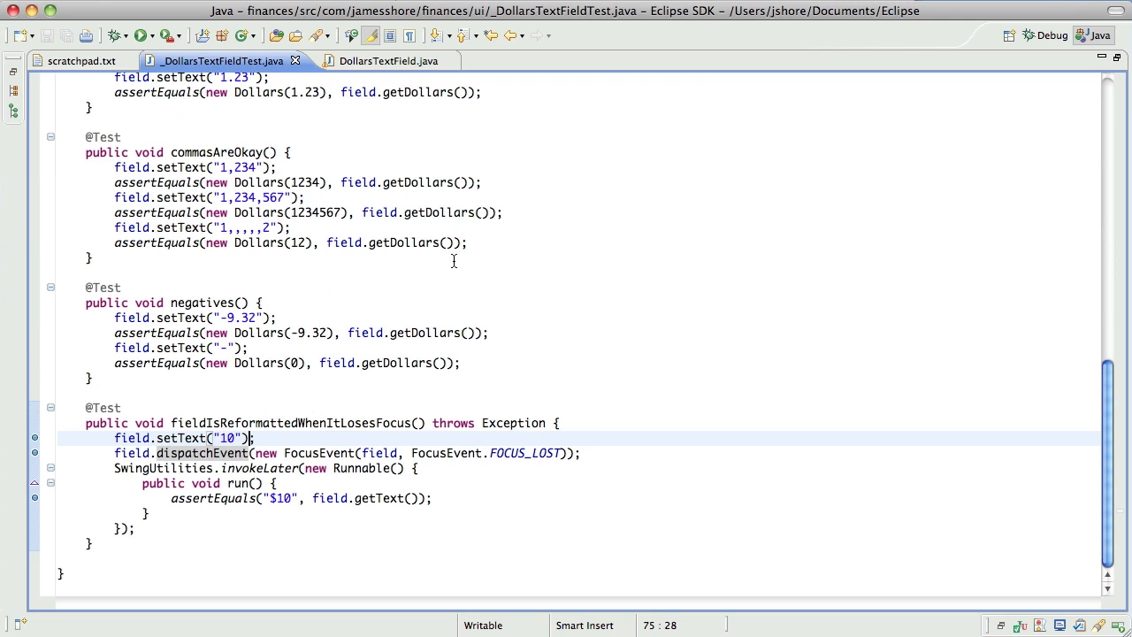
left_click(251, 439)
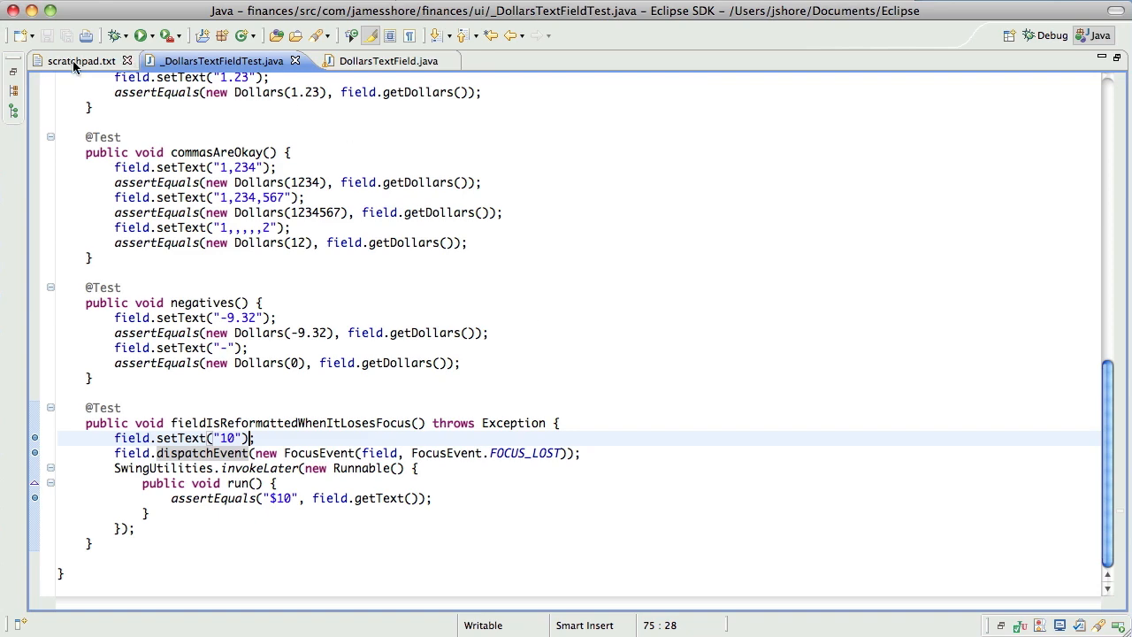
Add the scratchpad note "Who should handle formatting of Dollars? (Dollars or DollarsTextField?)"
left_click(82, 61)
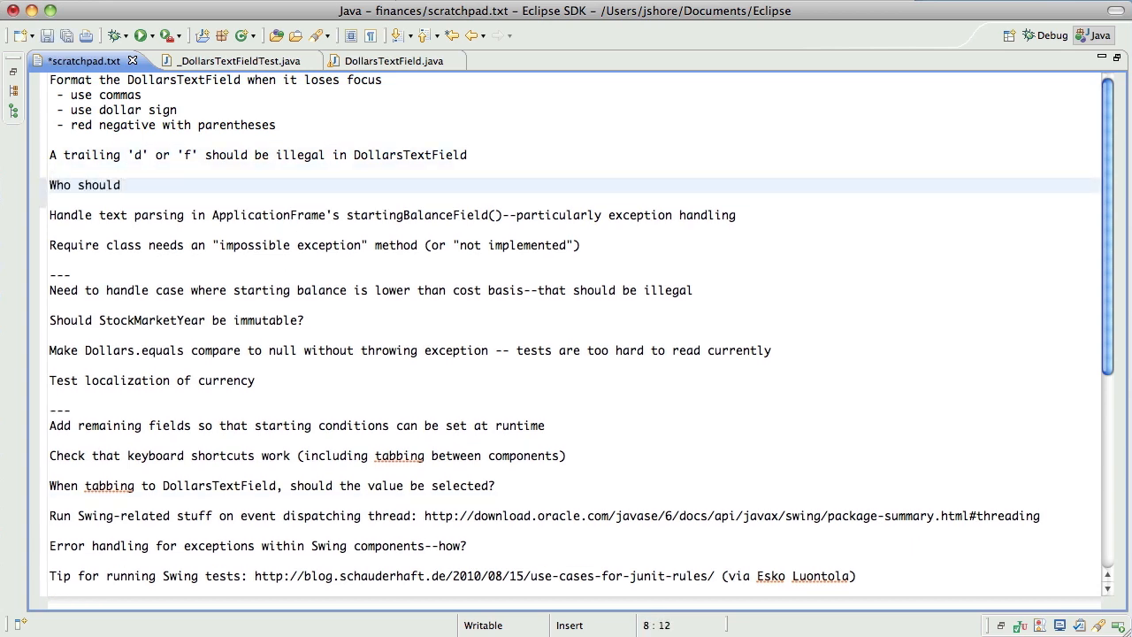
type("handle")
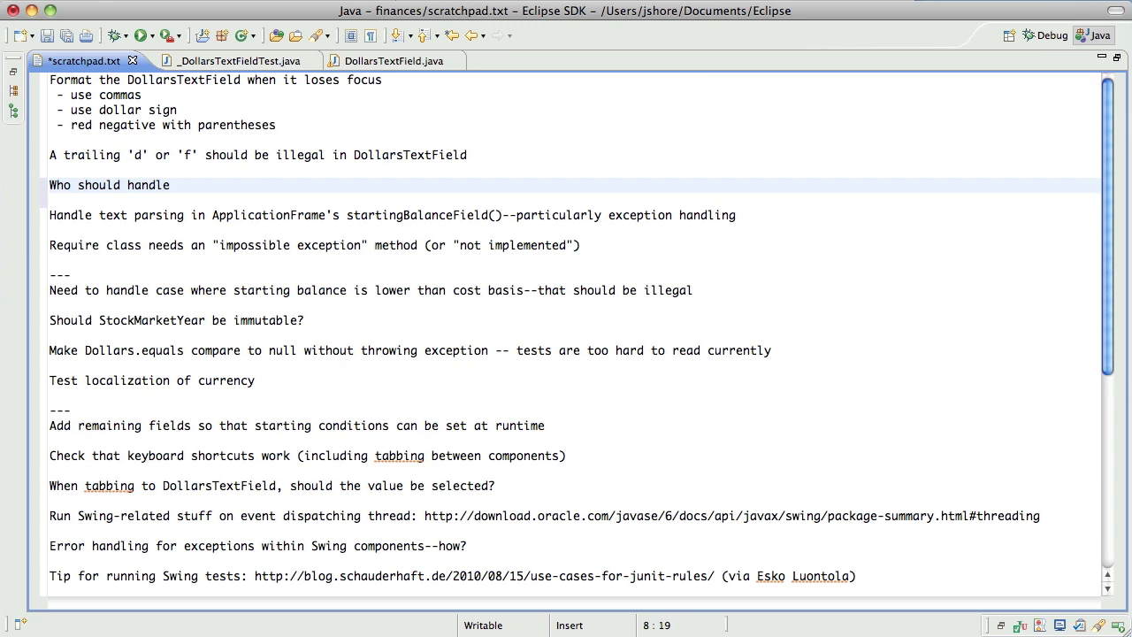
type("formatting of D")
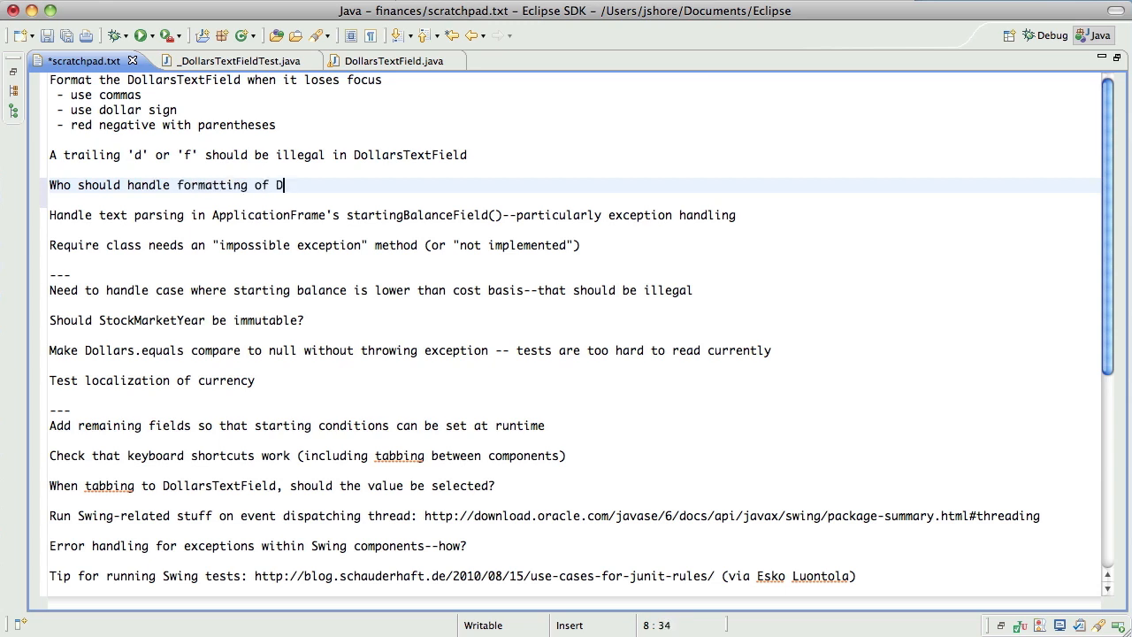
type("ollars?")
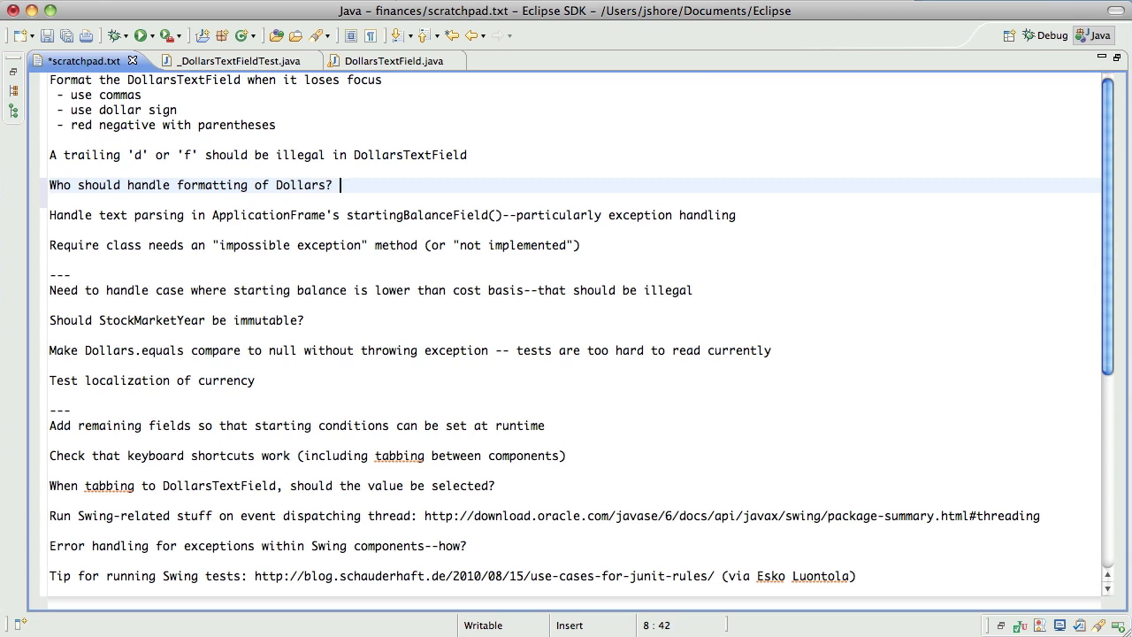
type("(Dollars or")
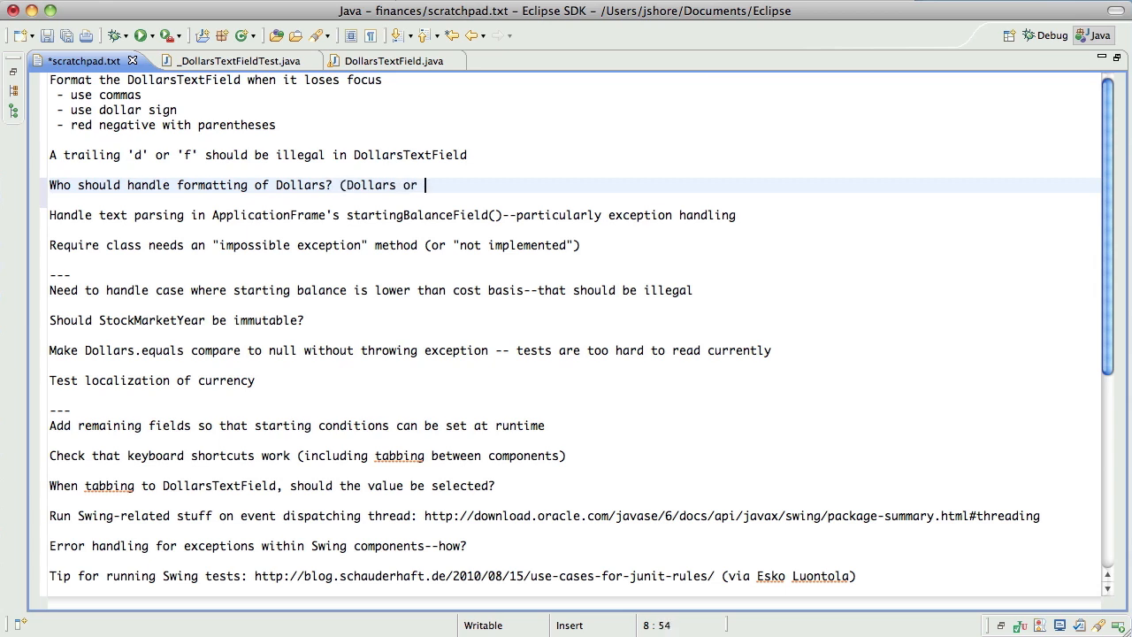
type("DollarsTextField")
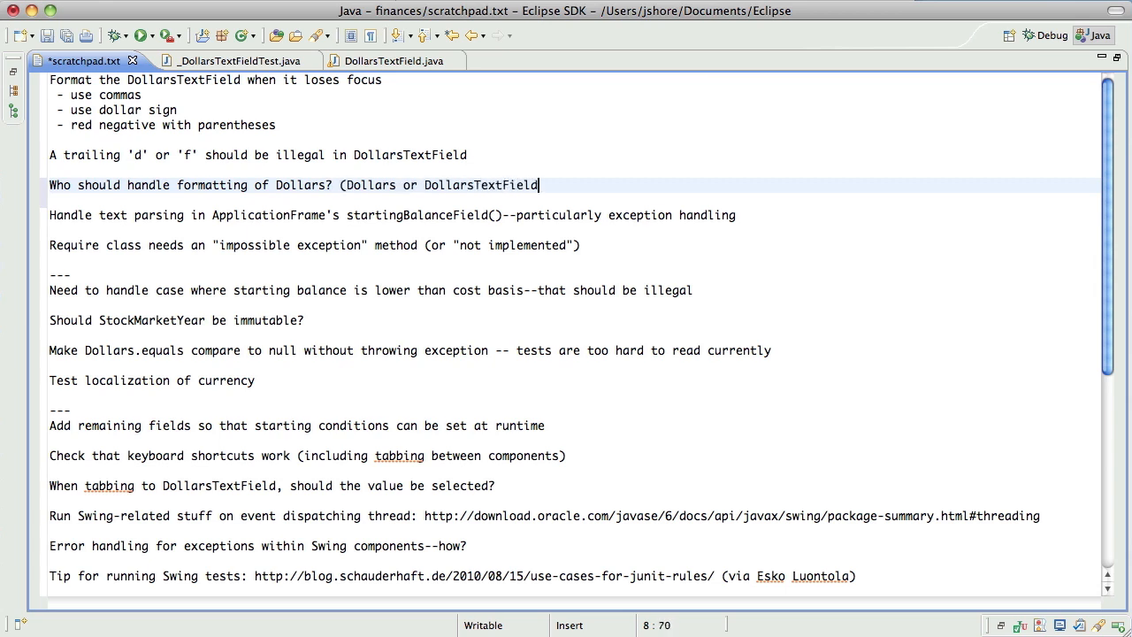
type("?)")
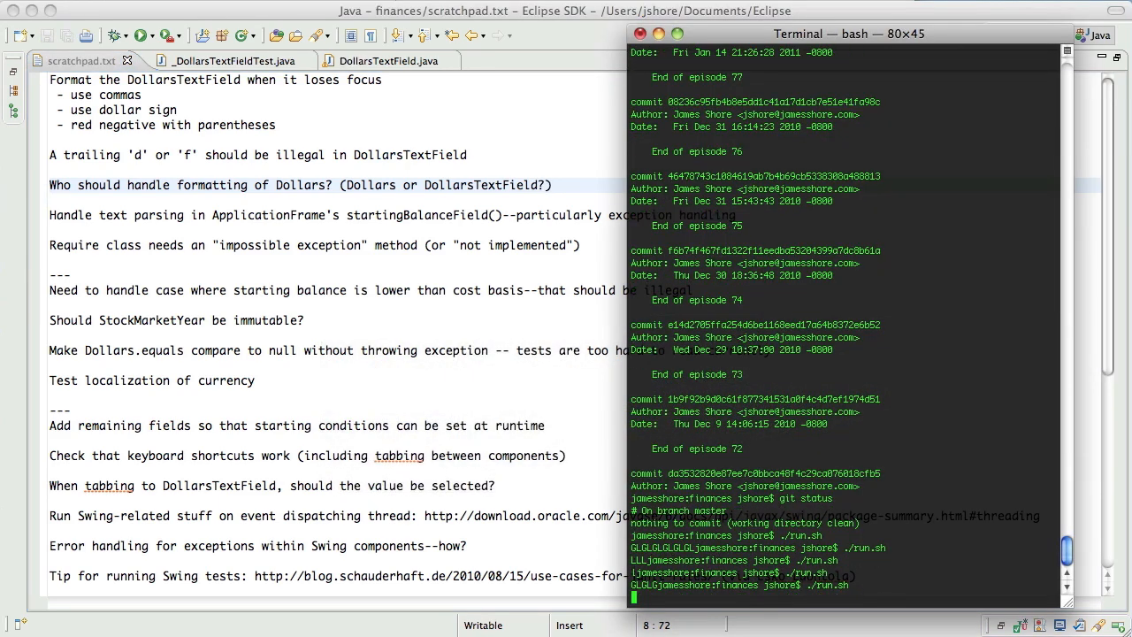
Enter '123dd' into the starting balance field to test stray trailing letters
key("Return")
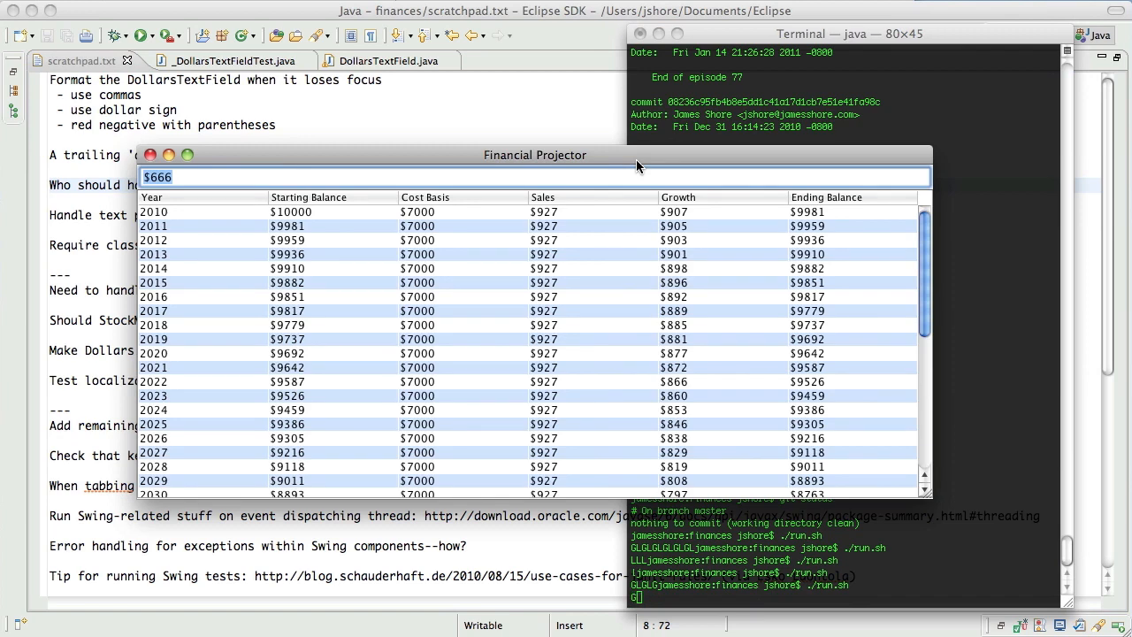
type("123dd")
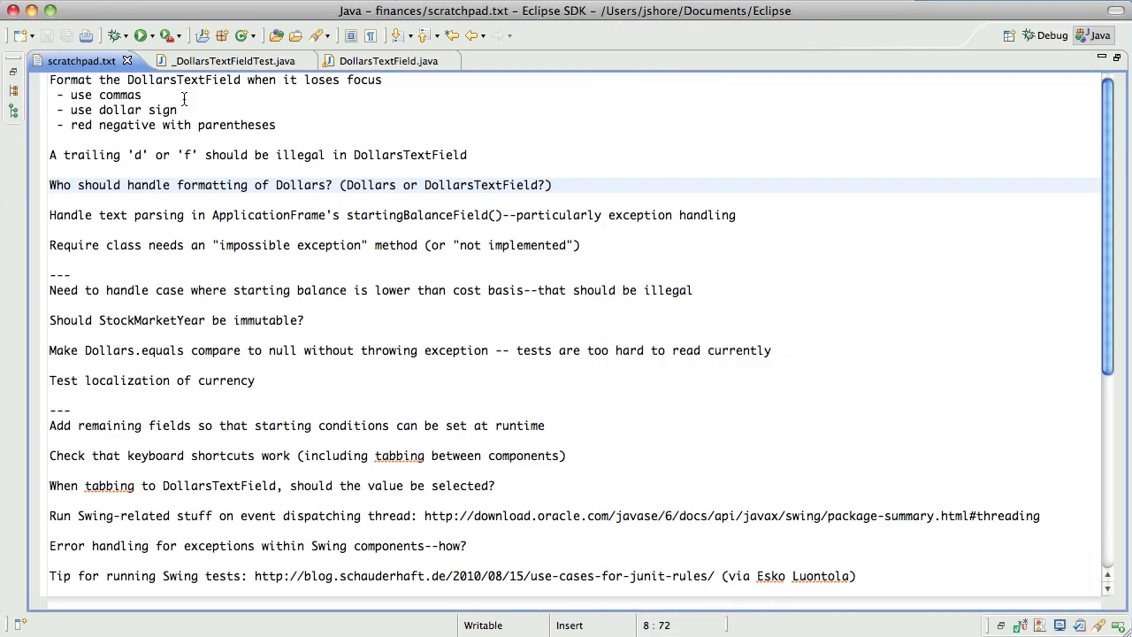
Delete the '- use dollar sign' scratchpad line and return to _DollarsTextFieldTest.java
left_click(552, 186)
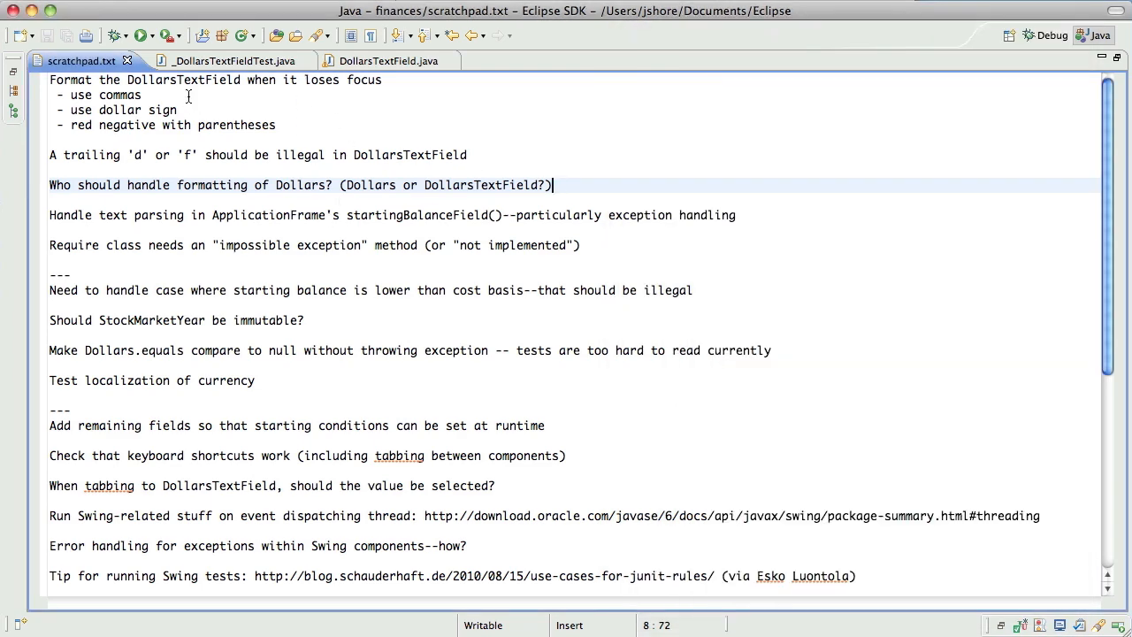
left_click(163, 80)
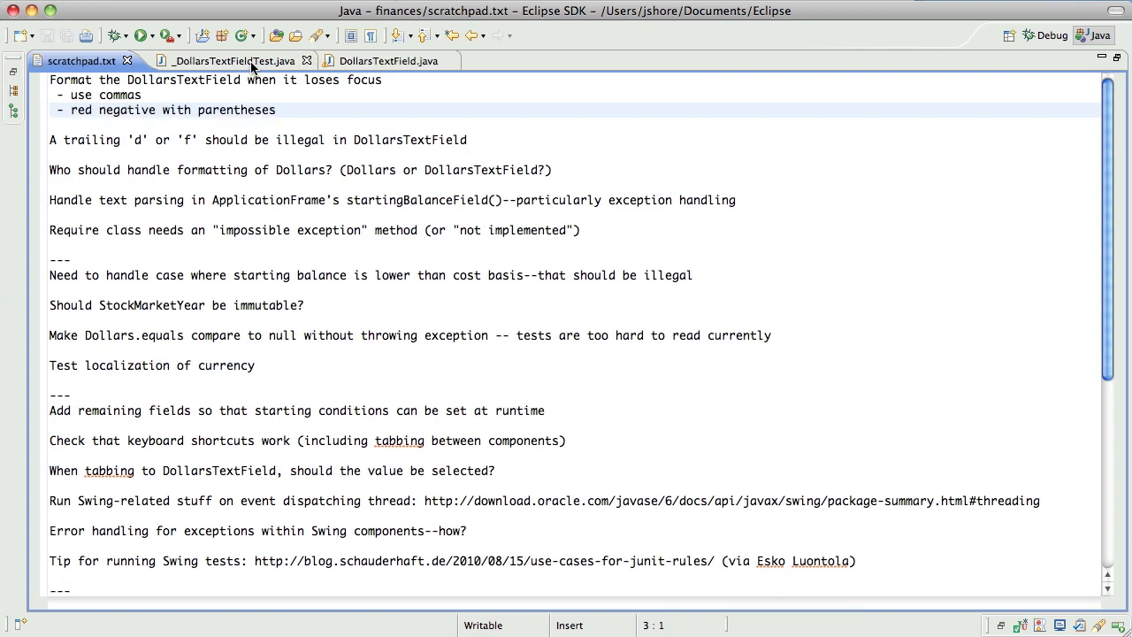
left_click(221, 60)
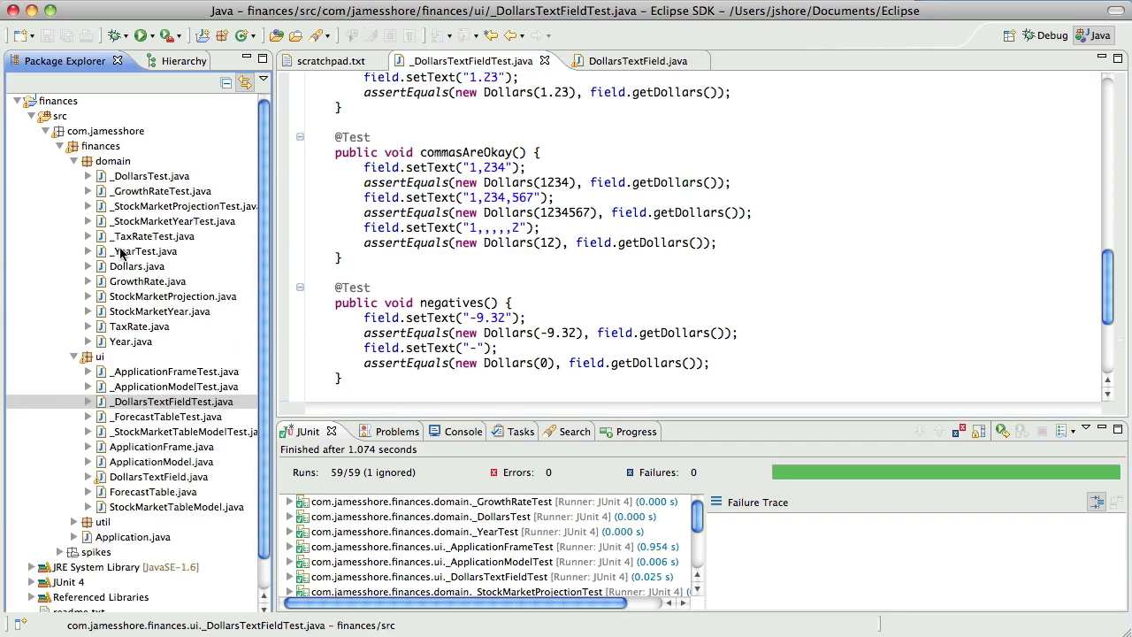
Open _DollarsTest.java and position the cursor after toStringIgnoresPennies for a new test
double_click(150, 177)
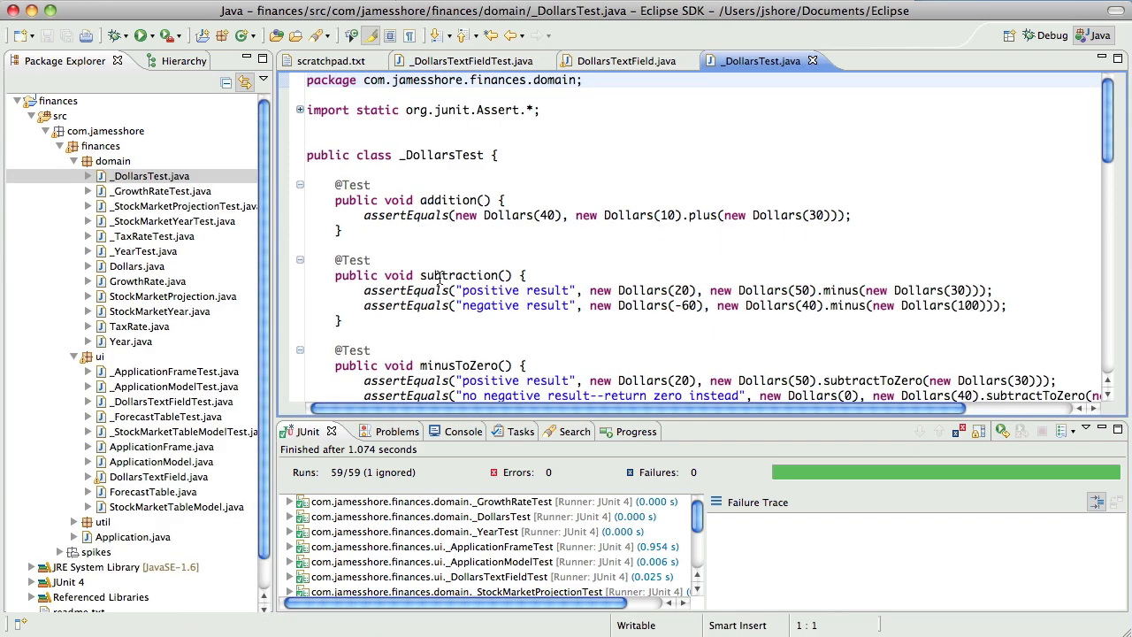
scroll("down", 3)
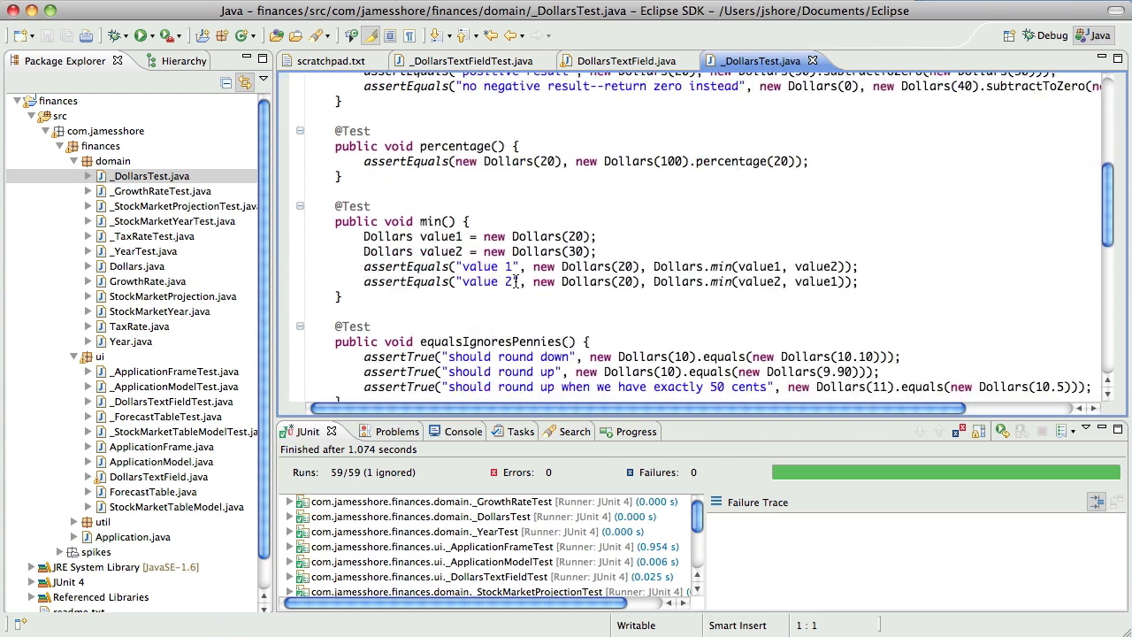
scroll("down", 3)
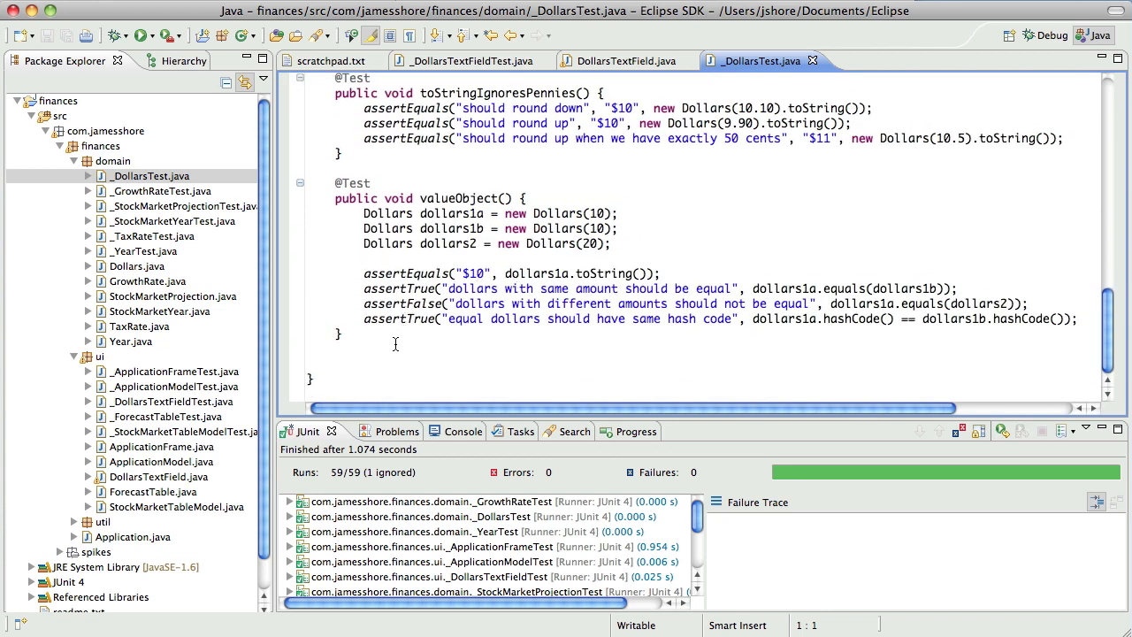
left_click(396, 347)
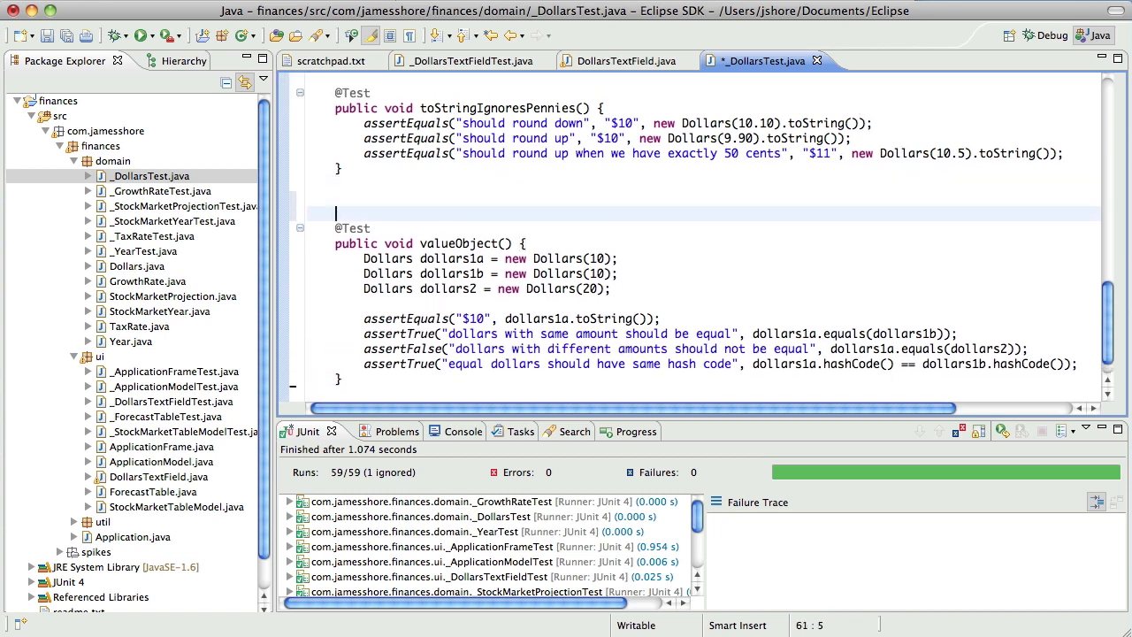
Declare the public test method toStringFormatsLongNumbersWithCommas()
type("publci")
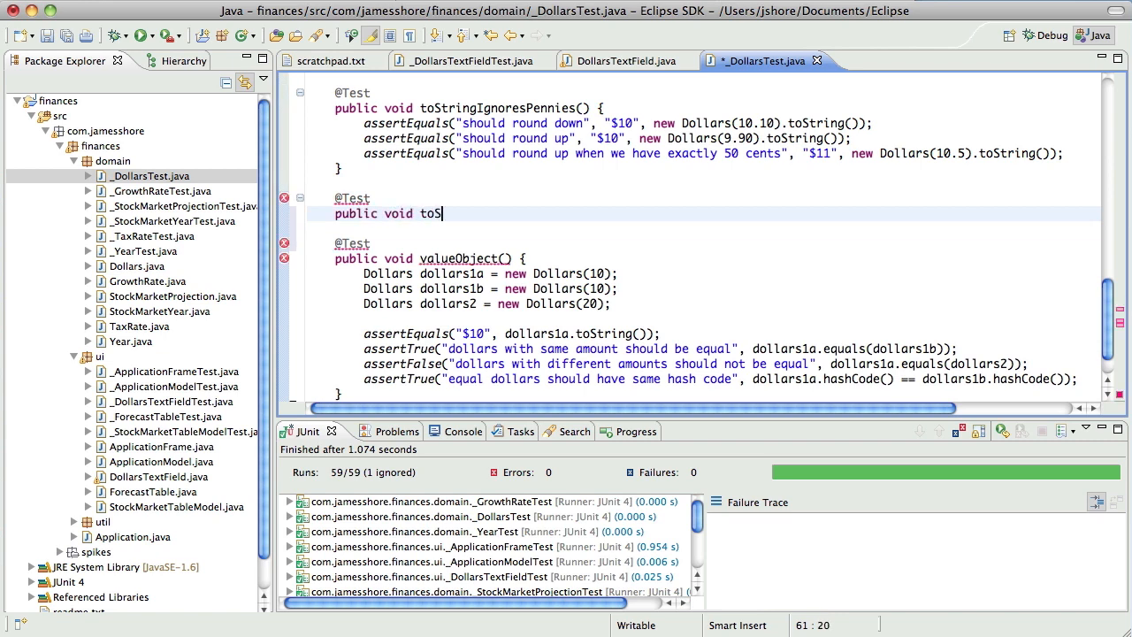
type("tring")
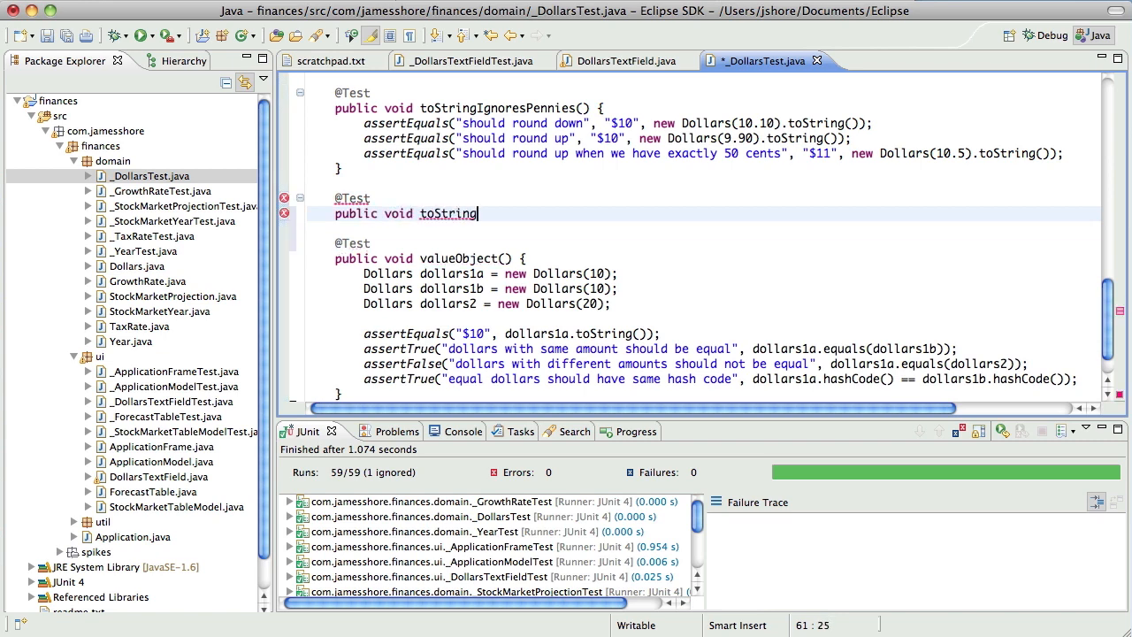
type("FormatsLongN")
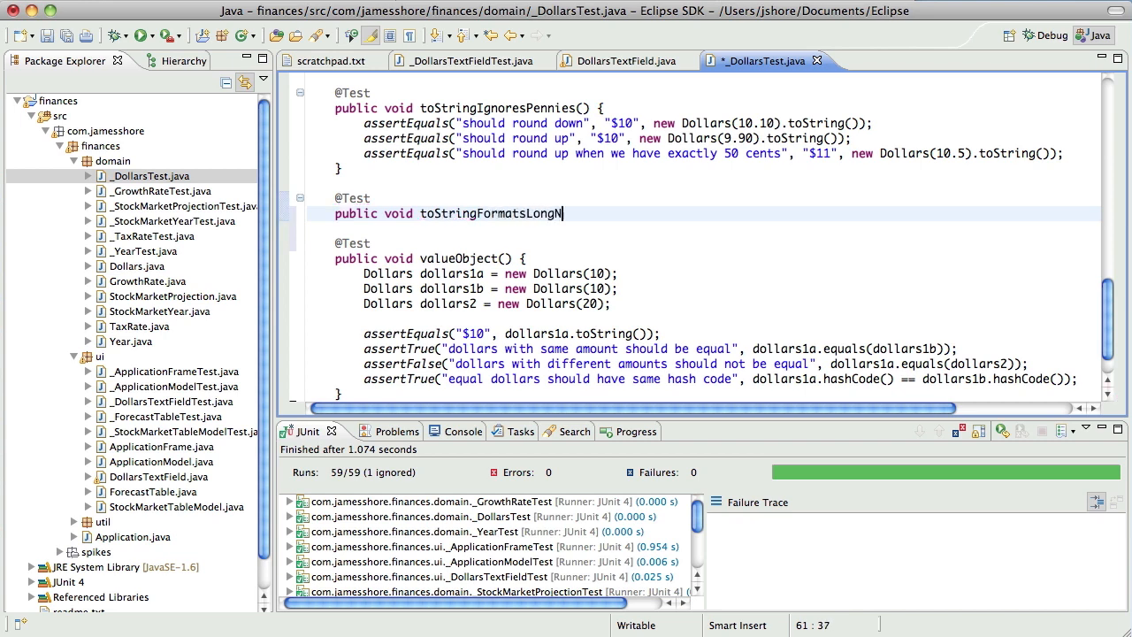
type("umbersWithCommas")
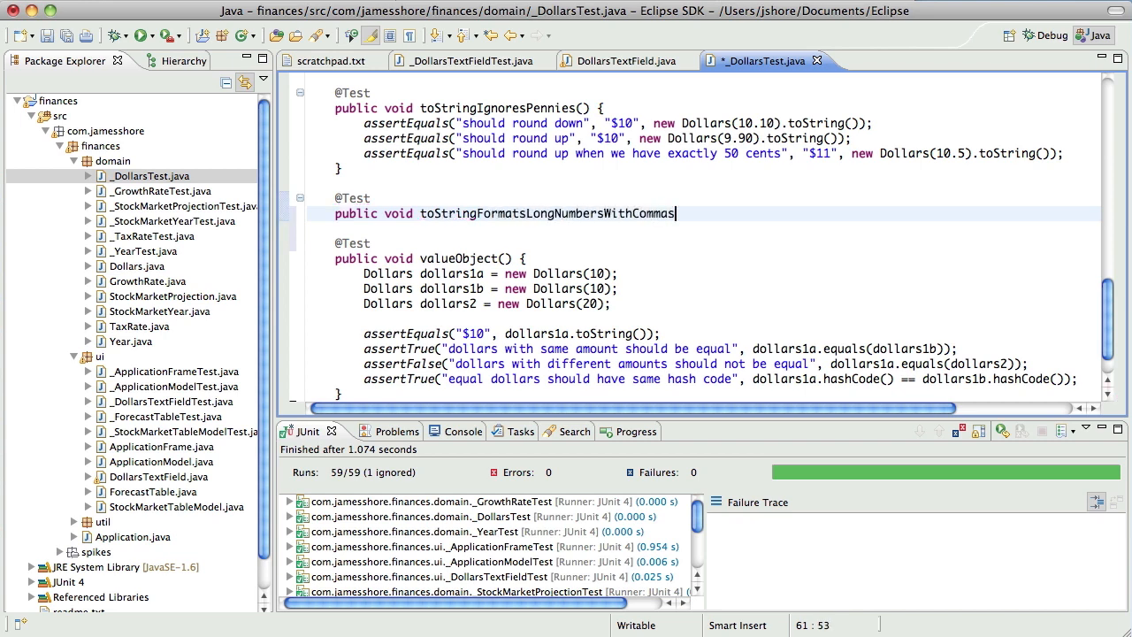
type("() {")
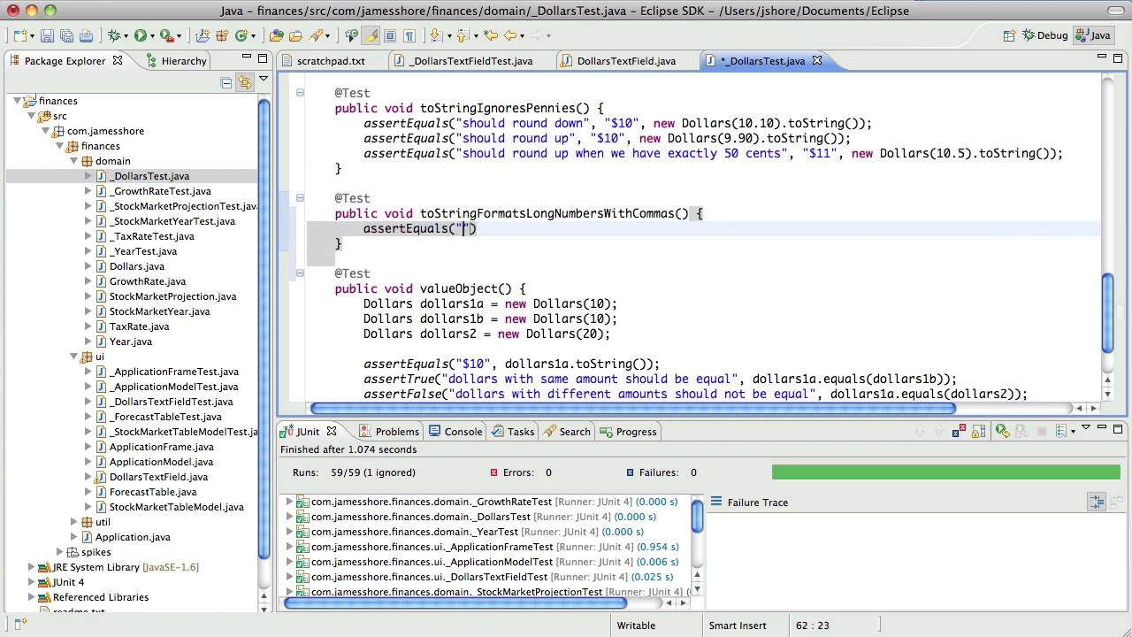
Write an assertEquals expecting "$1,234,567" from a new Dollars and begin a second "$...4,567,89..." assertion
type("$")
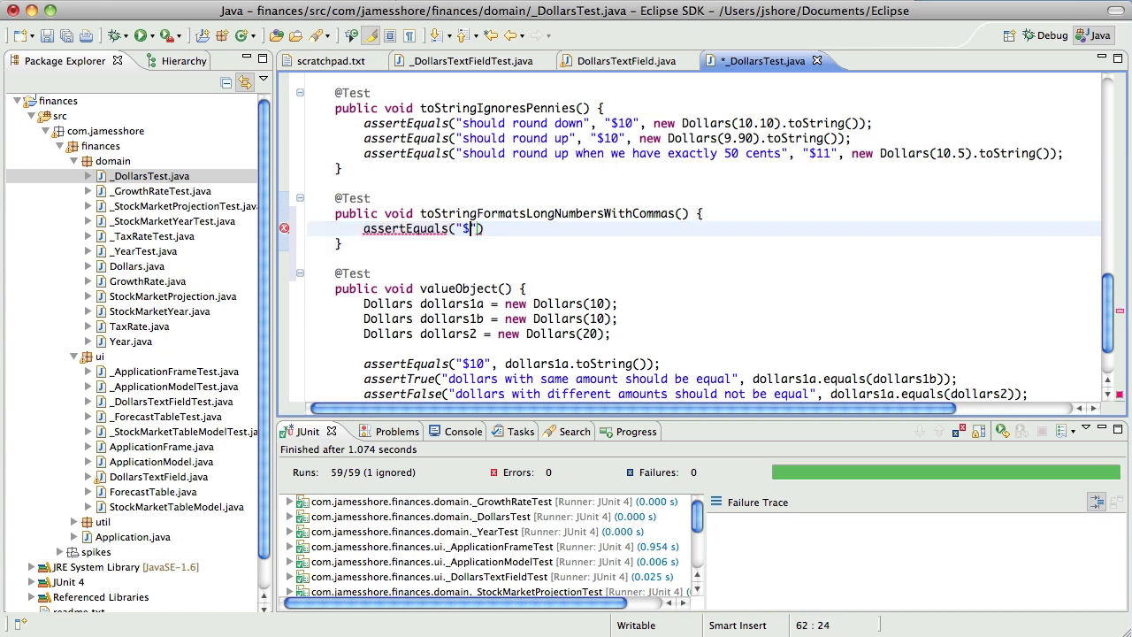
type("1,234,")
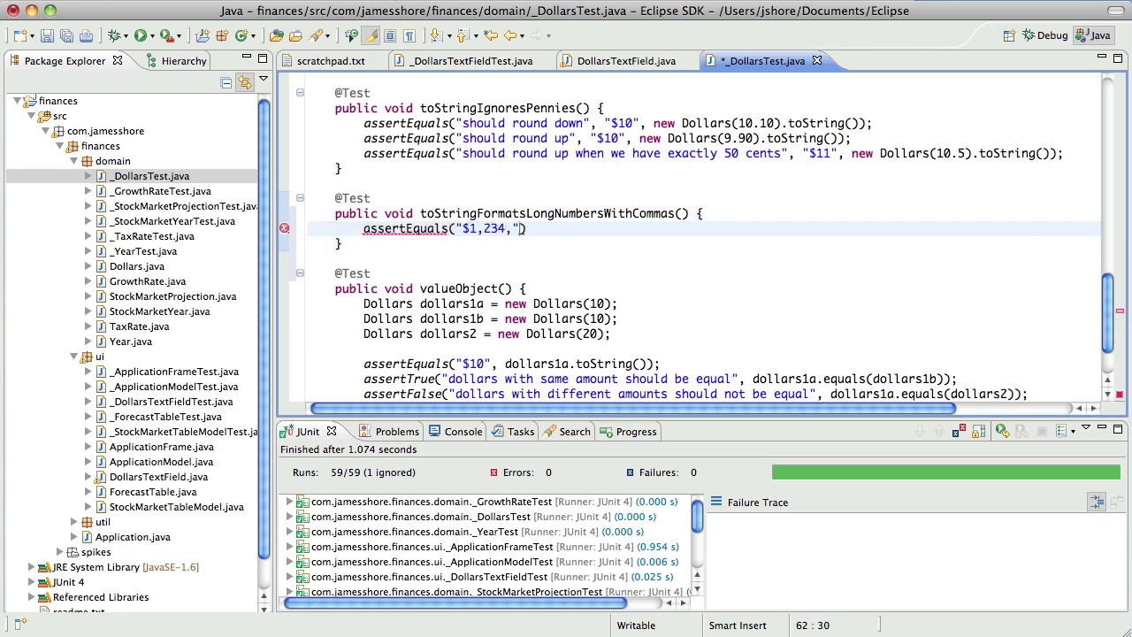
type("567")
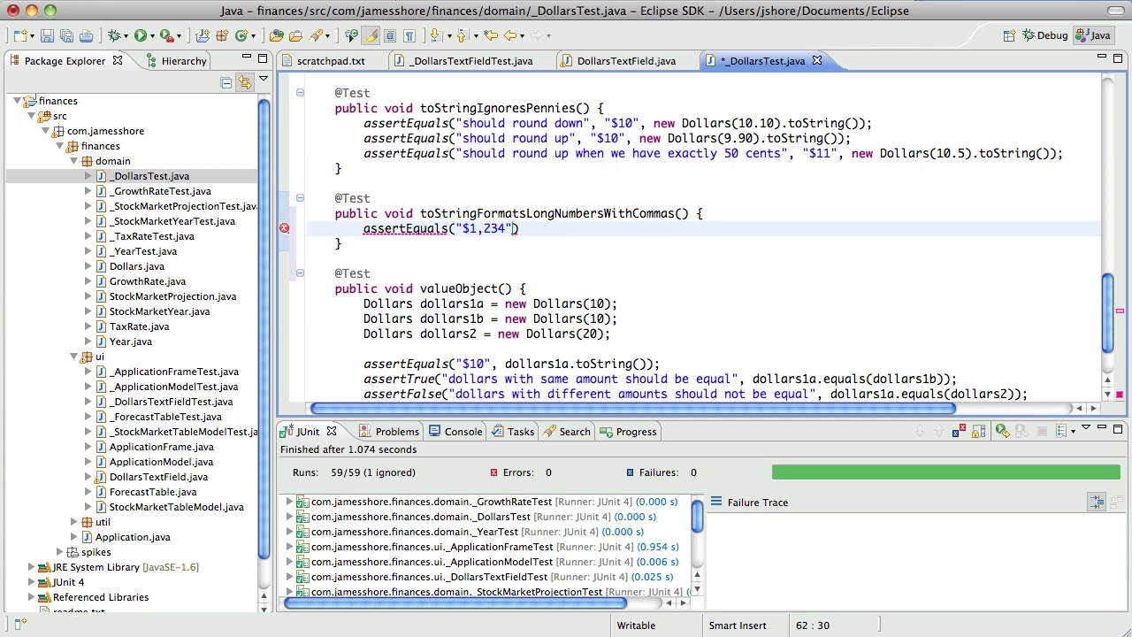
type(", new Dollars(1234")
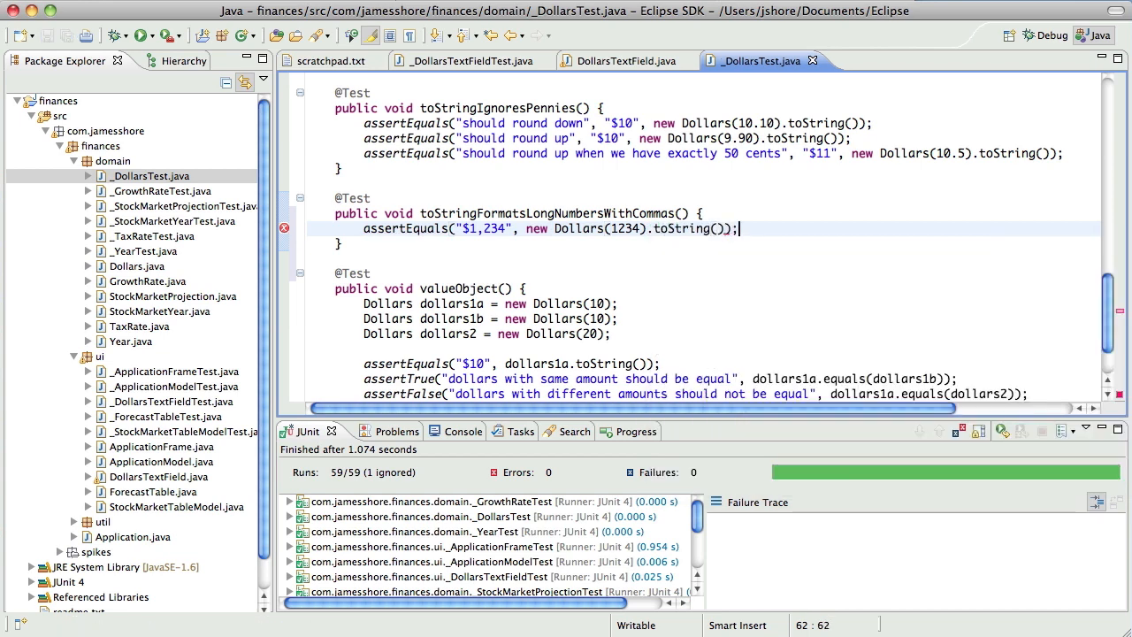
type("assert")
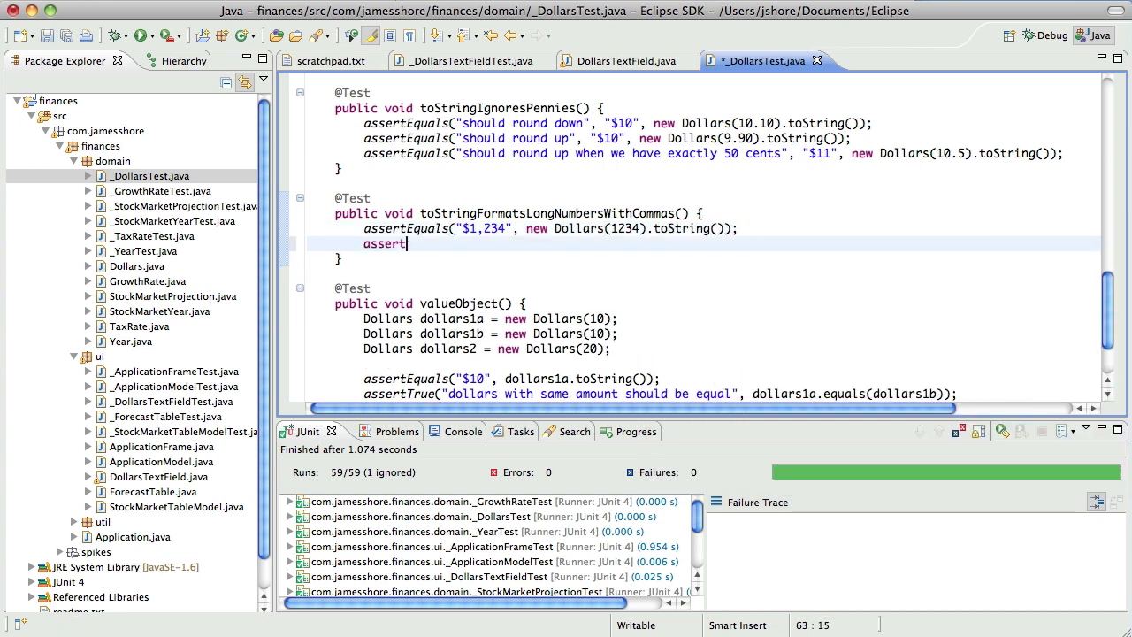
type("Equals(\"$1,23")
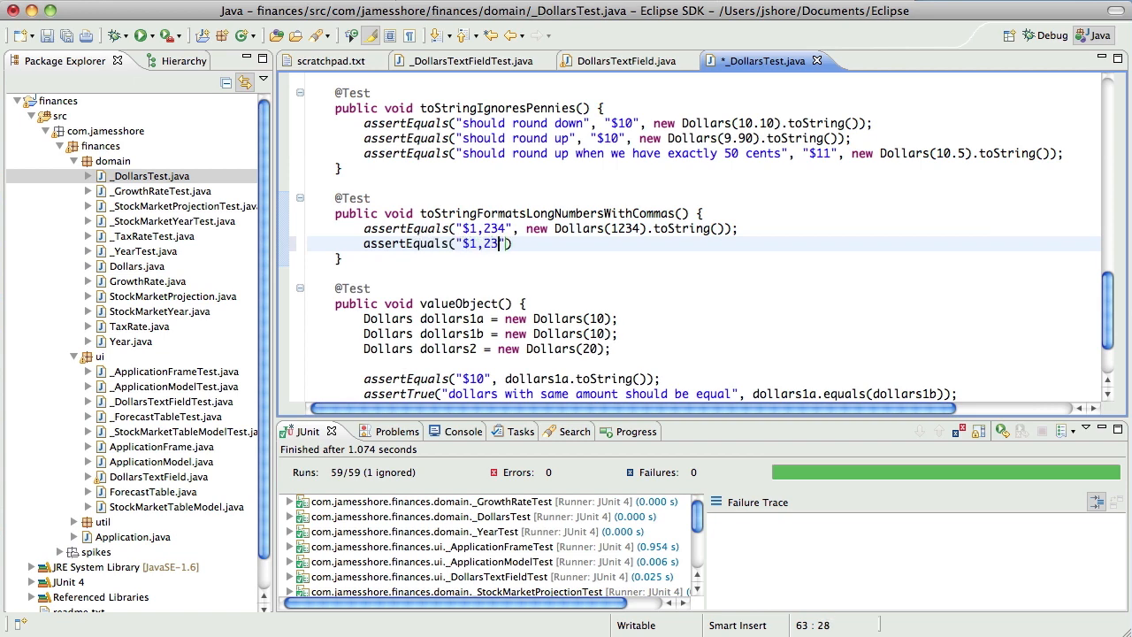
type("4,567,")
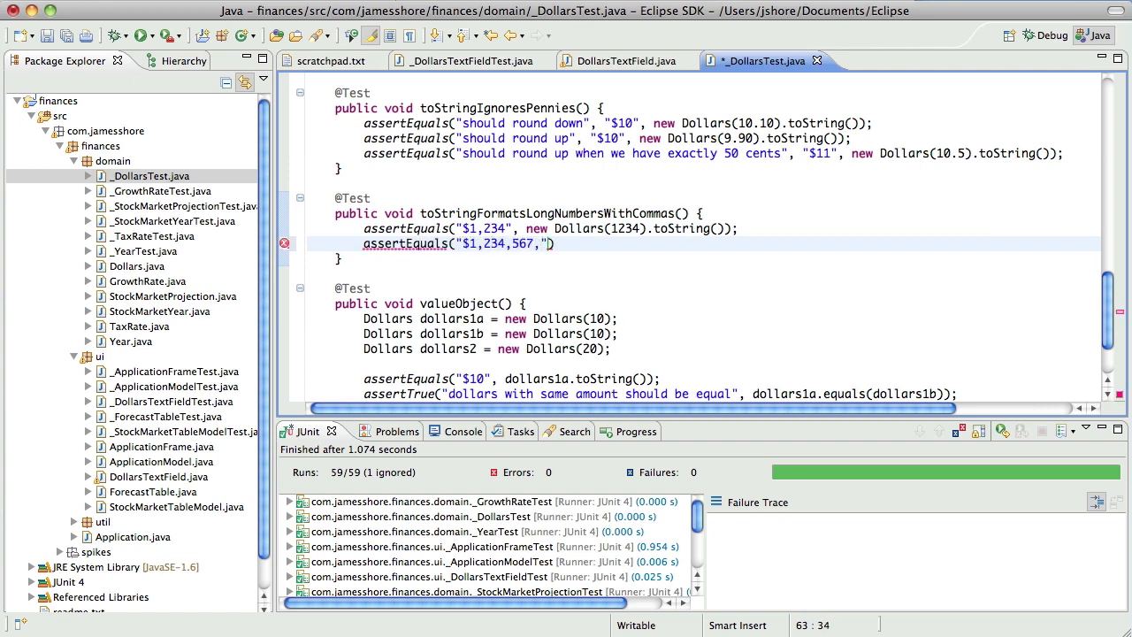
type("89")
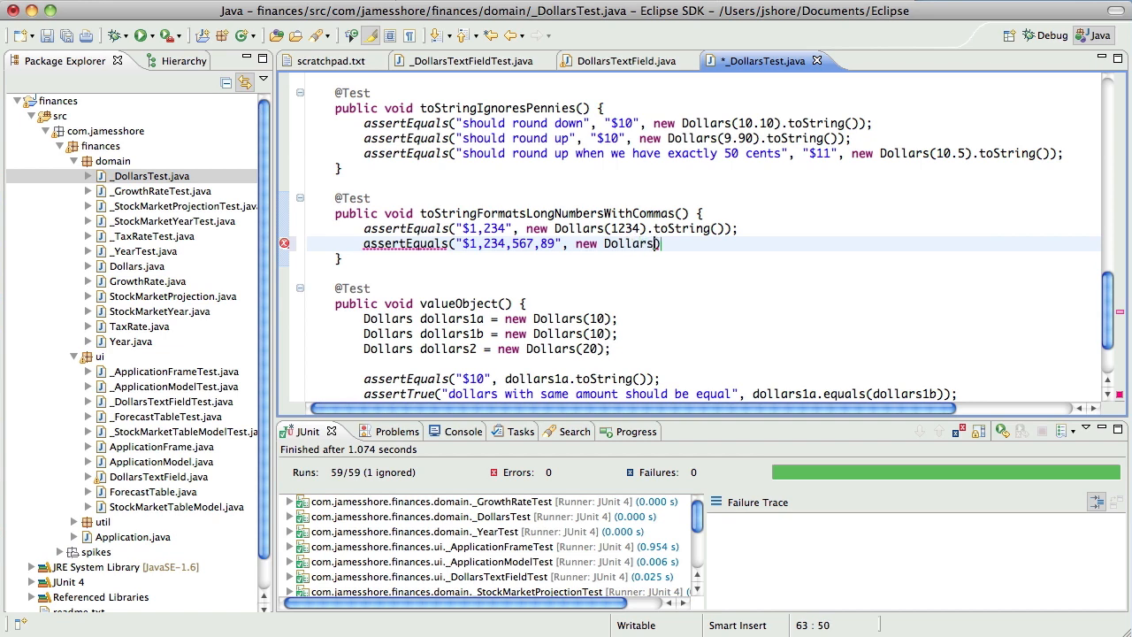
Finish the second assertion's Dollars amount with the digits 123456789 and 90
type("123456789")
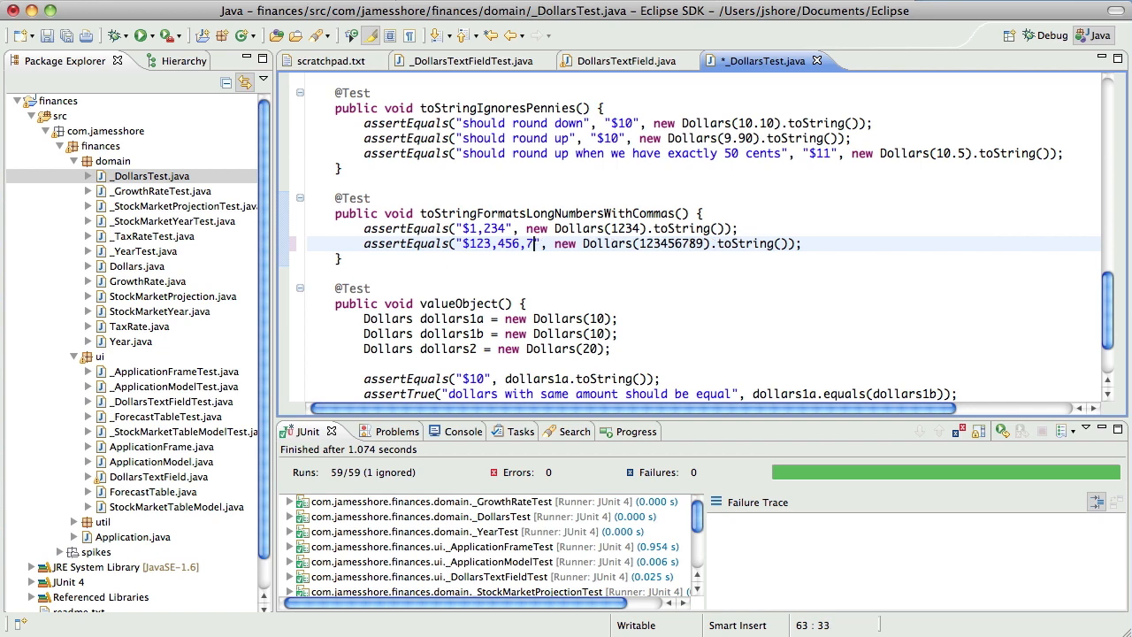
type("90")
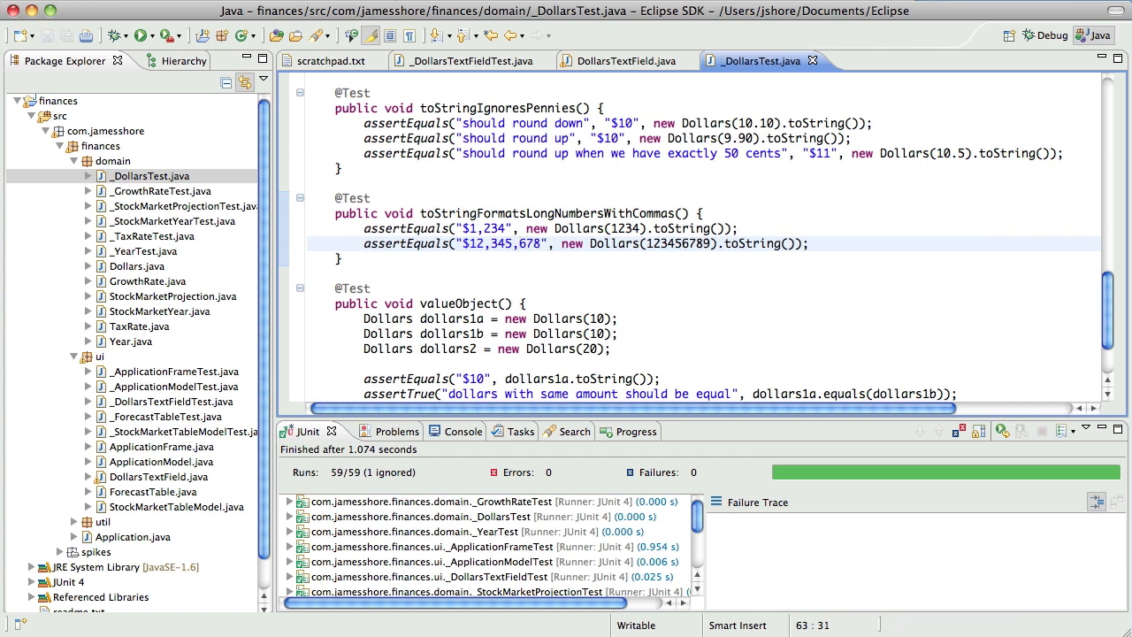
Add assertEquals("$123,456,789", new Dollars(...).toString()), accepting the toString completion
type("asser")
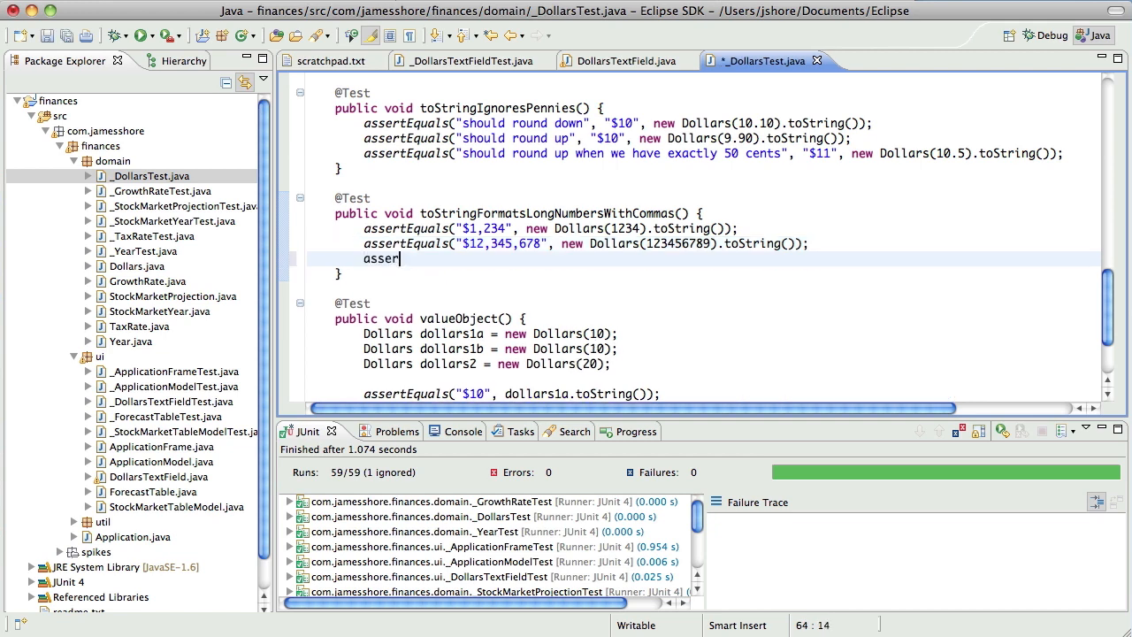
type("Equals(\"$12\"")
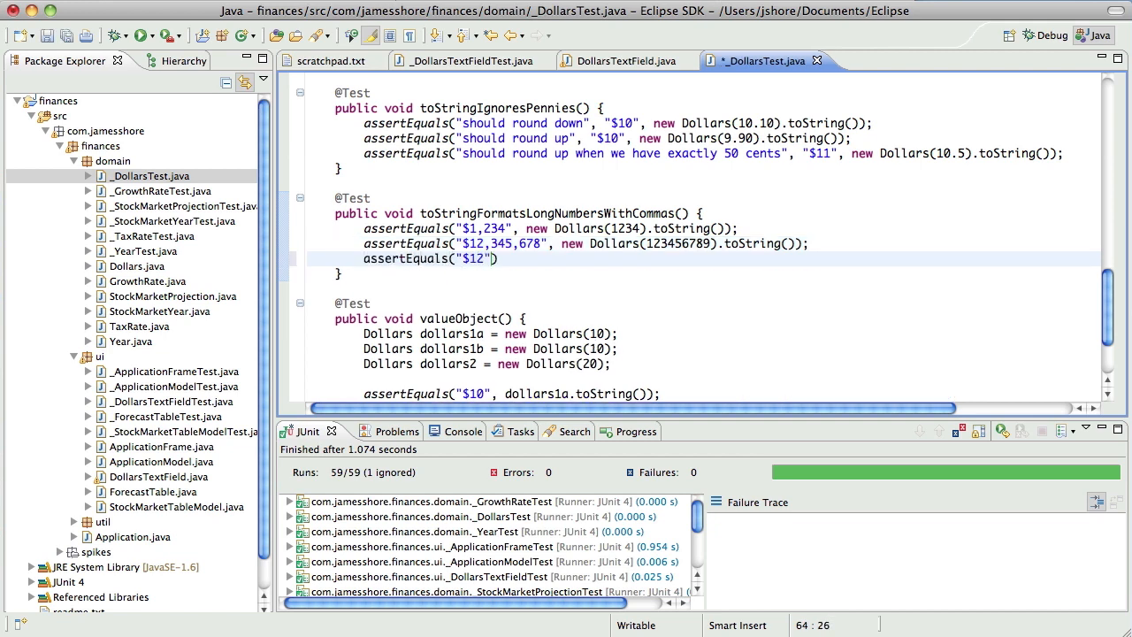
type("3,456,67")
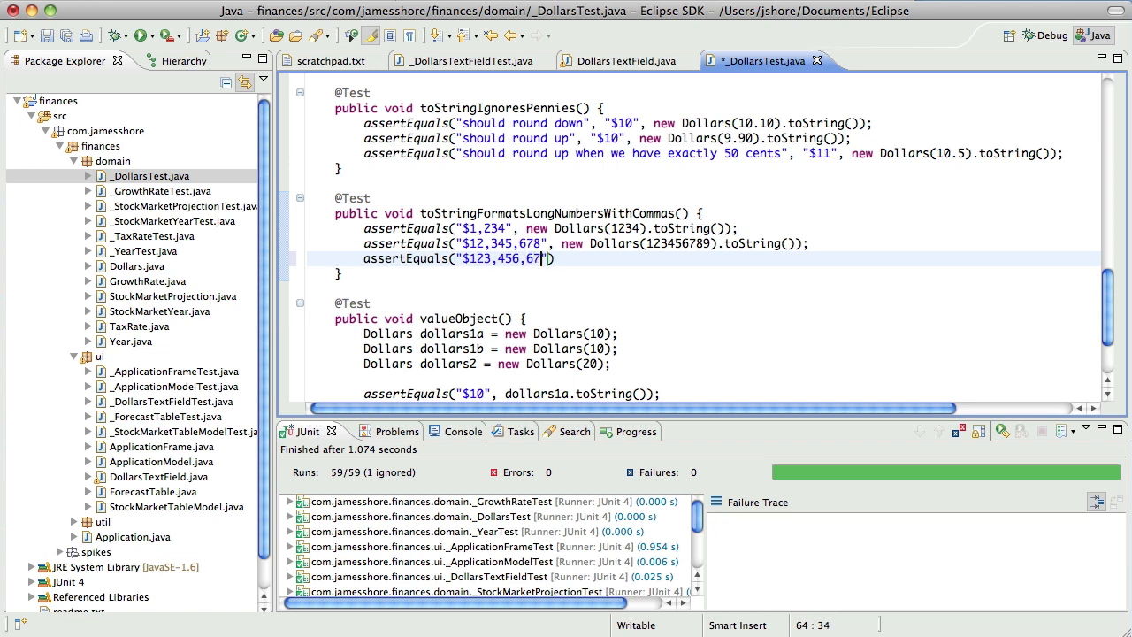
type("89")
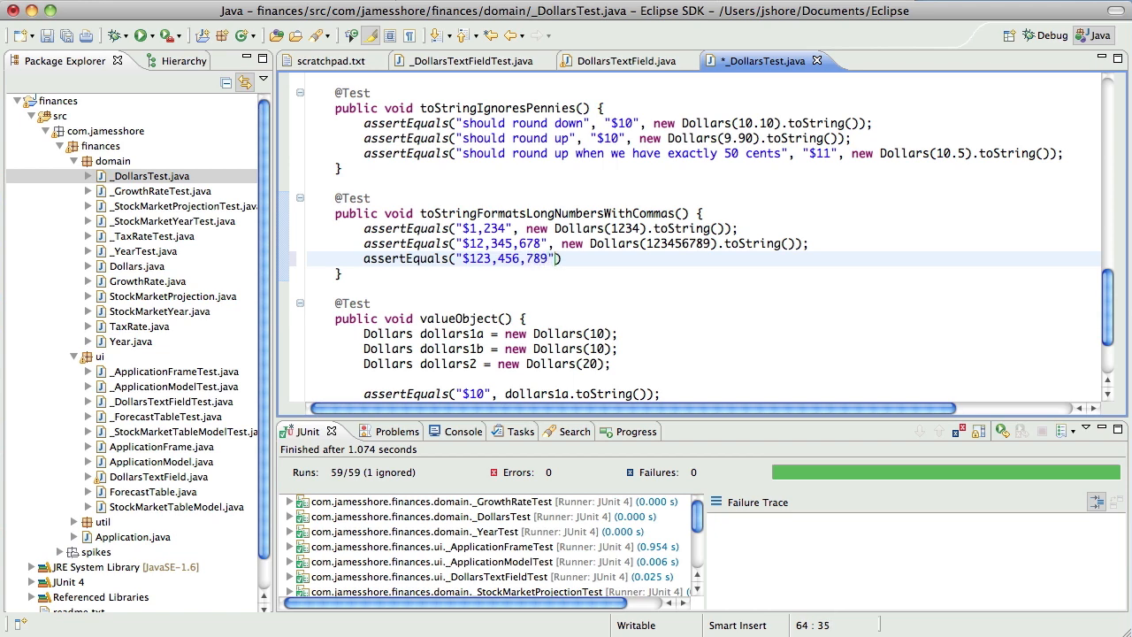
type(", new Dollars(123456789")
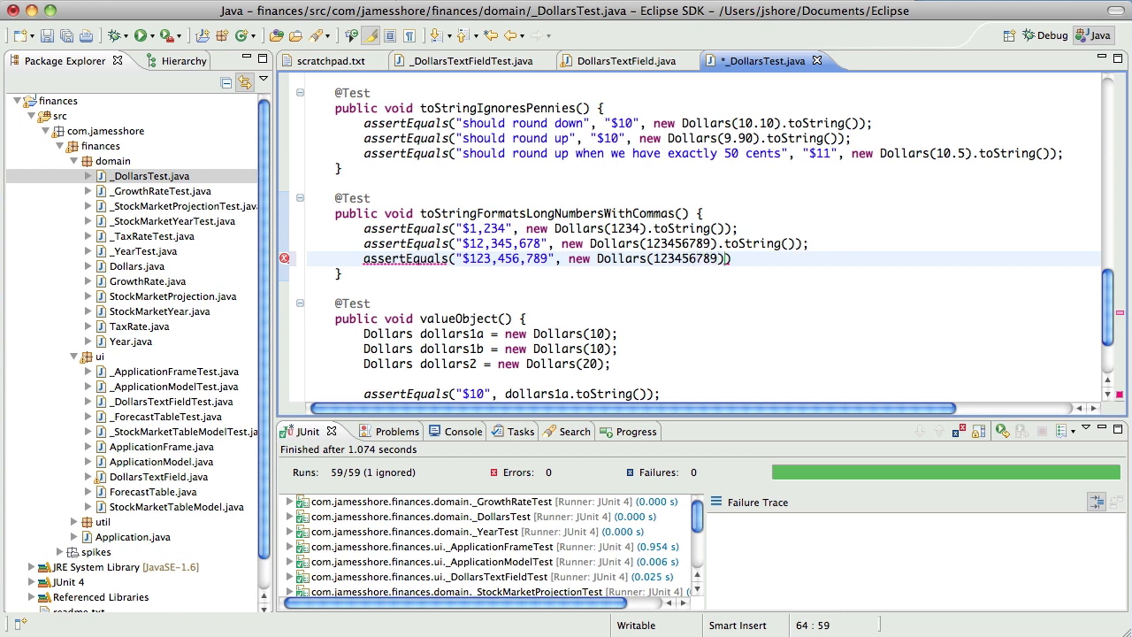
type(".toS")
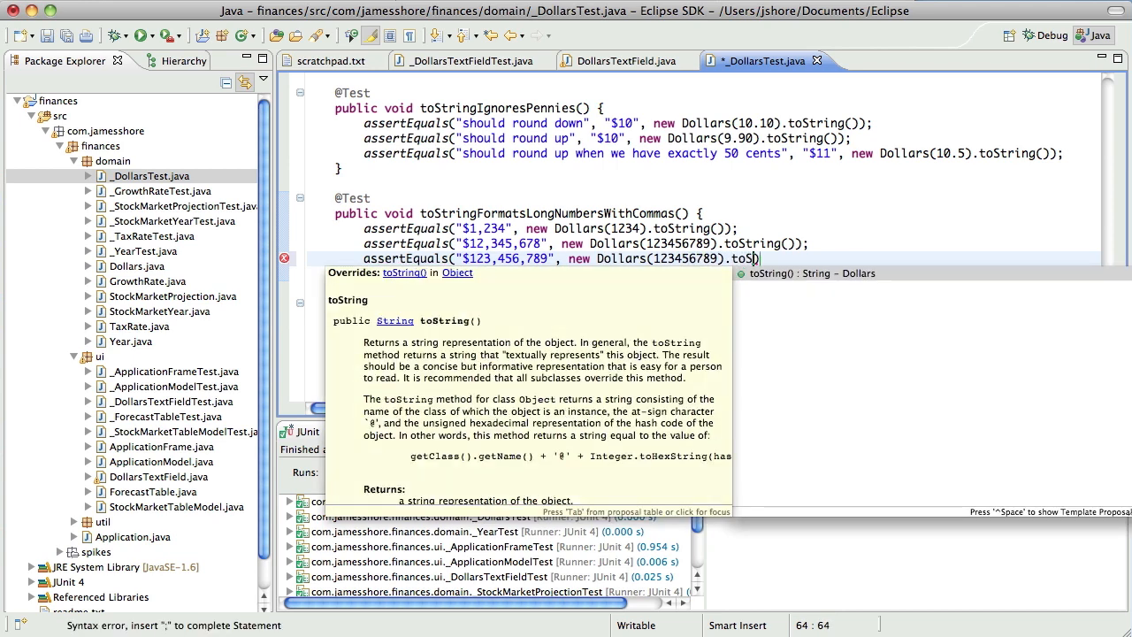
key("Escape")
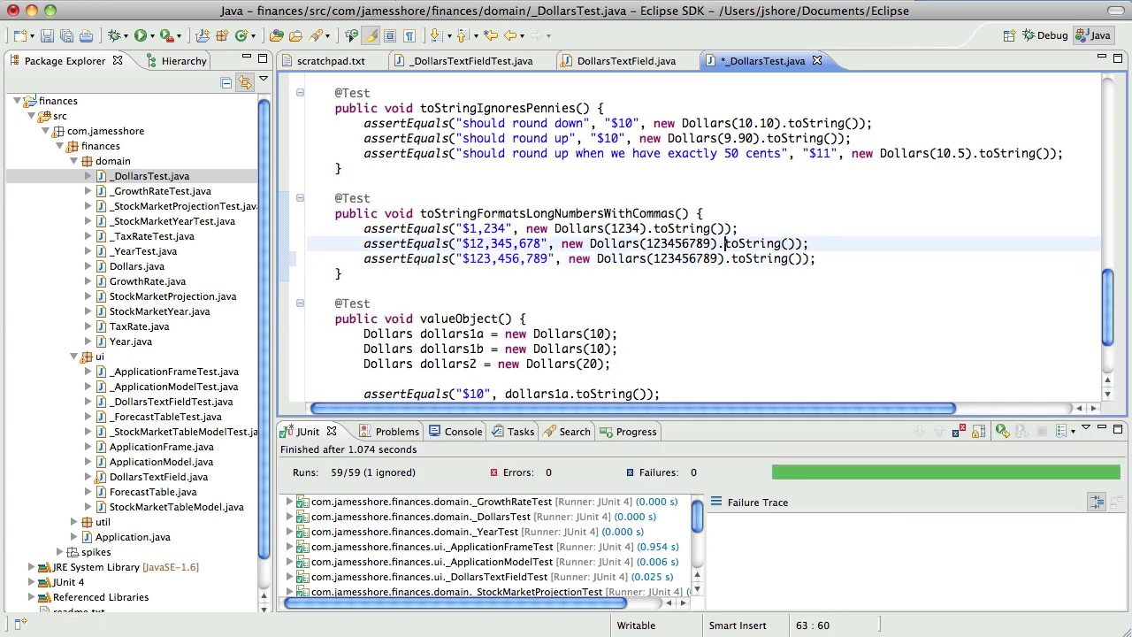